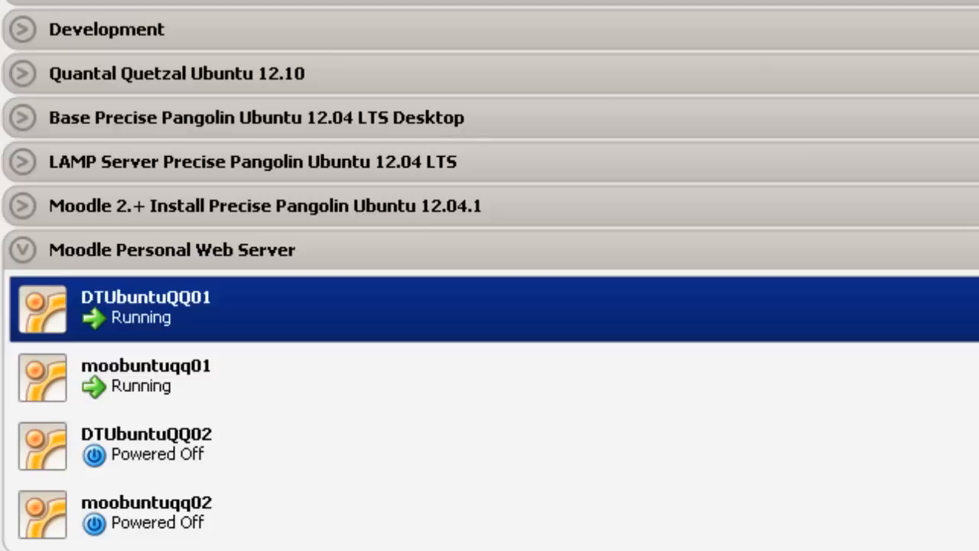
pyautogui.moveTo(137, 321)
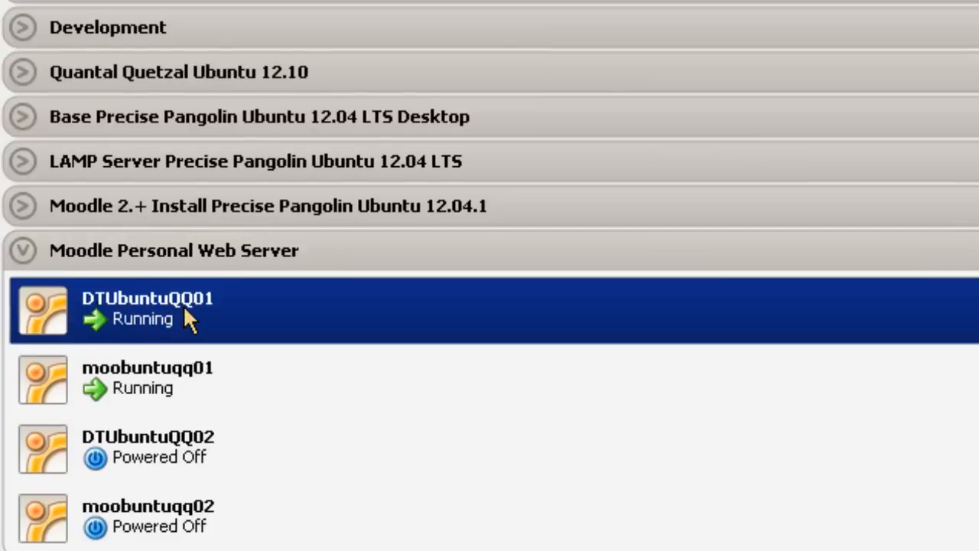
# - Select both running VMs and open DTUbuntuQQ01's network settings to show its bridged adapter
pyautogui.click(153, 387)
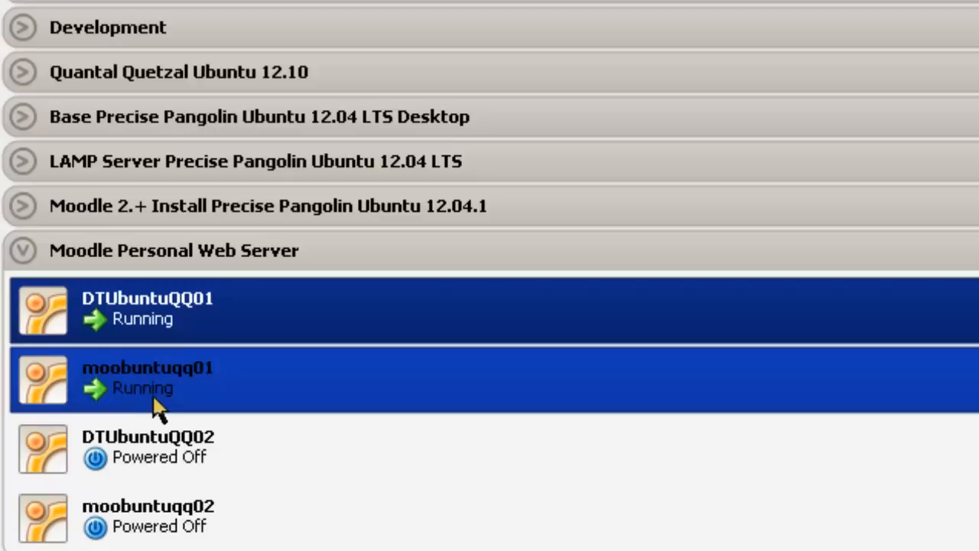
pyautogui.moveTo(188, 401)
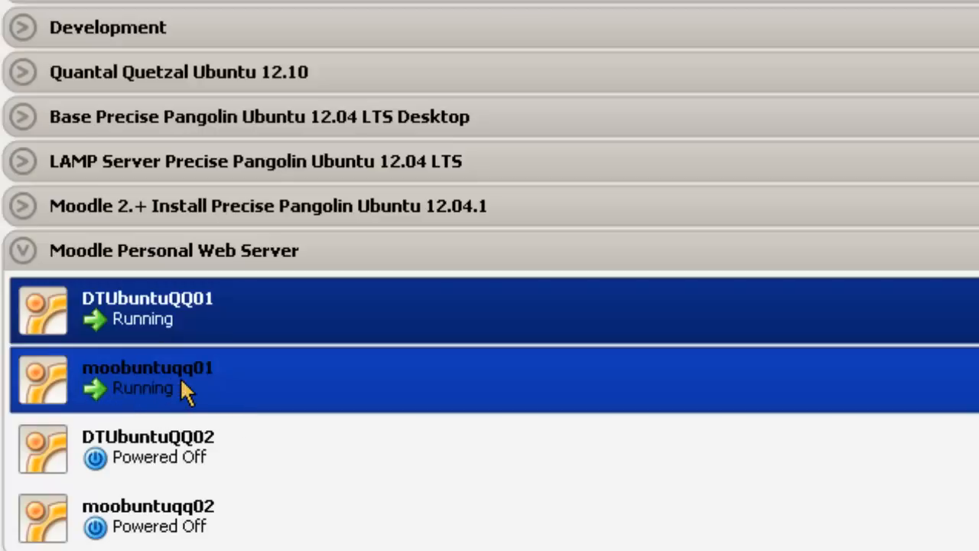
pyautogui.moveTo(207, 401)
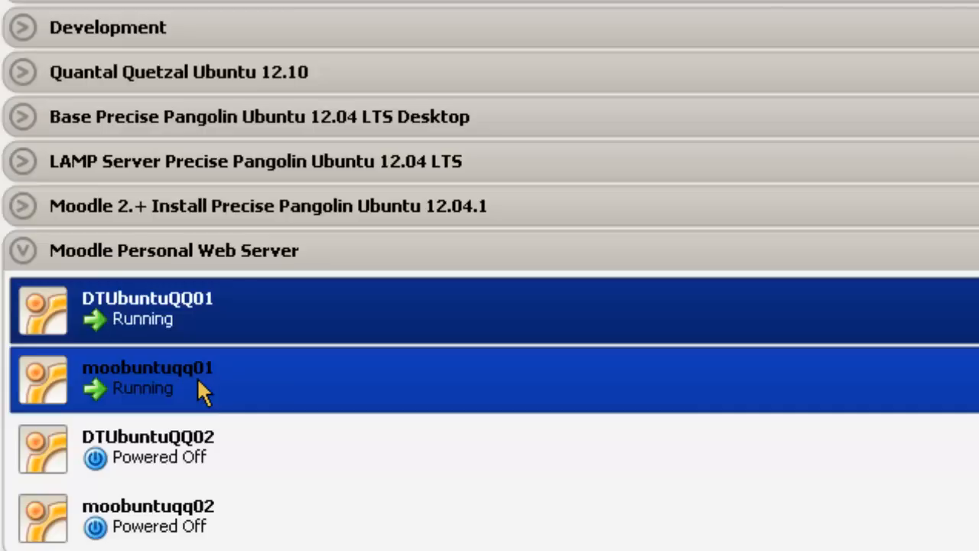
pyautogui.click(153, 308)
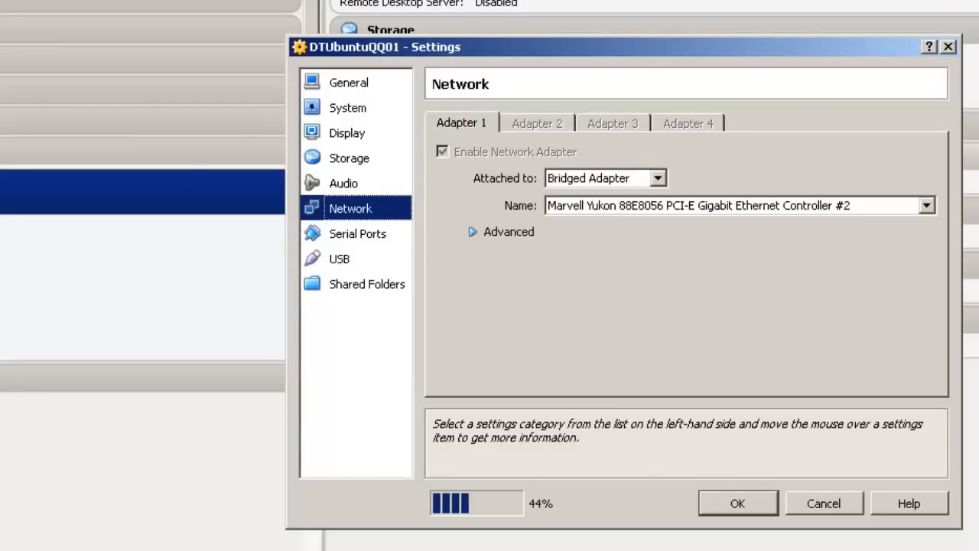
# - Confirm DTUbuntuQQ01 and moobuntuqq01 both use bridged adapters, then bring up the server console
pyautogui.click(500, 231)
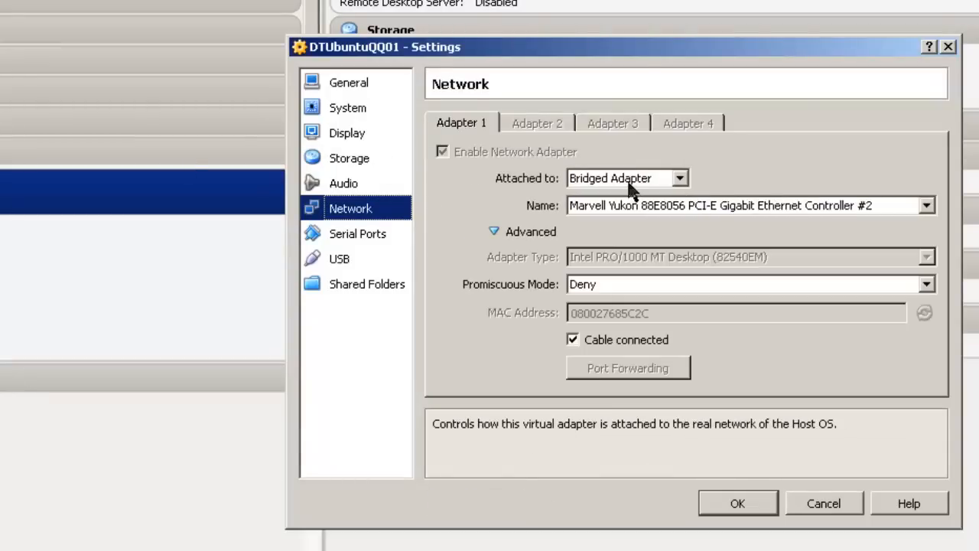
pyautogui.moveTo(751, 525)
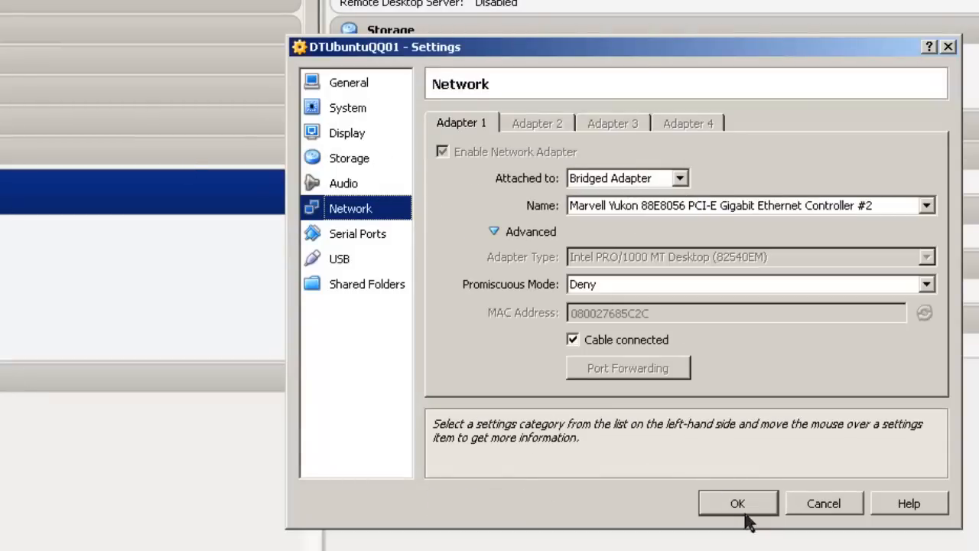
pyautogui.click(736, 501)
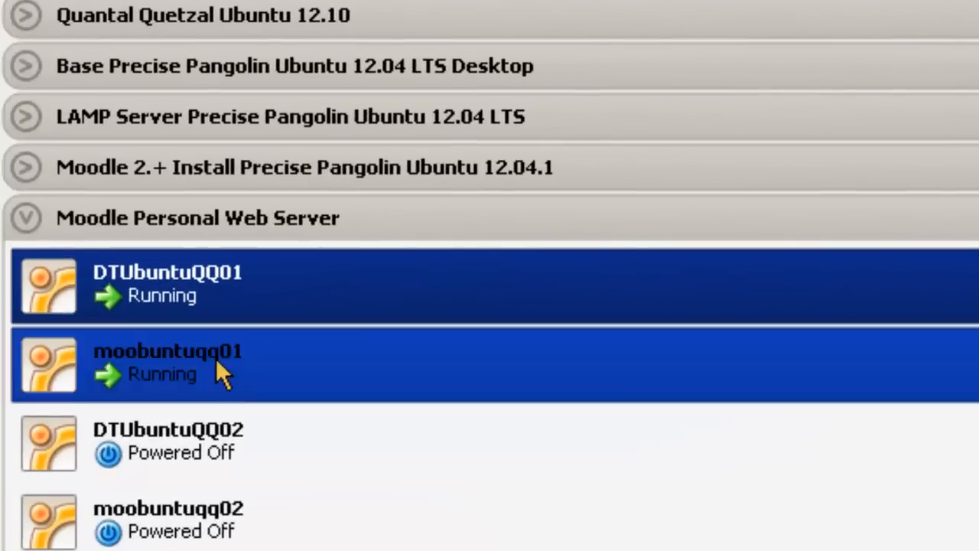
pyautogui.click(221, 373)
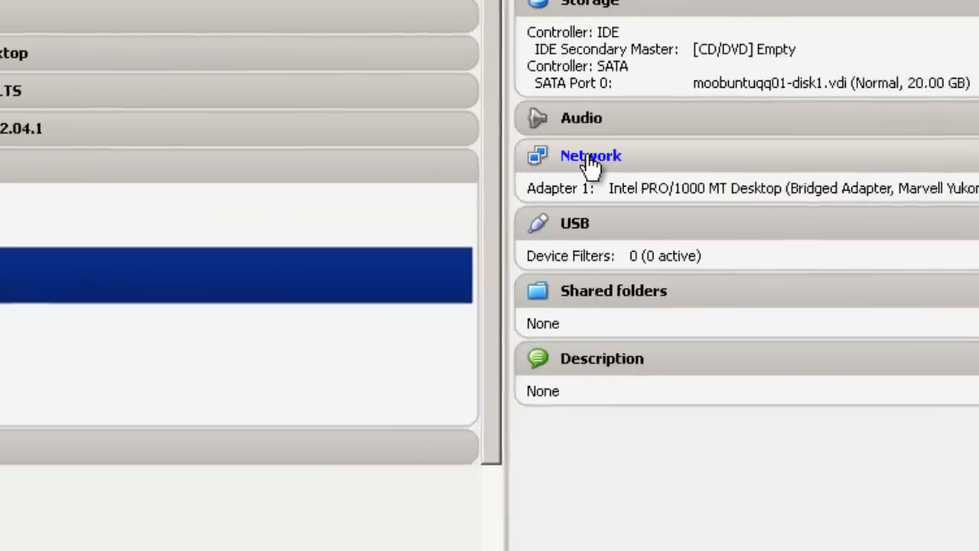
pyautogui.click(591, 156)
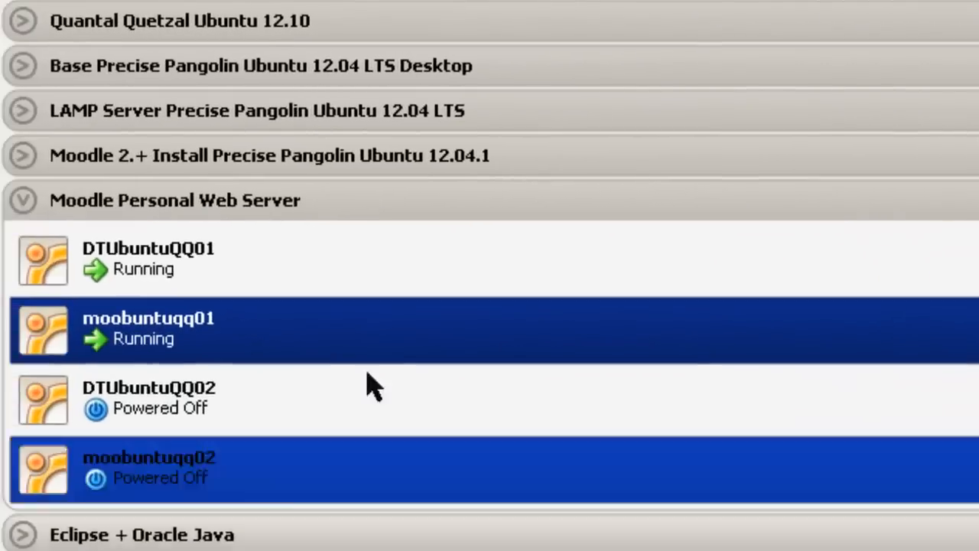
pyautogui.click(148, 260)
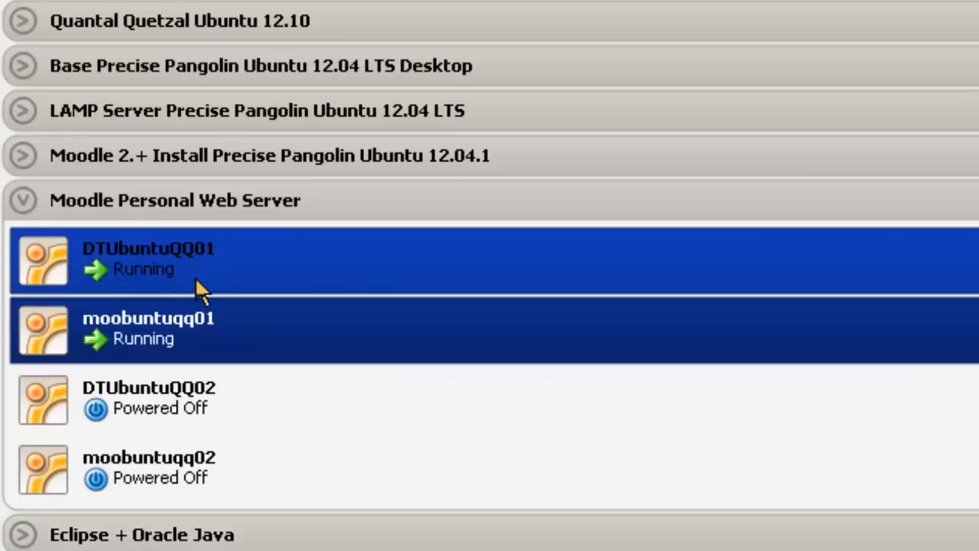
pyautogui.moveTo(207, 291)
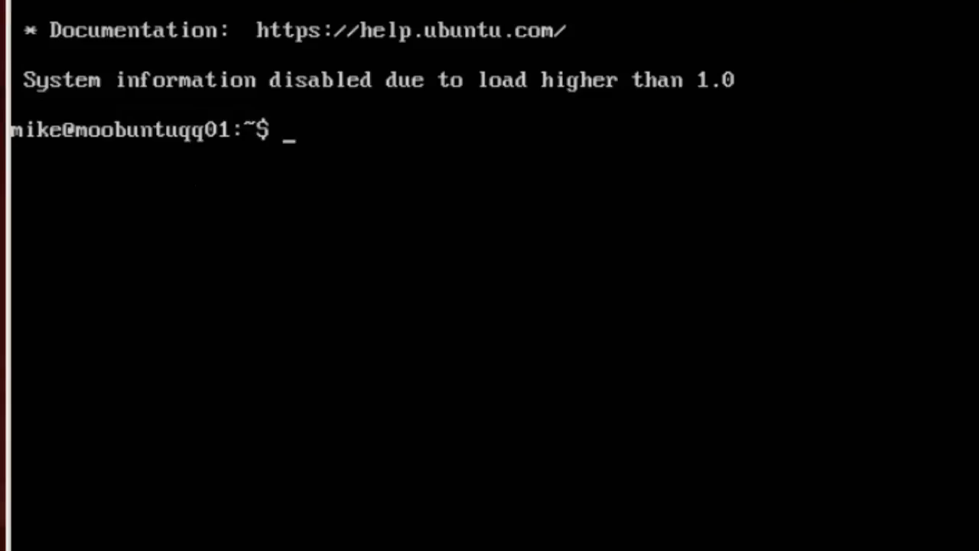
# - Run ifconfig to find eth0 at 192.168.12.103, then change to /etc/network and list it
pyautogui.write('if')
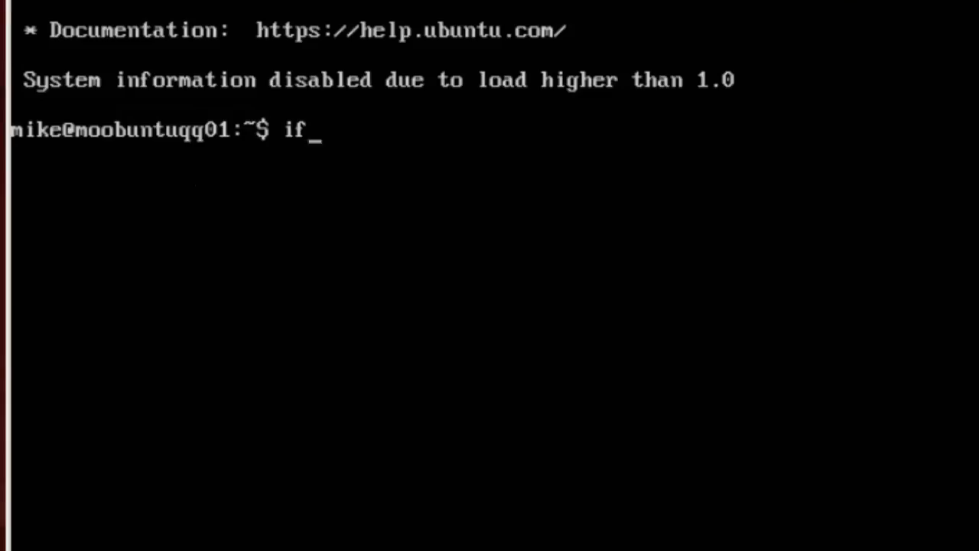
pyautogui.write('config')
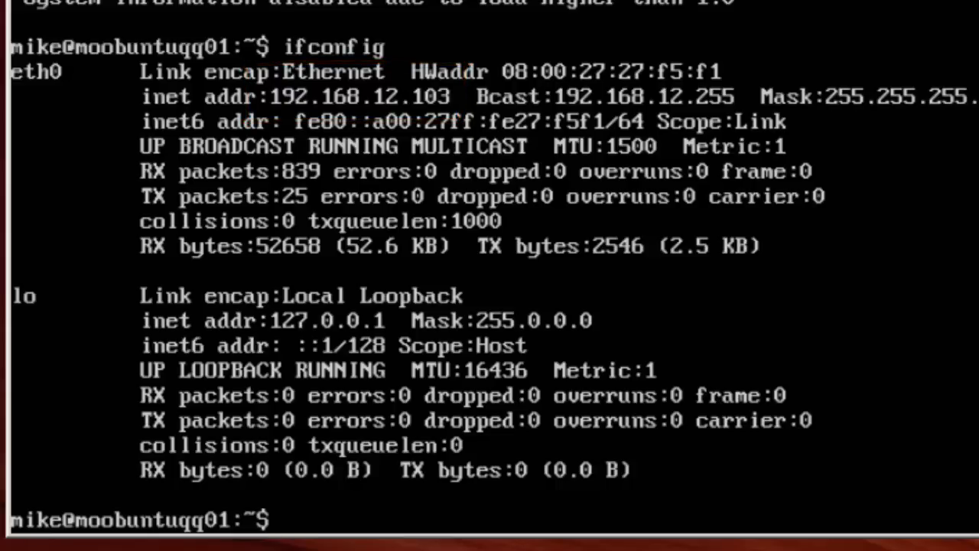
pyautogui.write('cd')
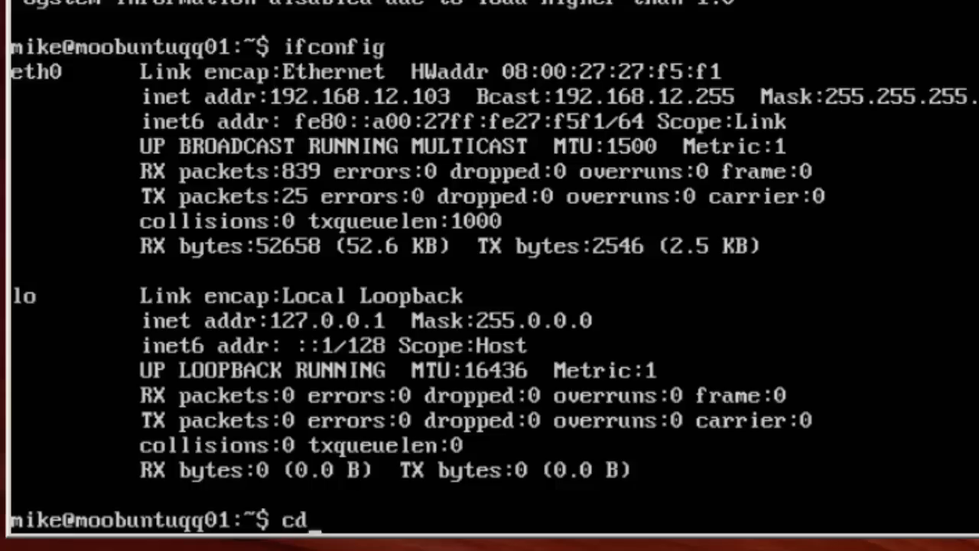
pyautogui.write('/e')
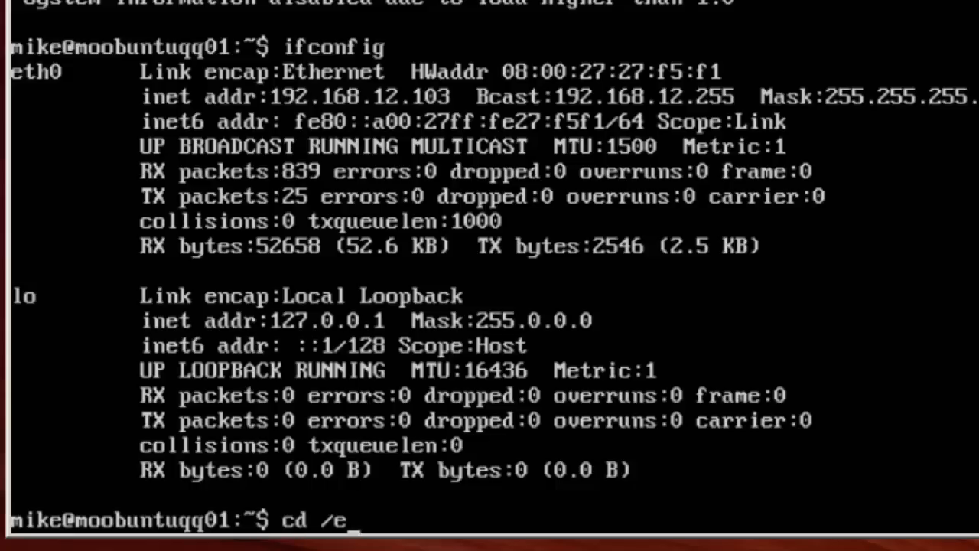
pyautogui.write('tc/')
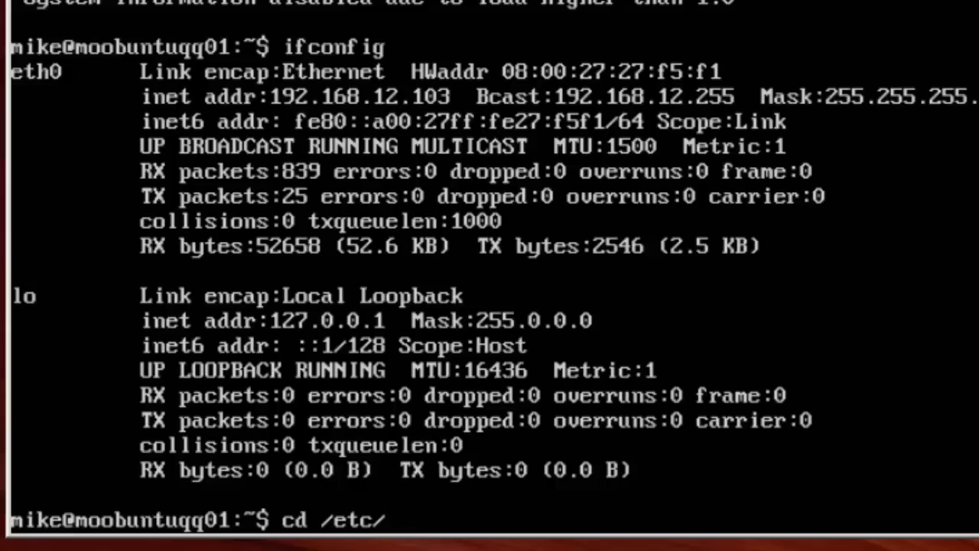
pyautogui.write('network')
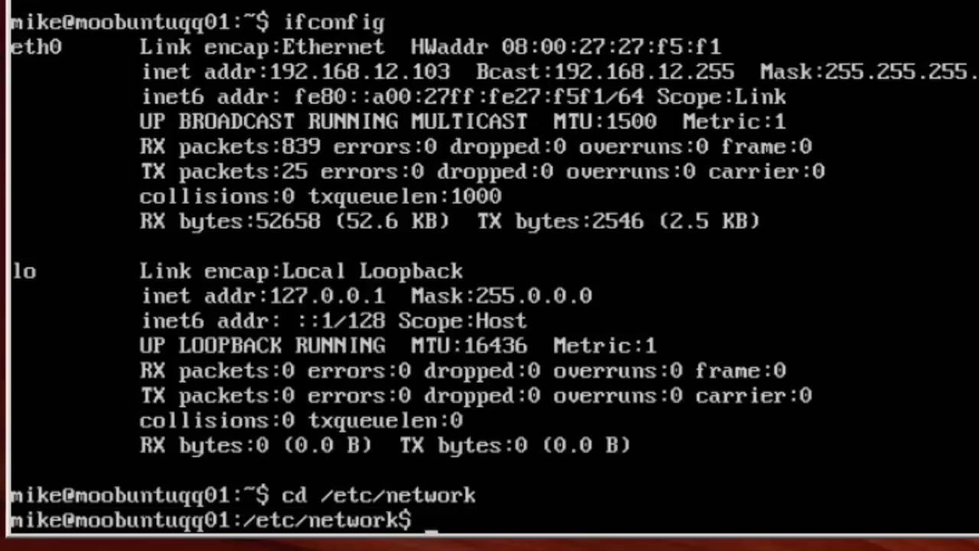
pyautogui.write('ls')
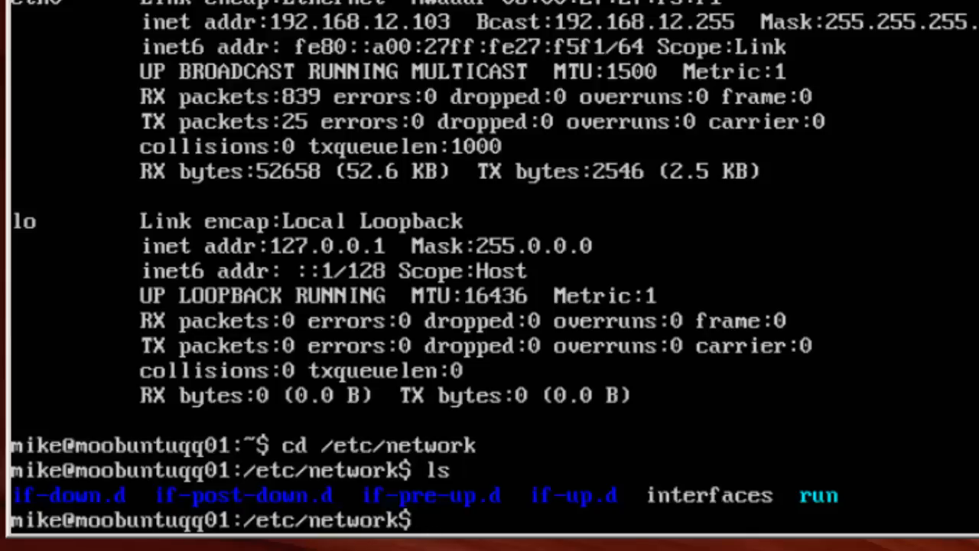
# - Back up the interfaces file as interfaces.bckup using sudo cp
pyautogui.write('sdu')
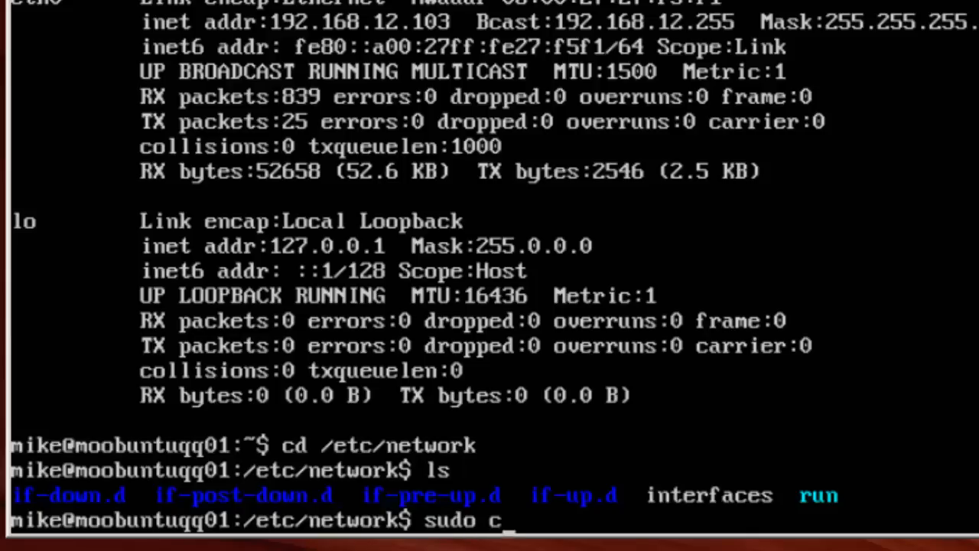
pyautogui.write('p interfaces interfaces')
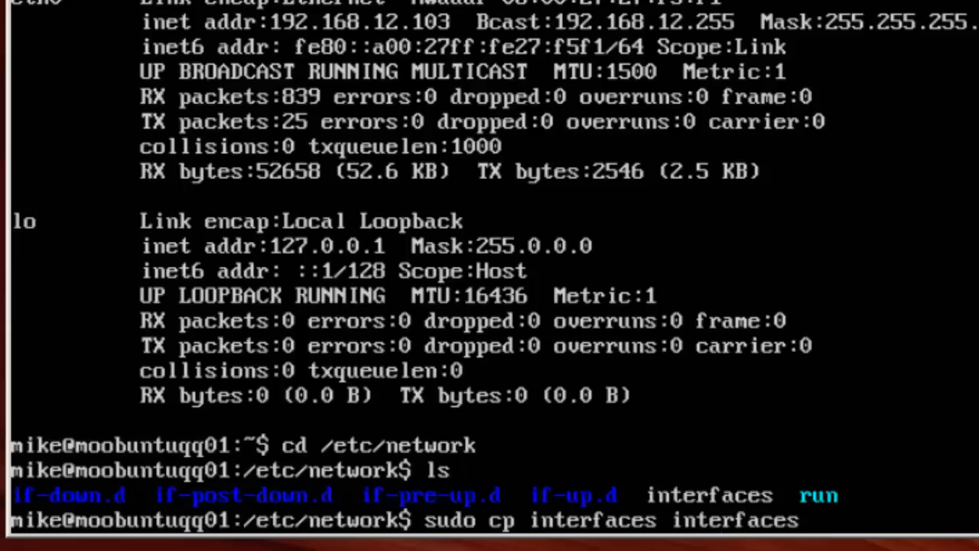
pyautogui.write('.bckup')
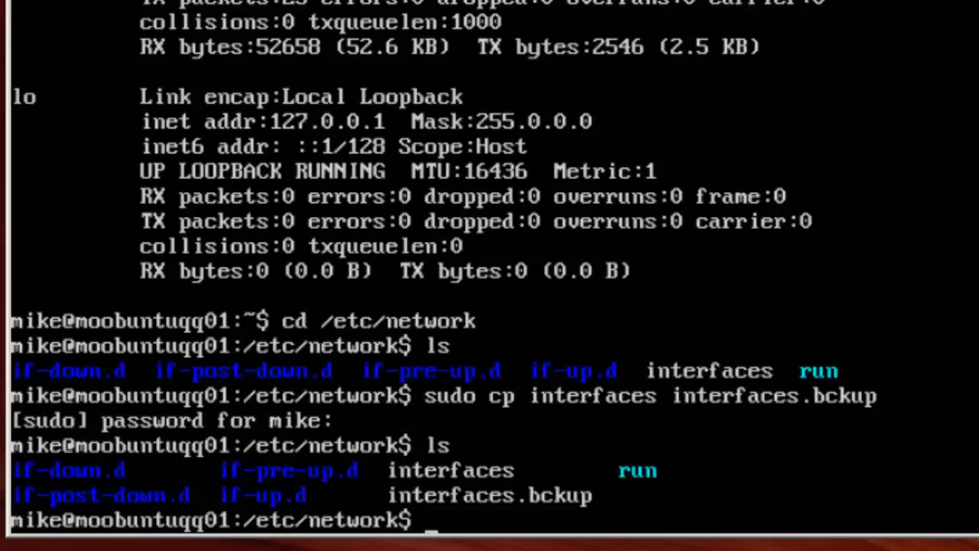
# - Open the interfaces file in vim with sudo
pyautogui.write('sudo')
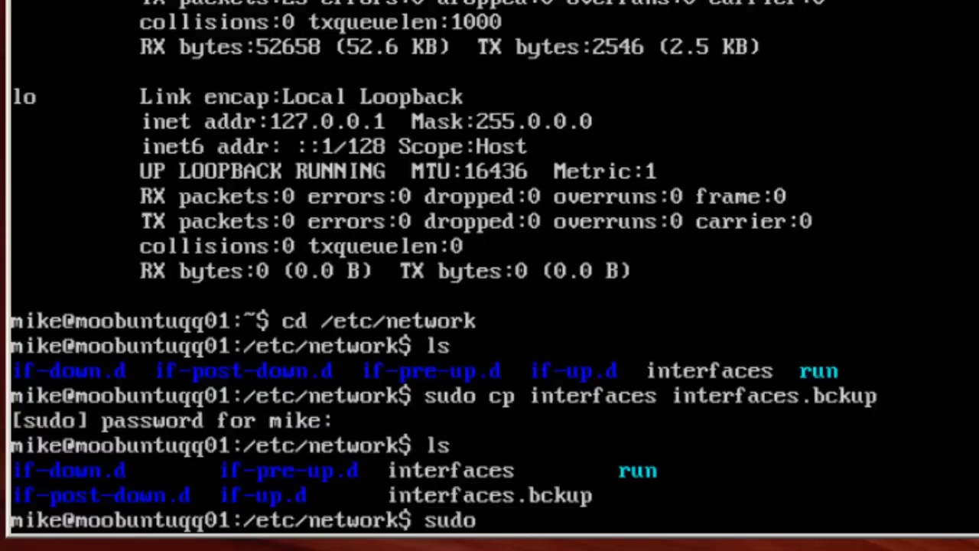
pyautogui.write('vim')
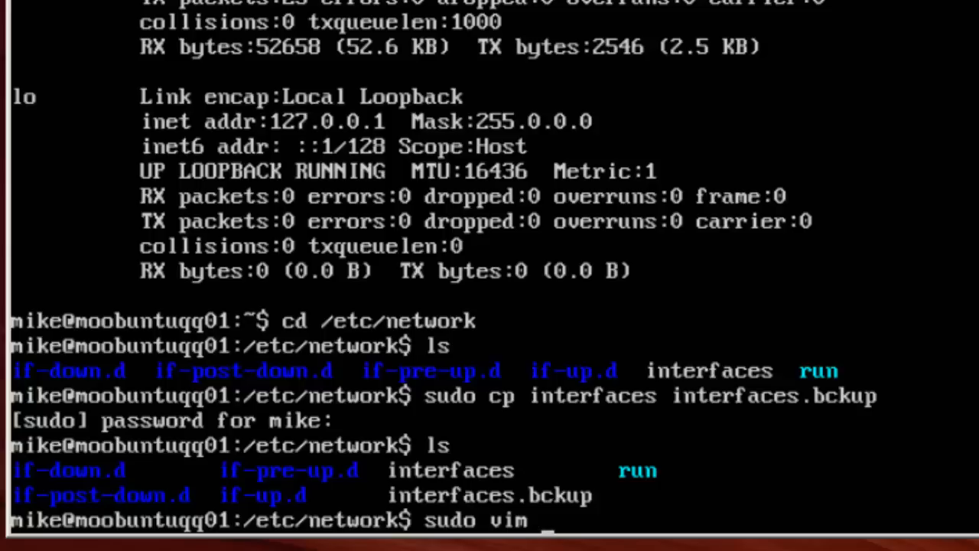
pyautogui.write('interfac')
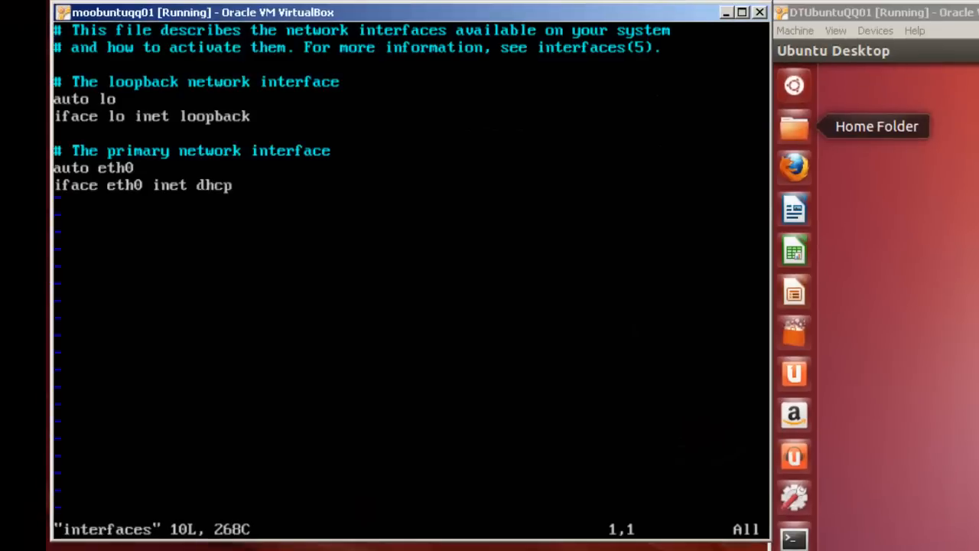
# - Change eth0's inet method from dhcp to static and begin an indented address line
pyautogui.press('Down')
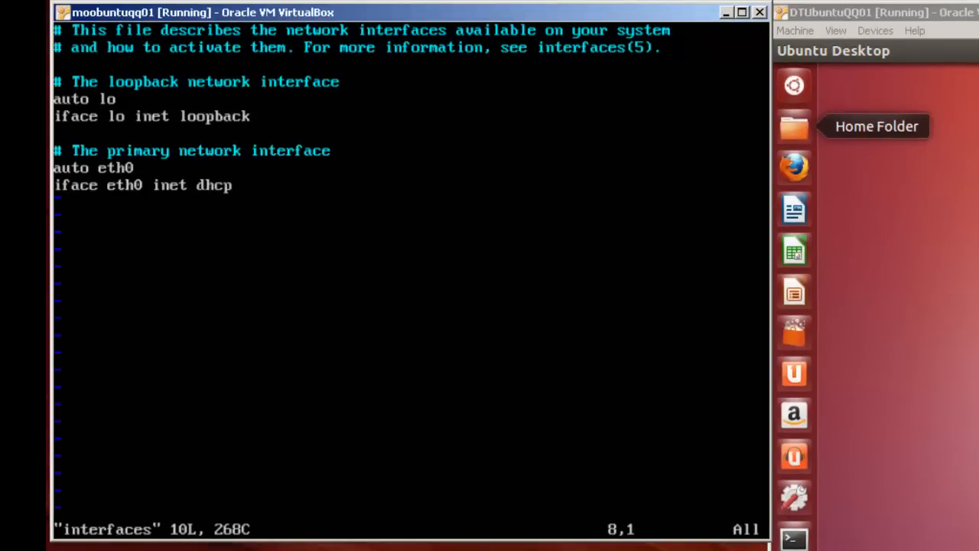
pyautogui.press('Down')
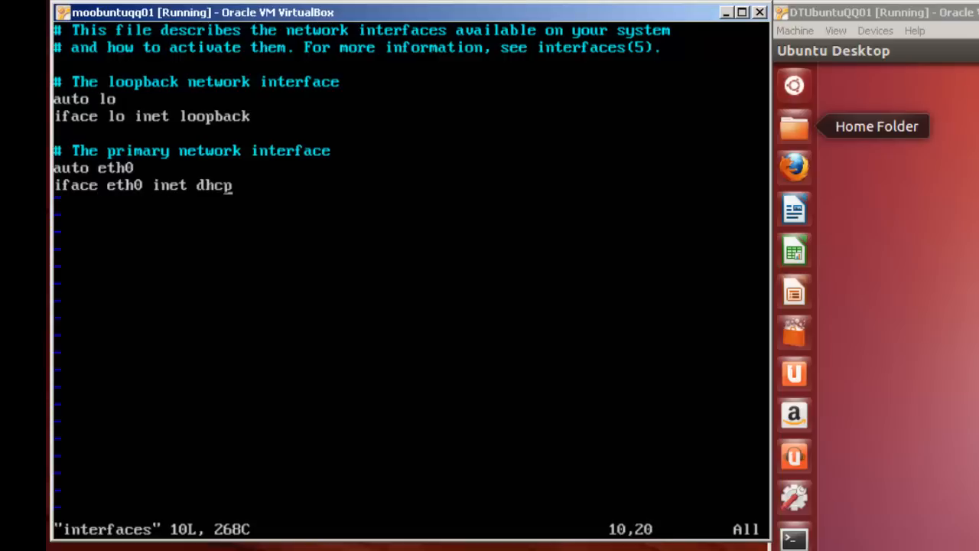
pyautogui.press('i')
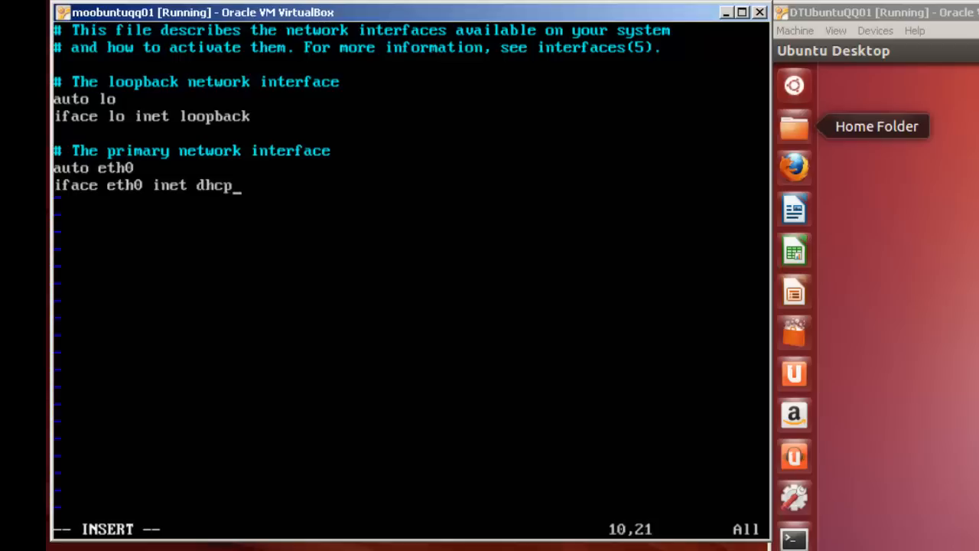
pyautogui.press('BackSpace')
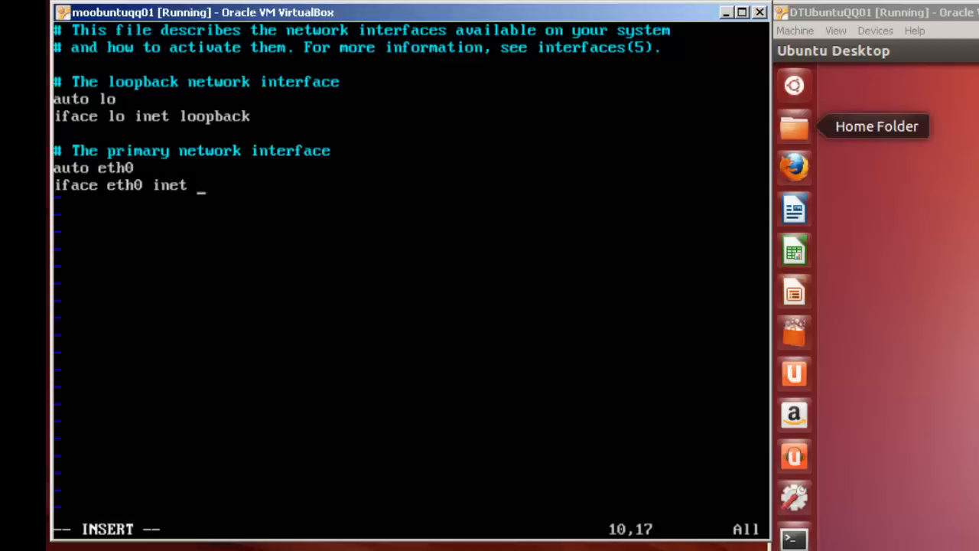
pyautogui.write('static')
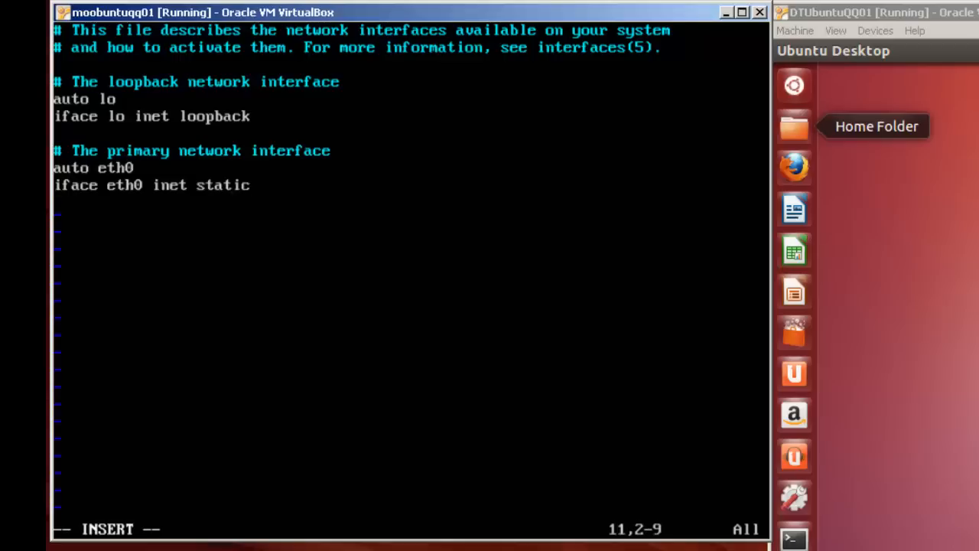
pyautogui.write('add')
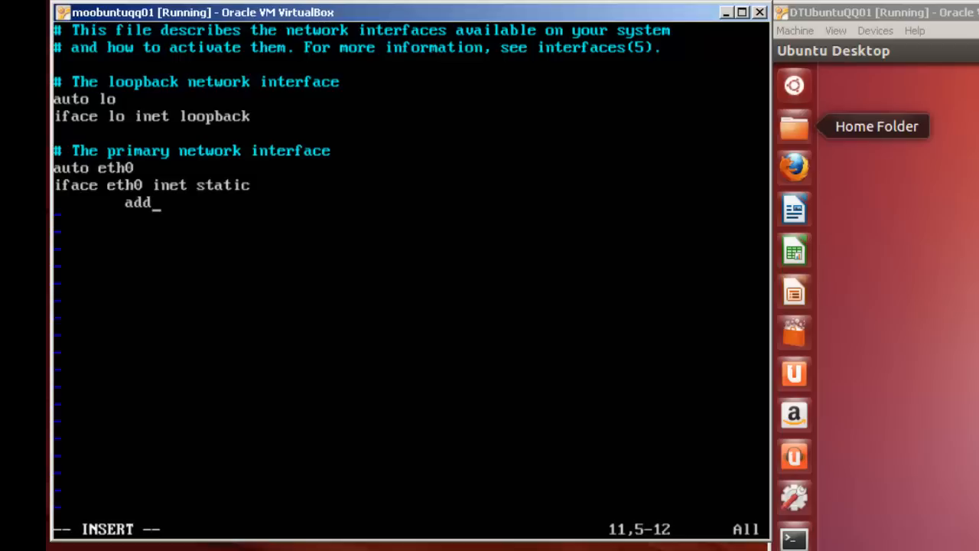
# - Enter address 192.168.12.200 and netmask 255.255.255.0 under eth0, starting a network line
pyautogui.write('ress')
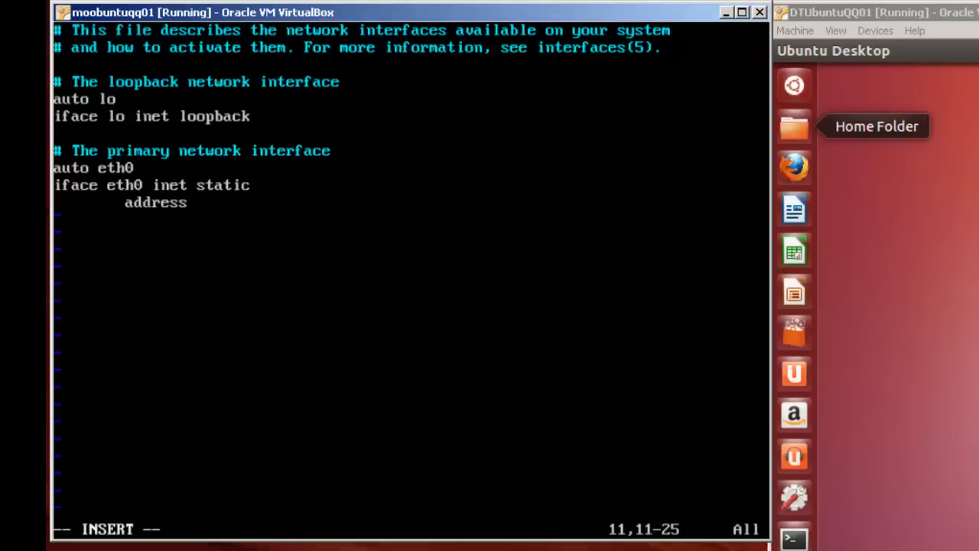
pyautogui.write('192.1')
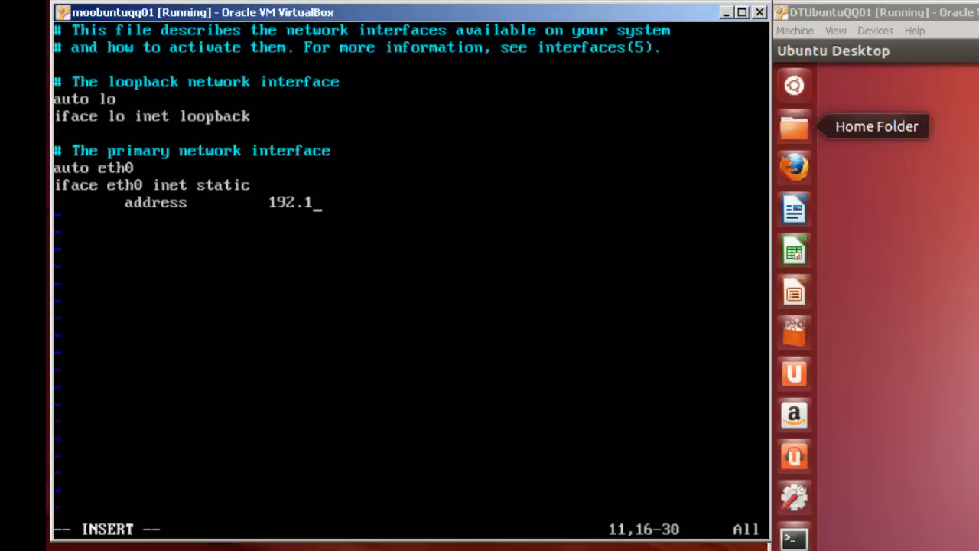
pyautogui.write('68.12.200')
pyautogui.click(410, 219)
pyautogui.write('netmask')
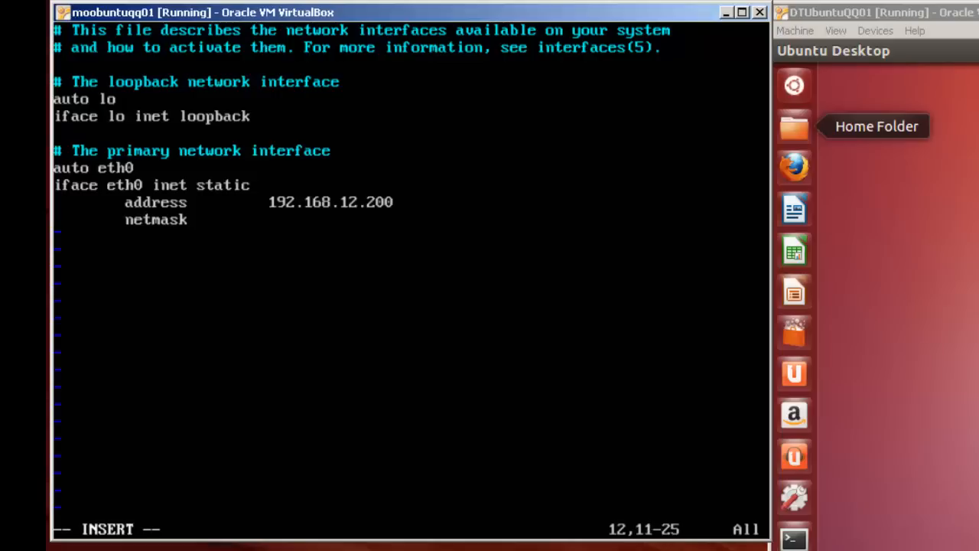
pyautogui.write('255.255.2')
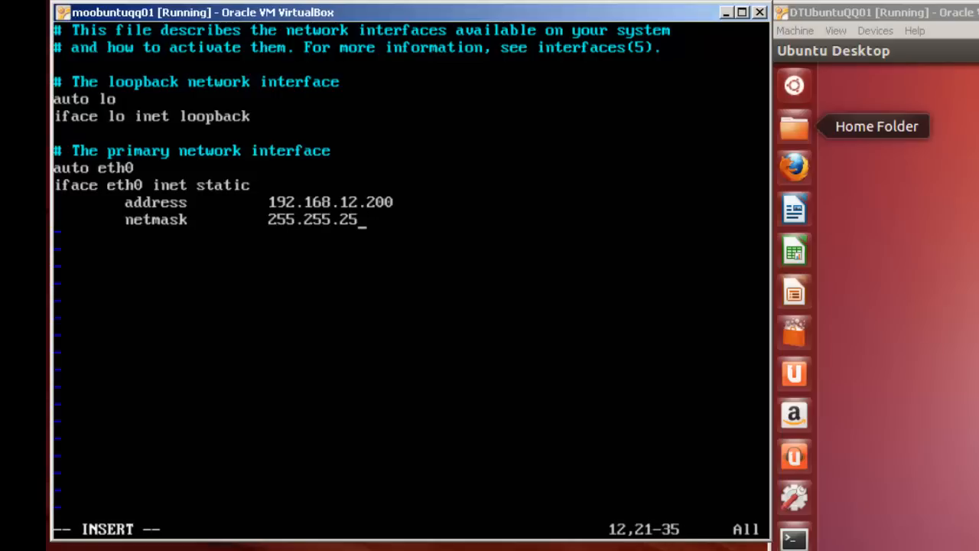
pyautogui.write('5.0')
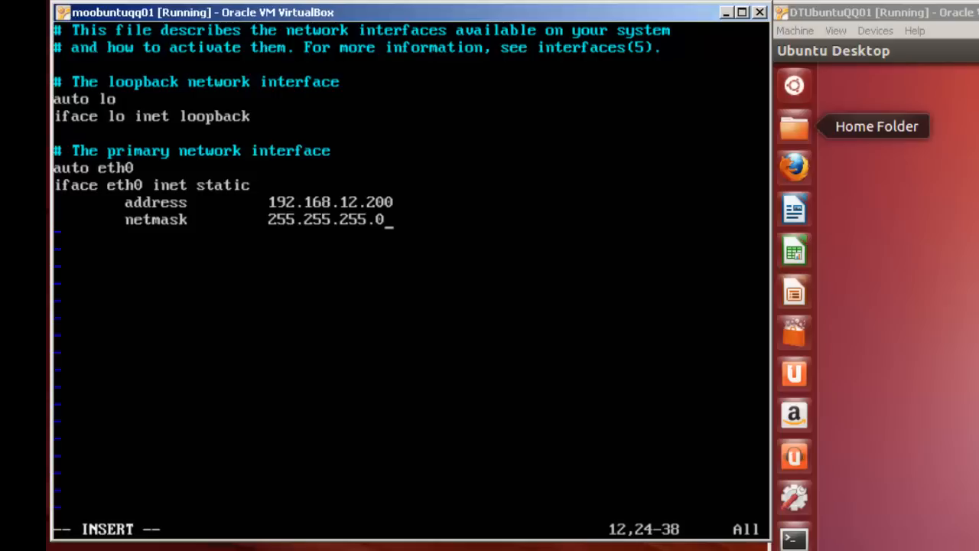
pyautogui.write('netwo')
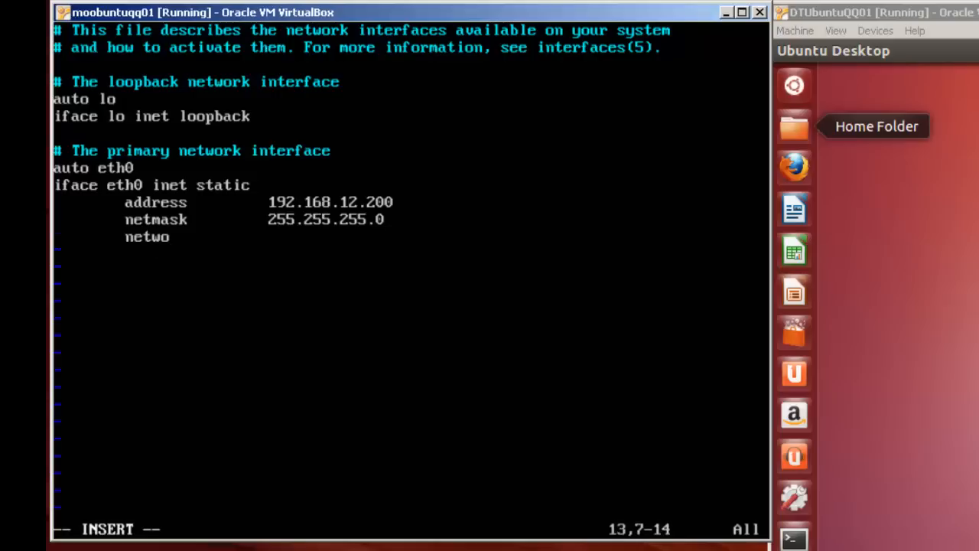
# - Add network 192.168.12.0 and broadcast 255.255.255.255 lines to the eth0 stanza
pyautogui.write('rk')
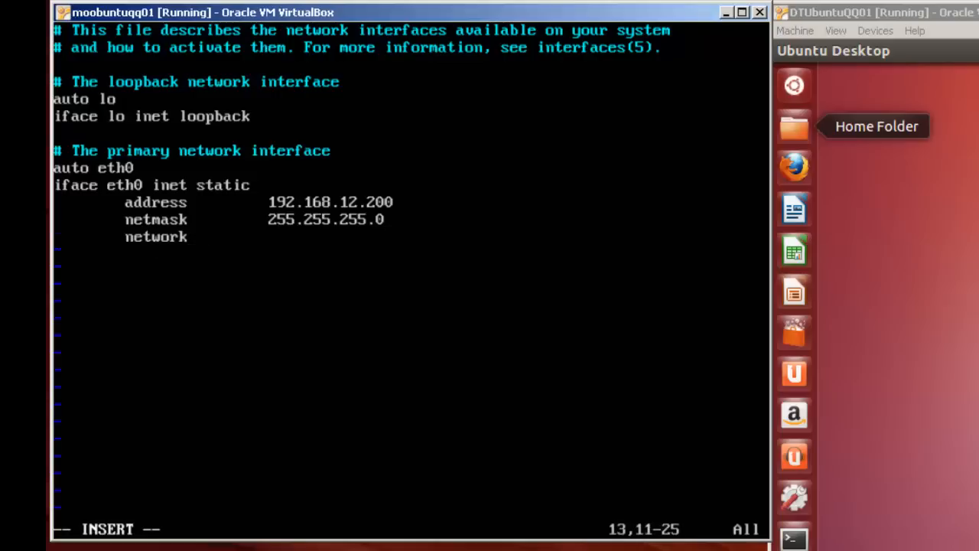
pyautogui.write('192.')
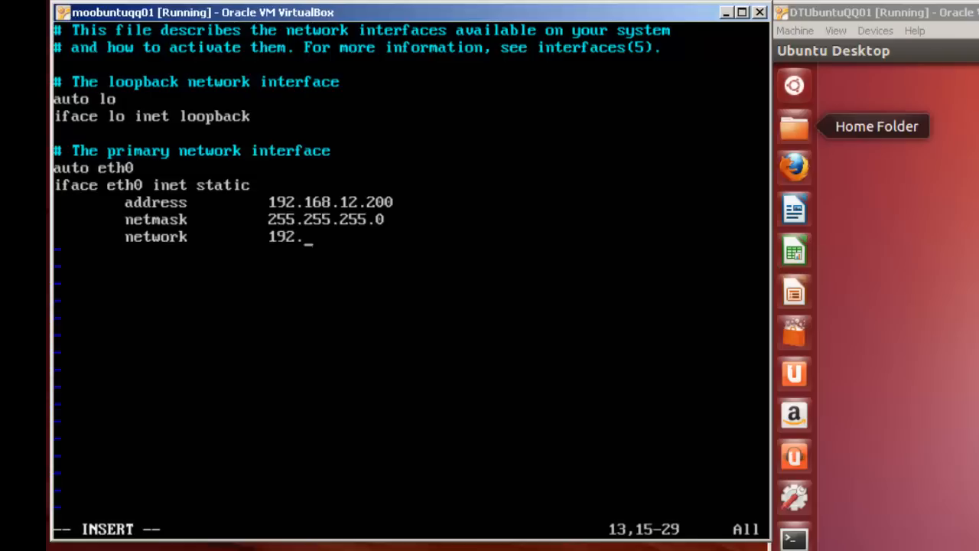
pyautogui.write('16')
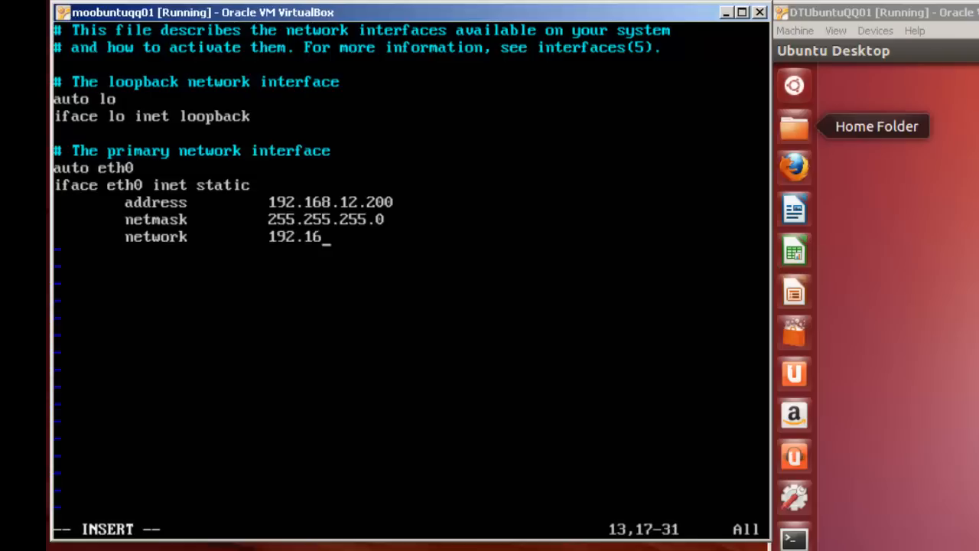
pyautogui.write('8.12.0')
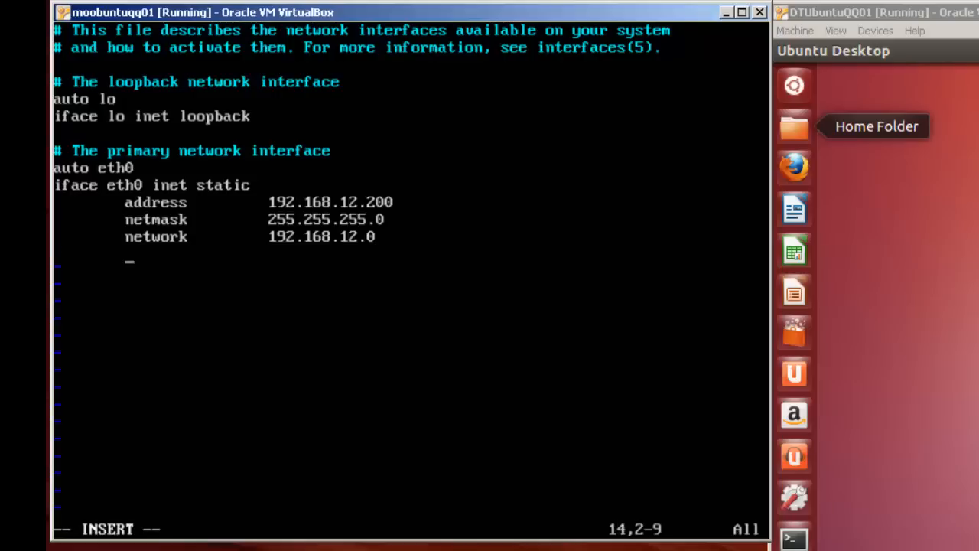
pyautogui.write('broadc')
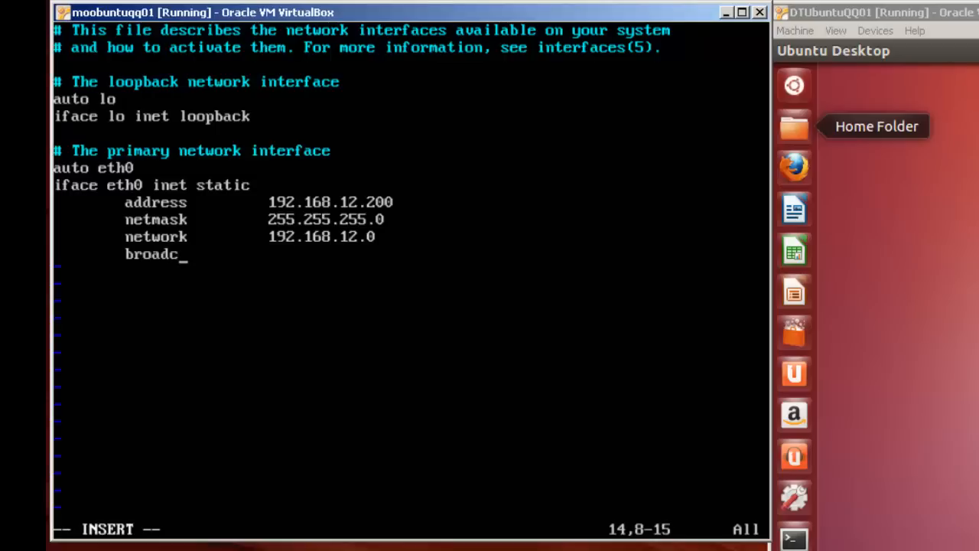
pyautogui.write('ast')
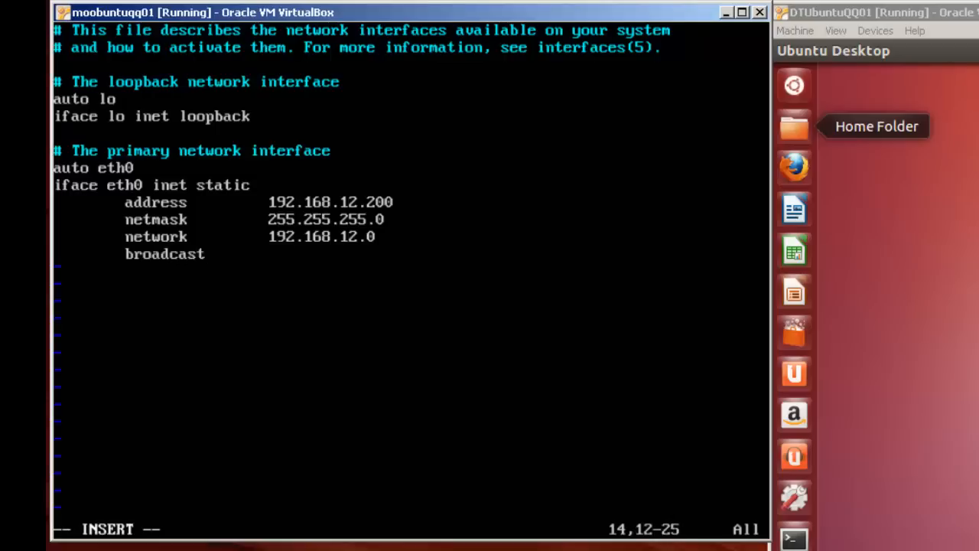
pyautogui.write('155.1')
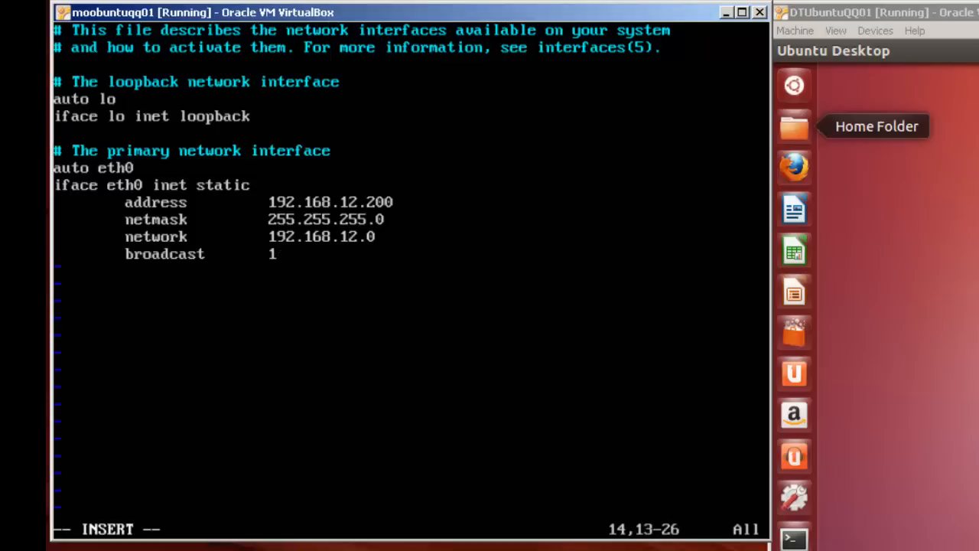
pyautogui.write('55.255')
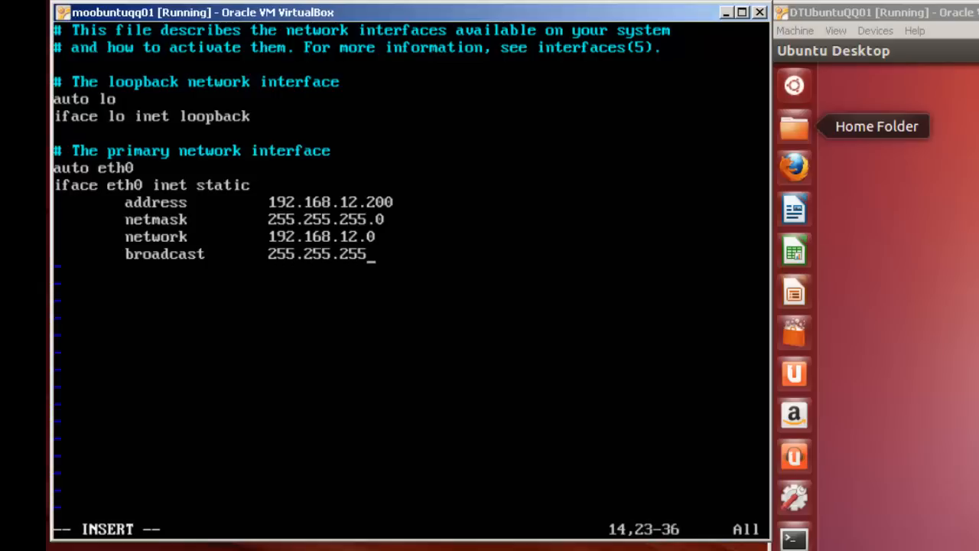
pyautogui.write('.255')
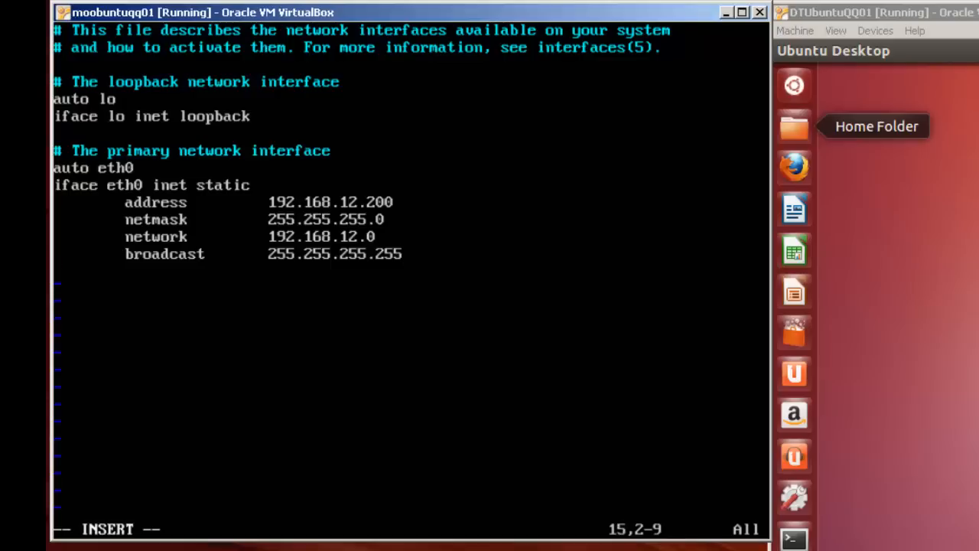
# - Add the gateway 192.168.12.5 line, correcting a misspelling of gateway
pyautogui.write('gatwa')
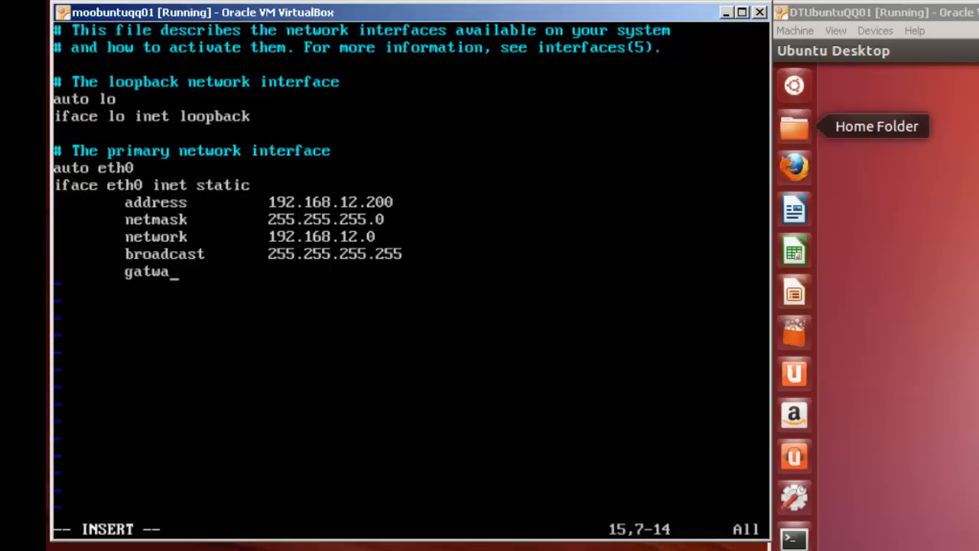
pyautogui.press('BackSpace')
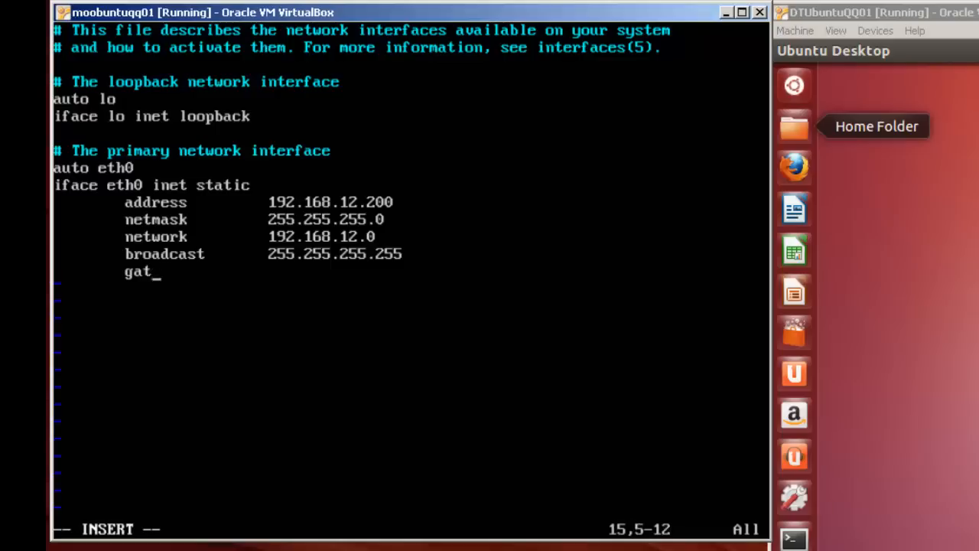
pyautogui.write('eway')
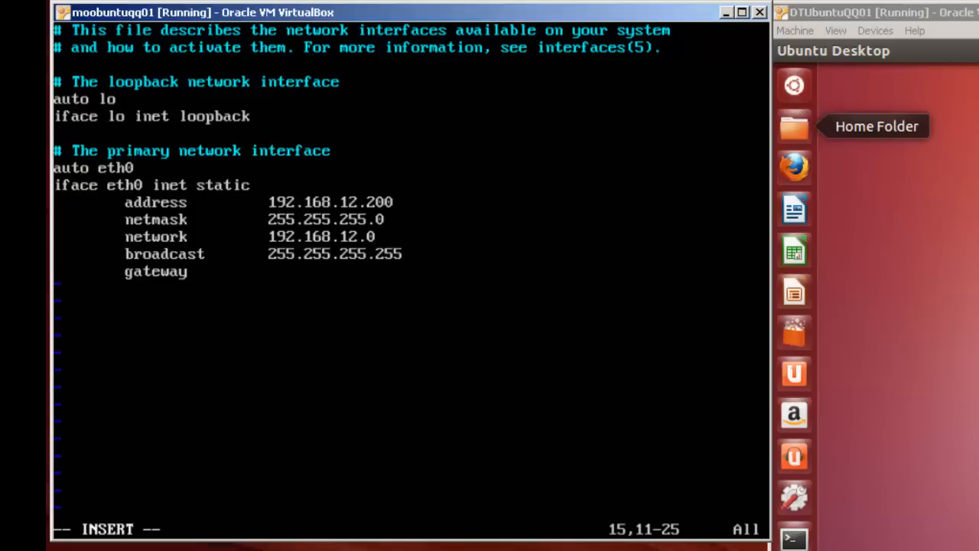
pyautogui.write('192.1')
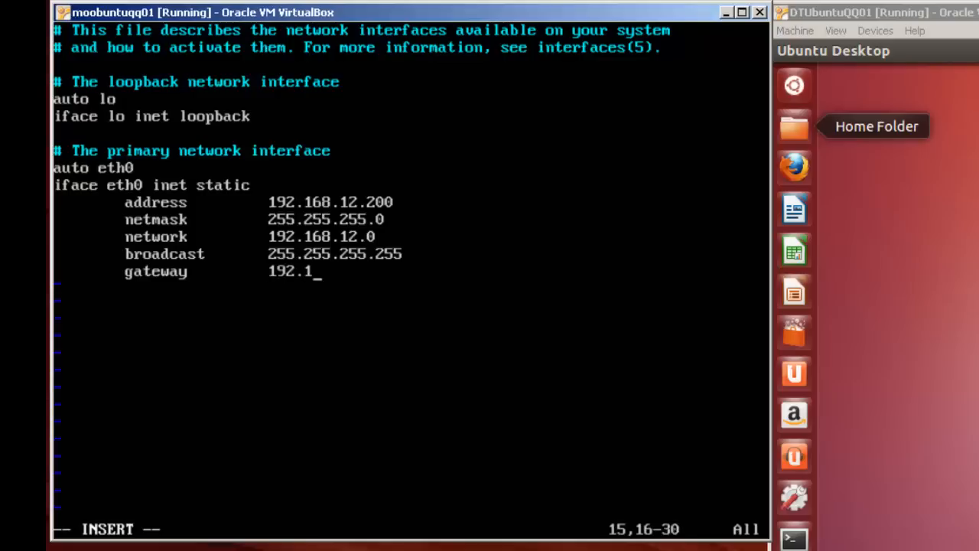
pyautogui.write('68/')
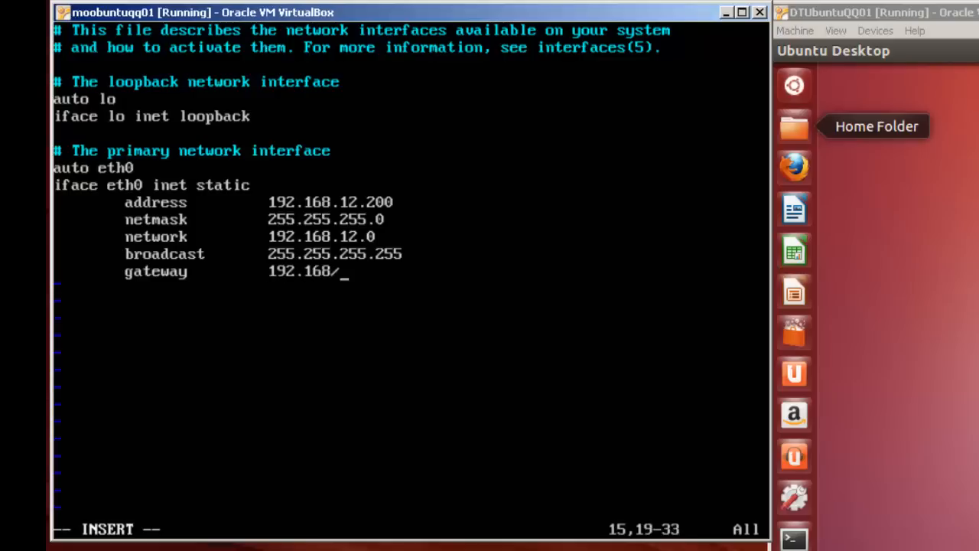
pyautogui.write('.12')
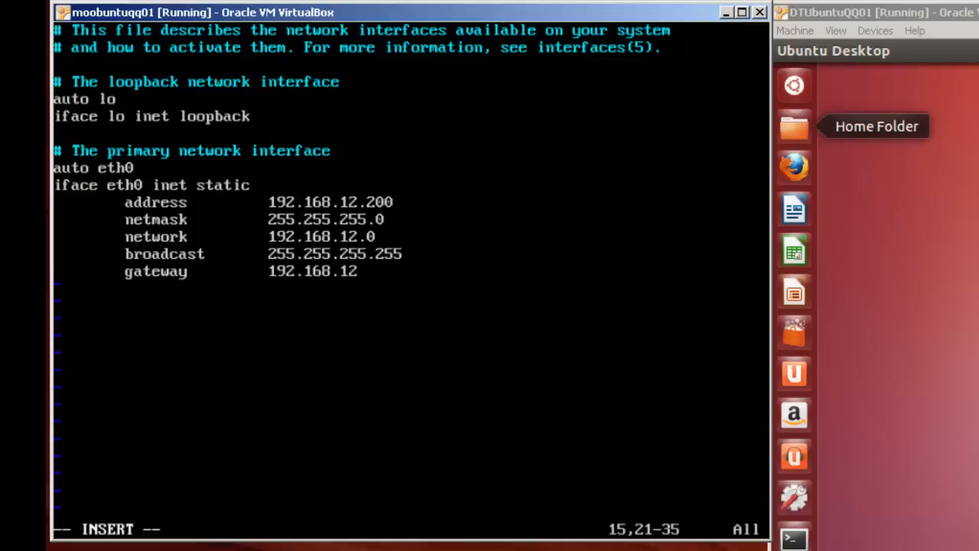
pyautogui.write('.5')
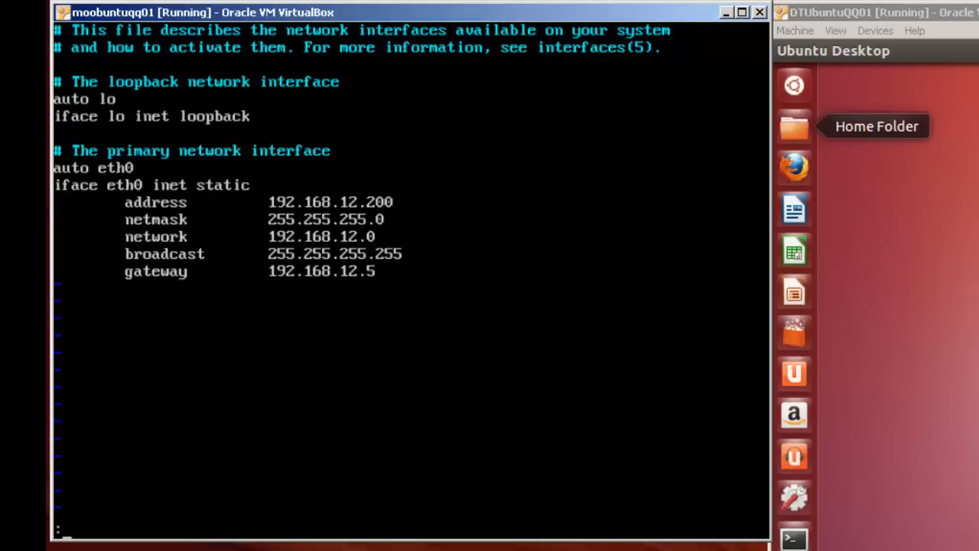
# - Save interfaces with :wq, verify it with cat, then move to /etc and list its files
pyautogui.write(':wq')
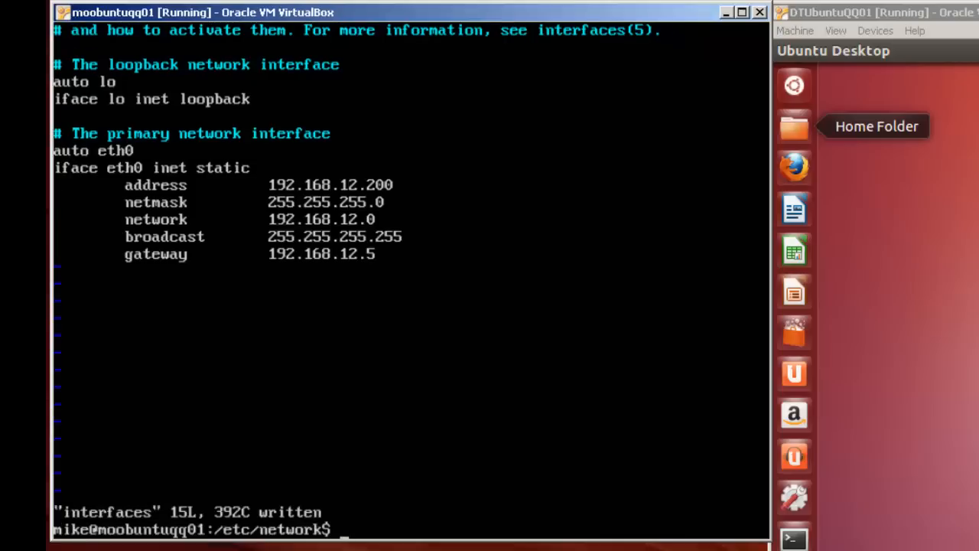
pyautogui.write('cza')
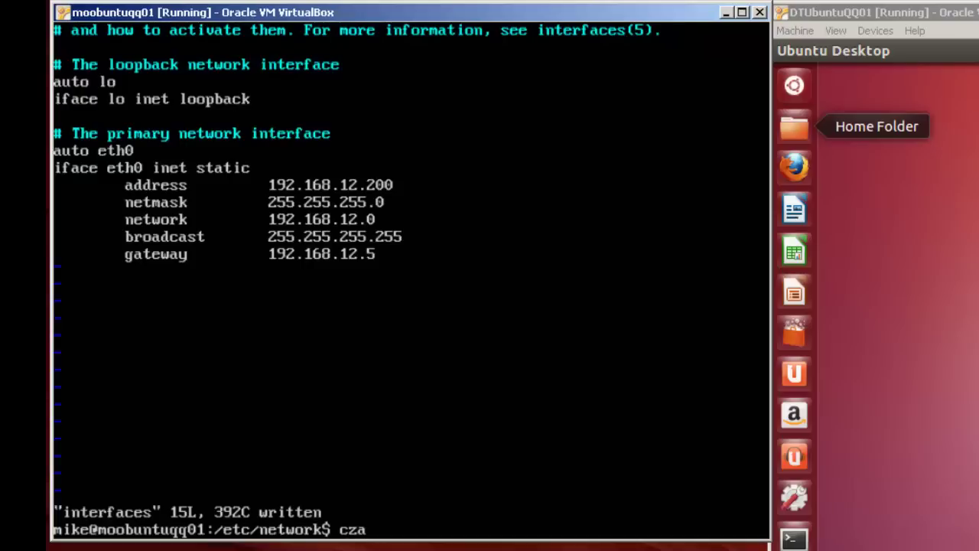
pyautogui.write('cat interfaces')
pyautogui.write('cd')
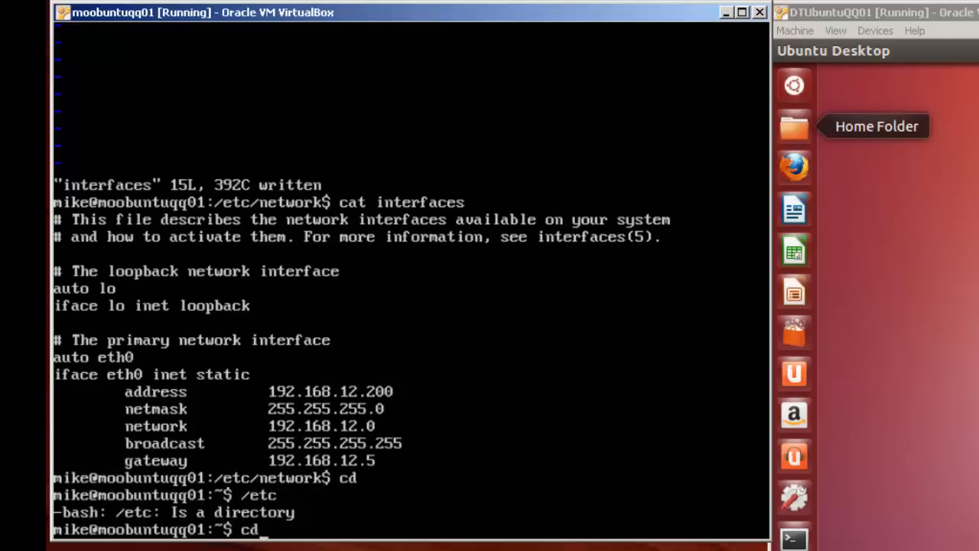
pyautogui.write('/etc')
pyautogui.write('ls')
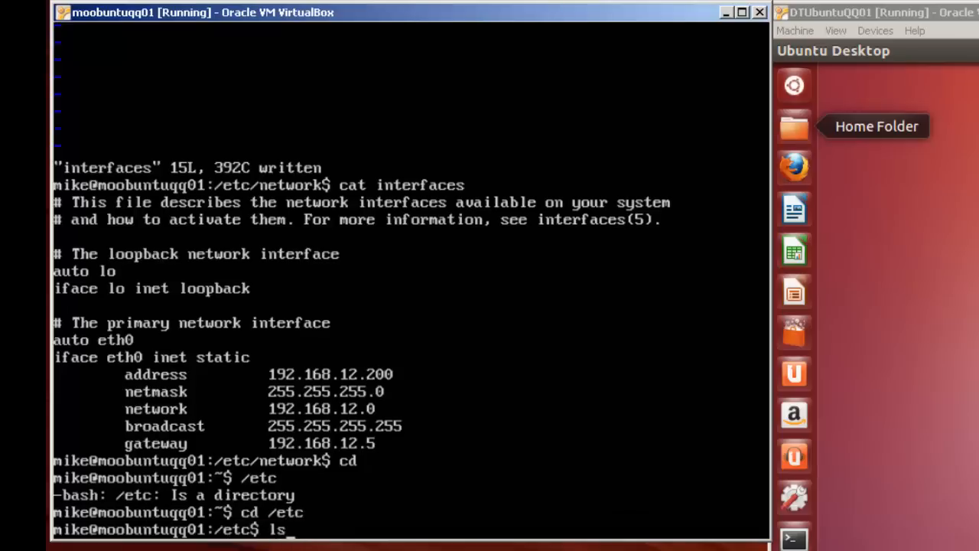
pyautogui.press('Return')
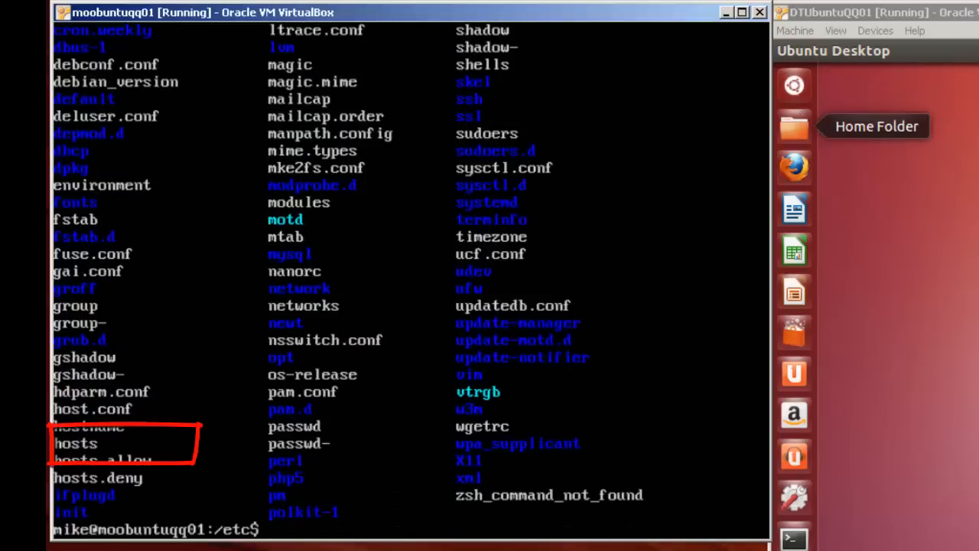
# - Copy hosts to hosts.bckup with sudo and list /etc to confirm the backup
pyautogui.write('cp')
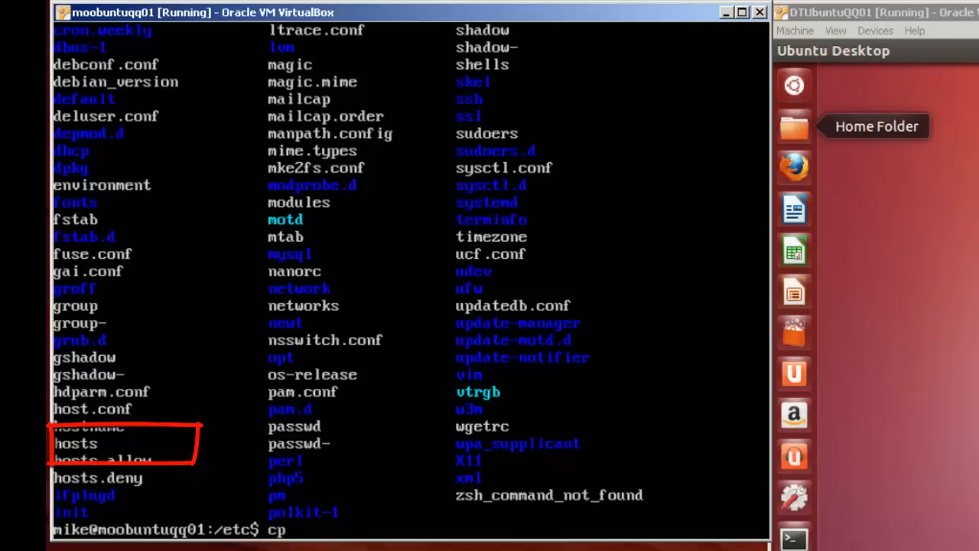
pyautogui.write('hos')
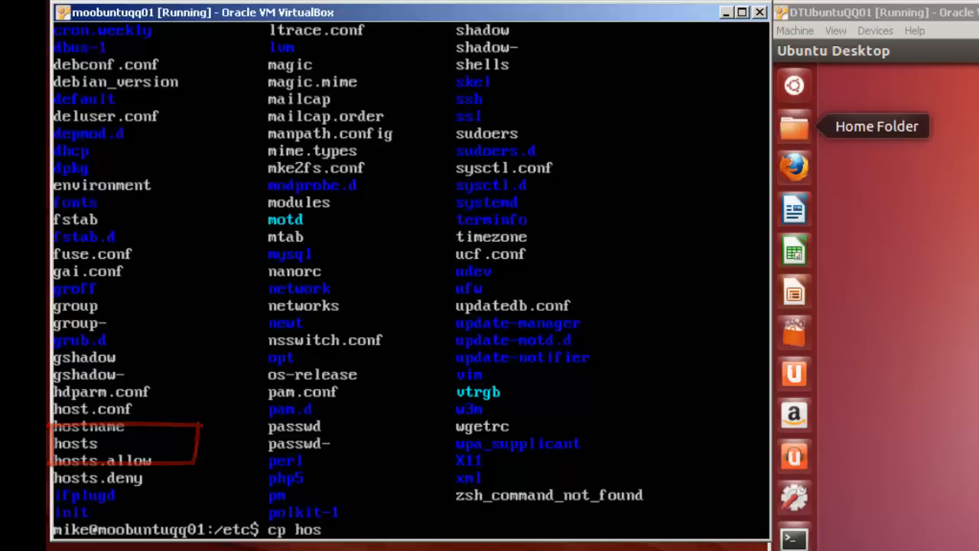
pyautogui.write('t')
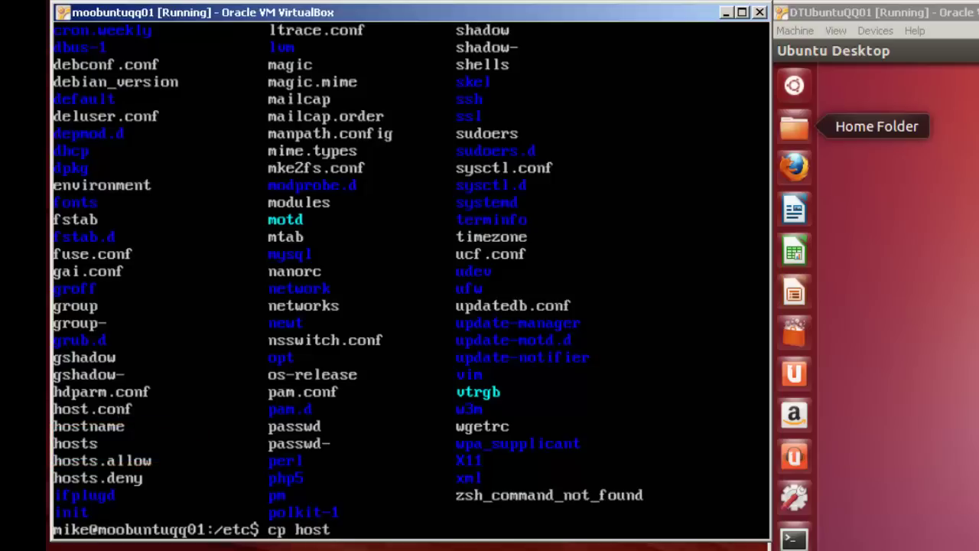
pyautogui.write('s hosts.')
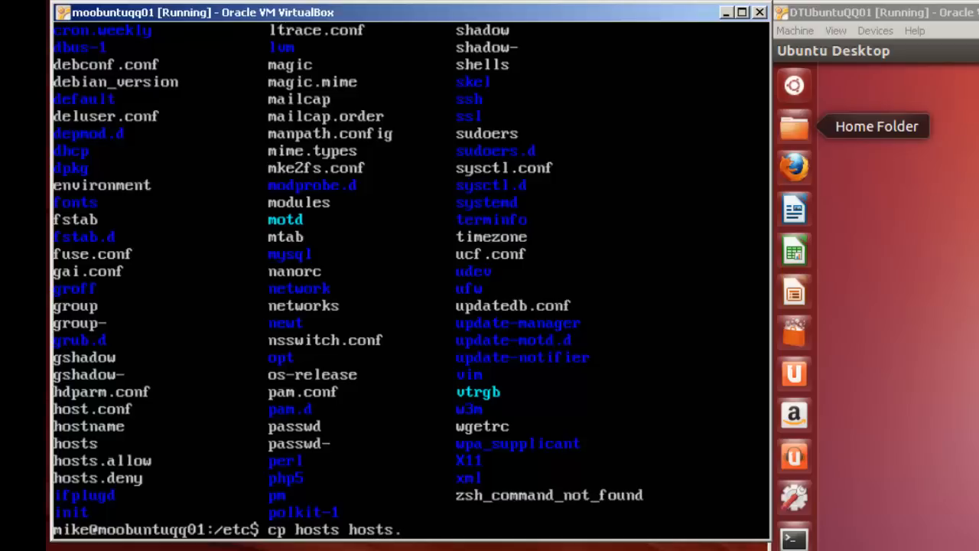
pyautogui.write('bckup')
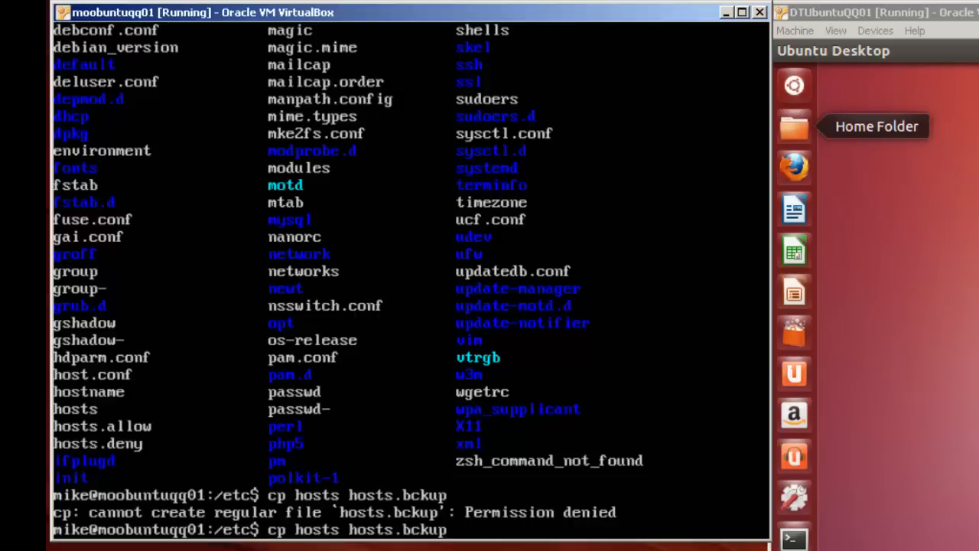
pyautogui.write('sudo')
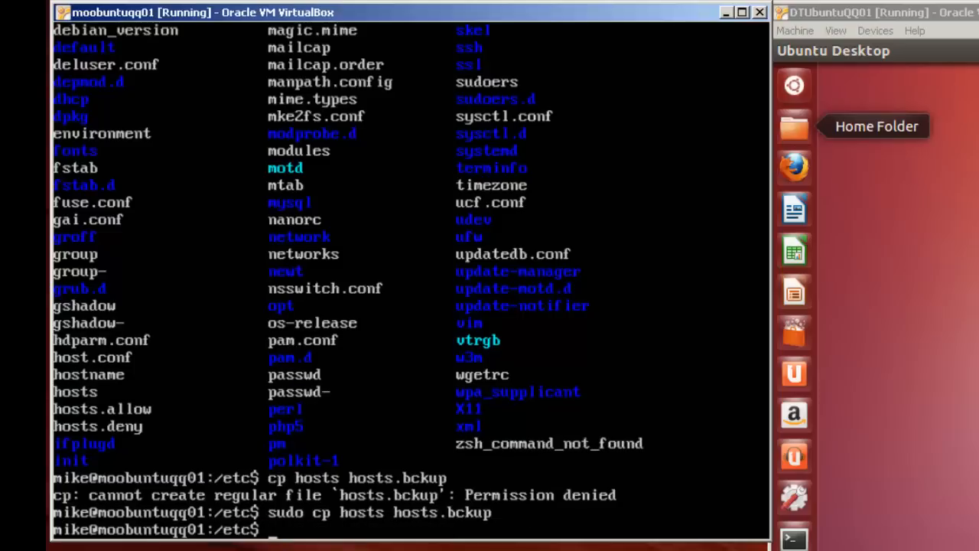
pyautogui.press('Return')
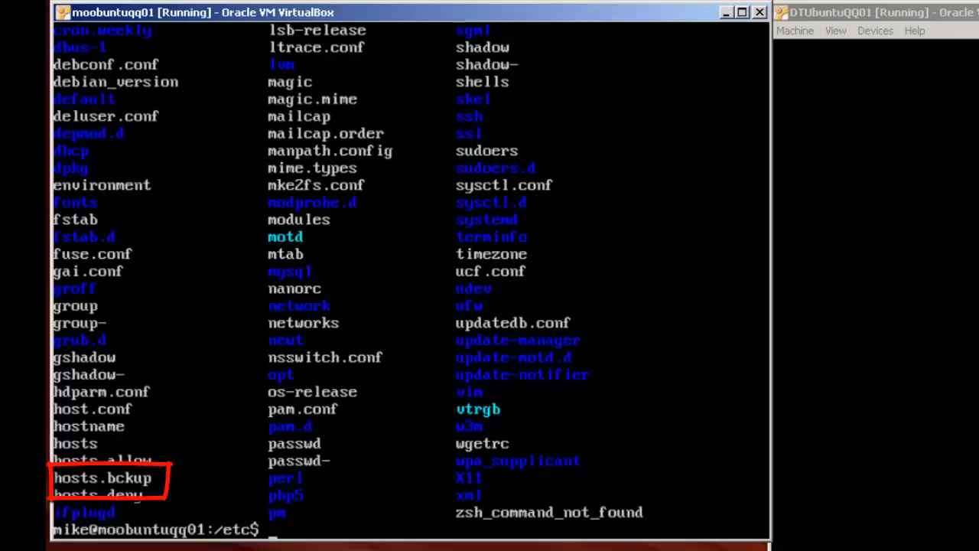
pyautogui.write('sudo vim')
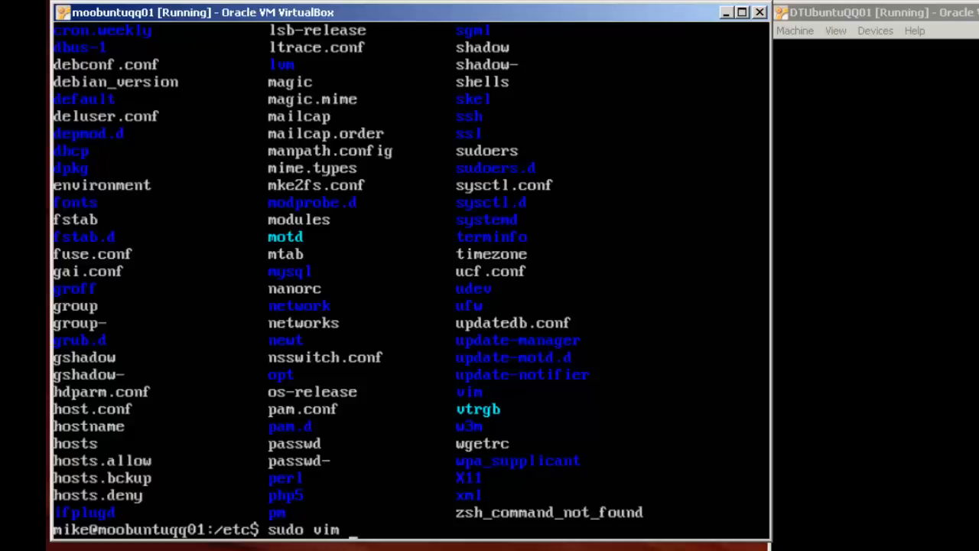
# - Open hosts in sudo vim and add moobuntuqq01.edu.private to the 127.0.1.1 line
pyautogui.write('hosts')
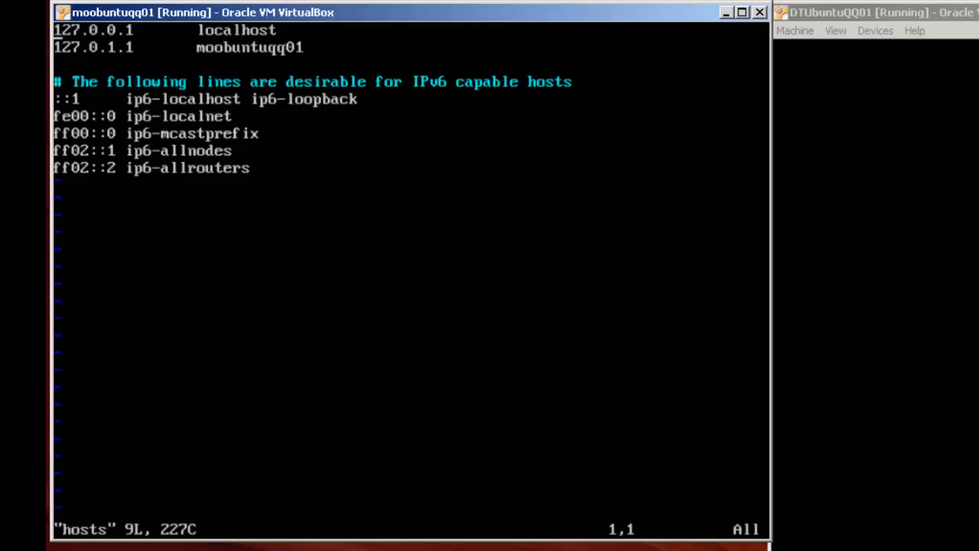
pyautogui.press('Down')
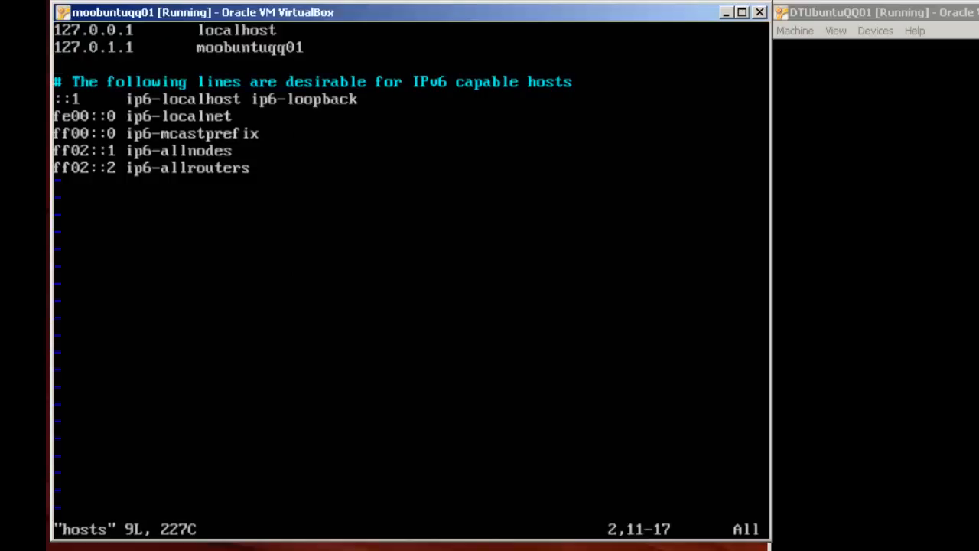
pyautogui.press('i')
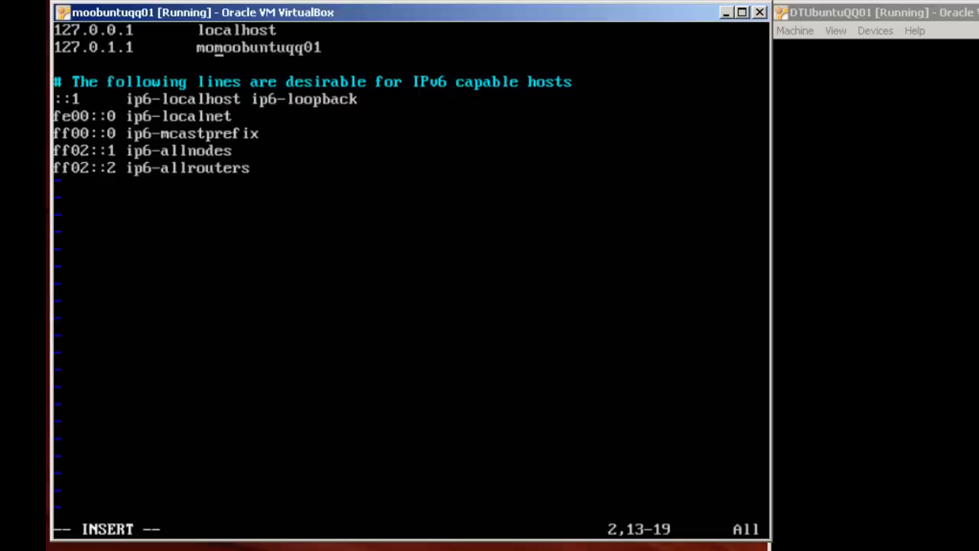
pyautogui.write('moobuntu')
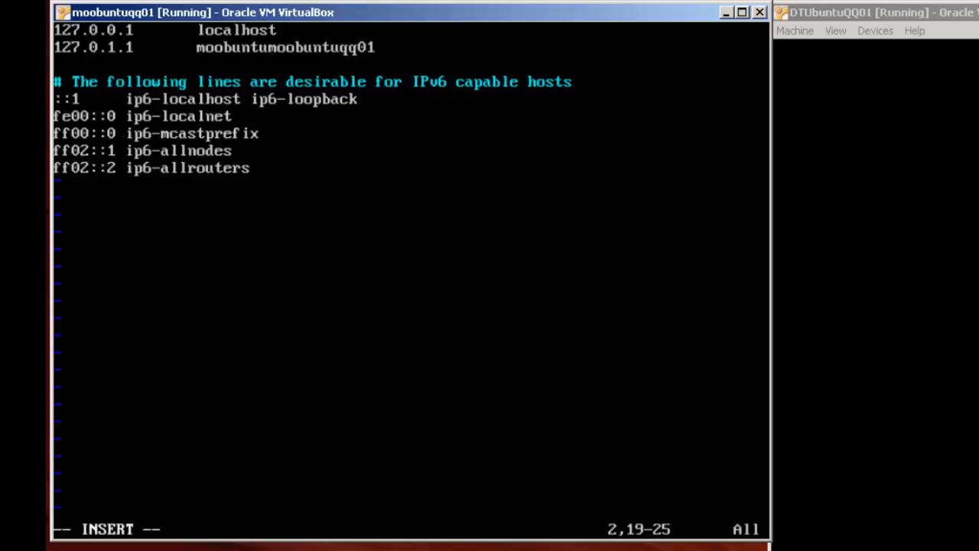
pyautogui.write('qqq')
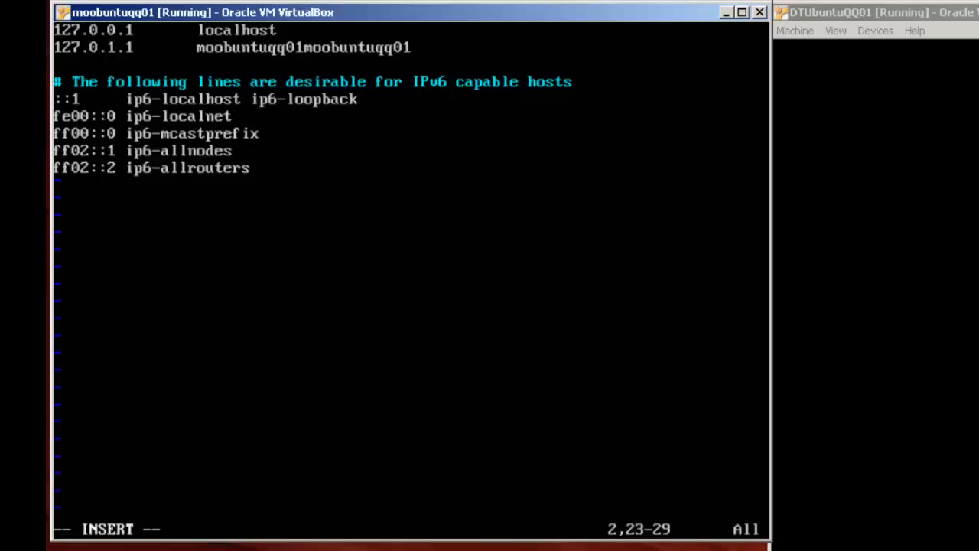
pyautogui.write('.')
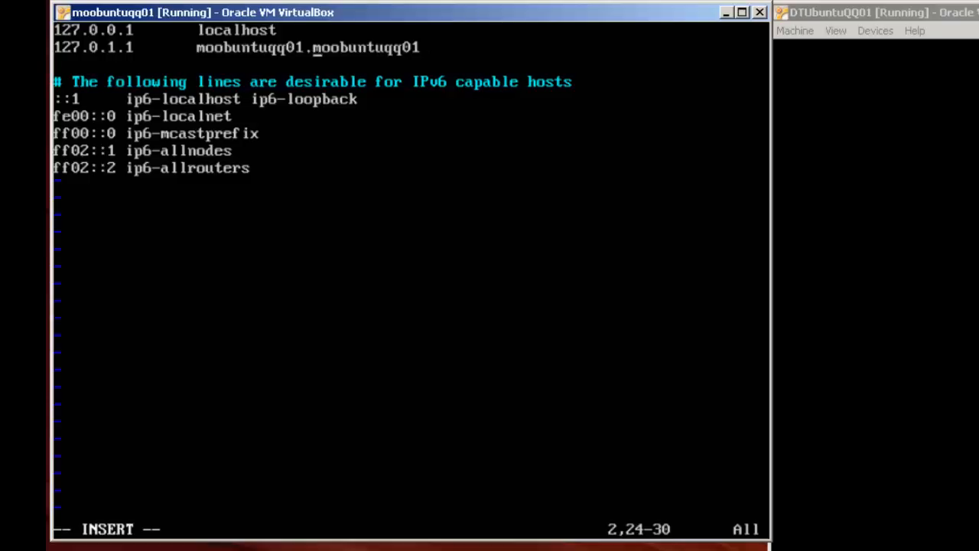
pyautogui.write('edu')
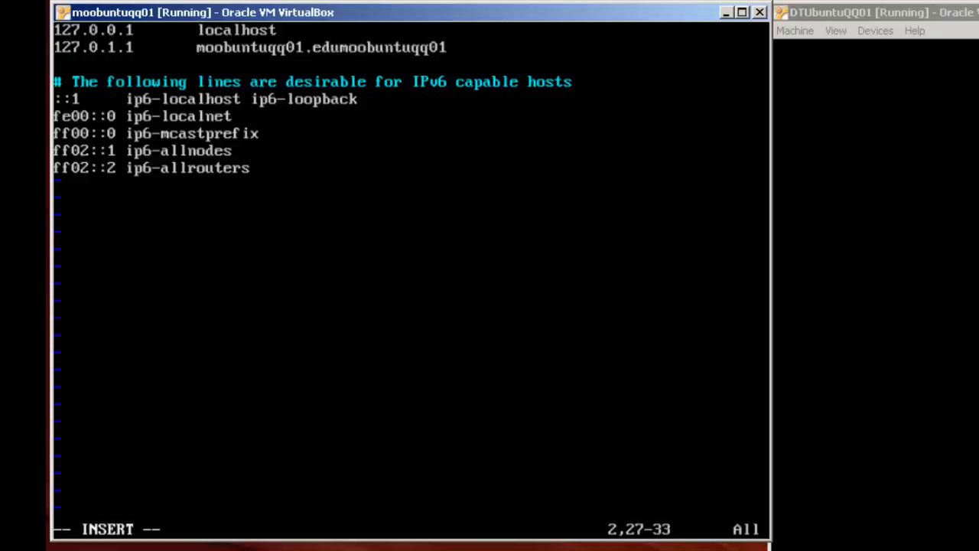
pyautogui.write('.private')
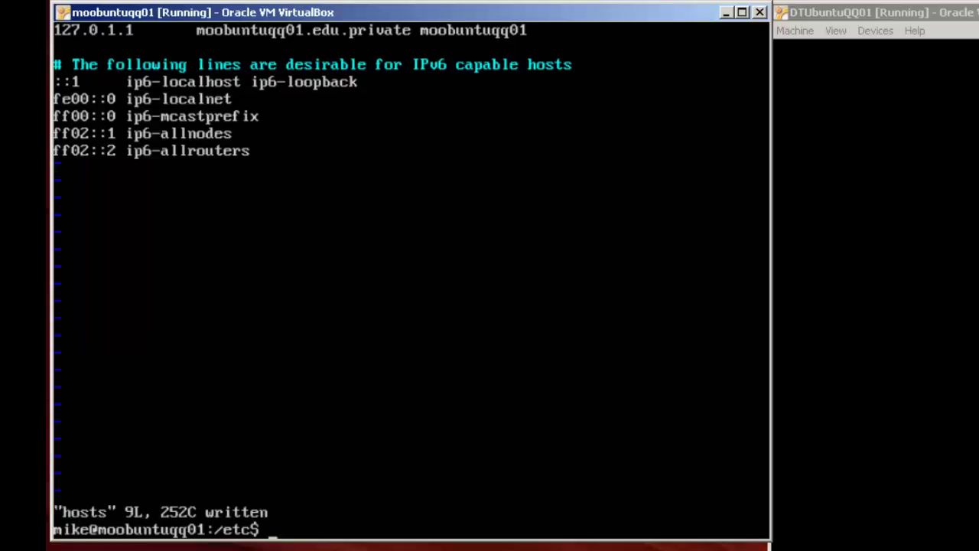
# - Display the server's hosts file with cat, then restart the server with sudo reboot
pyautogui.write('cat host')
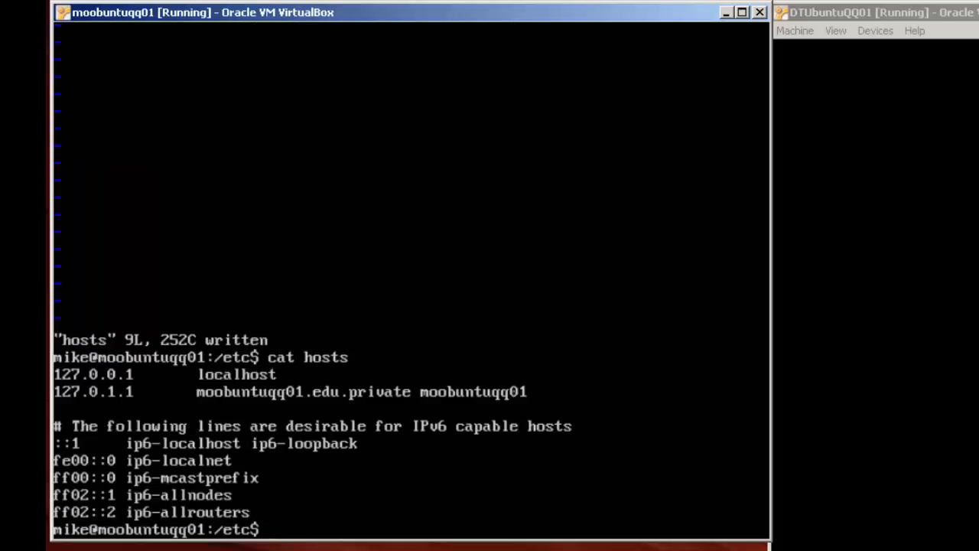
pyautogui.write('sudo')
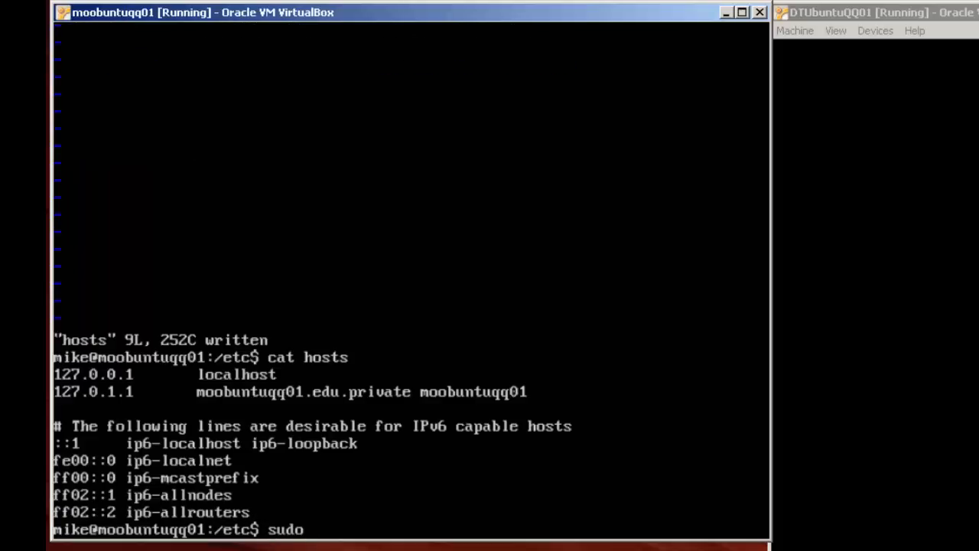
pyautogui.write('rebo')
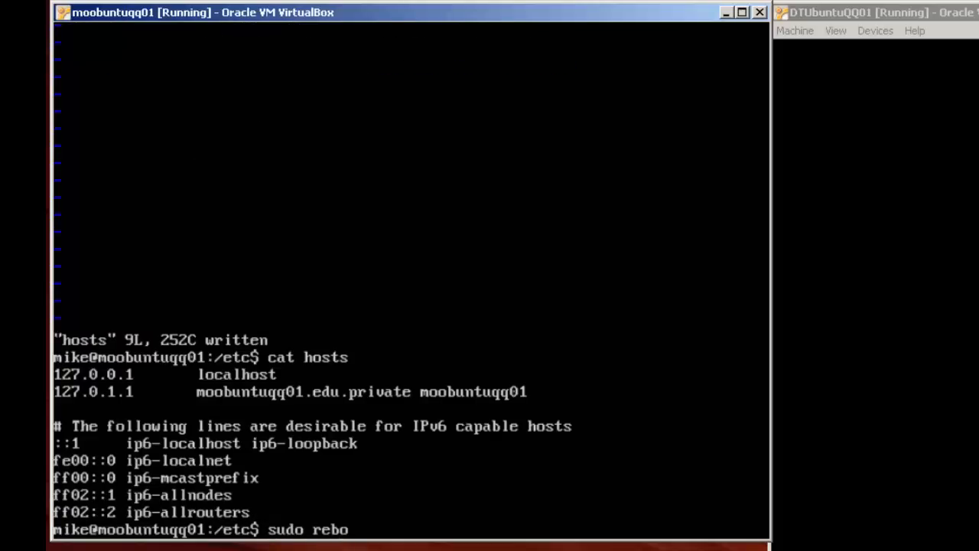
pyautogui.write('o')
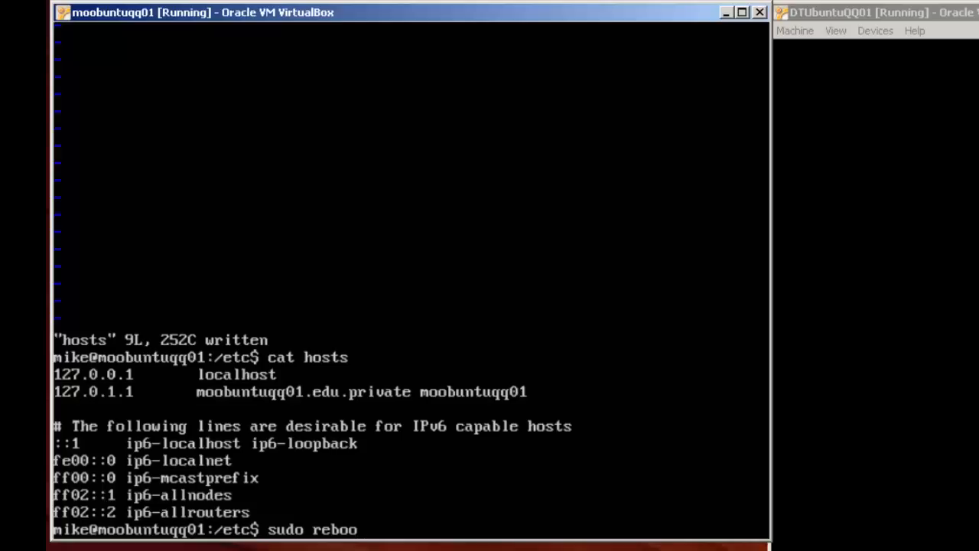
pyautogui.write('t')
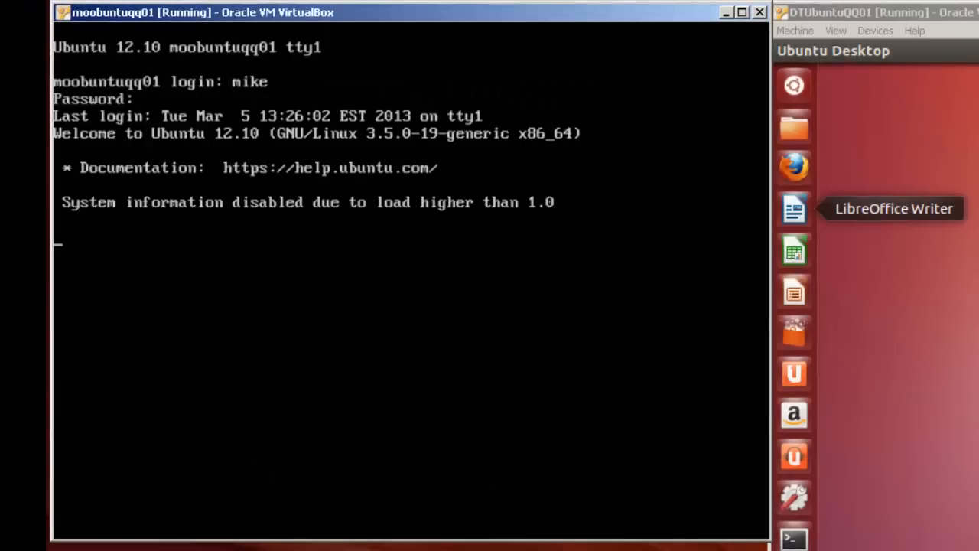
# - Confirm with ifconfig that eth0 holds the static address 192.168.12.200
pyautogui.write('ifconfig')
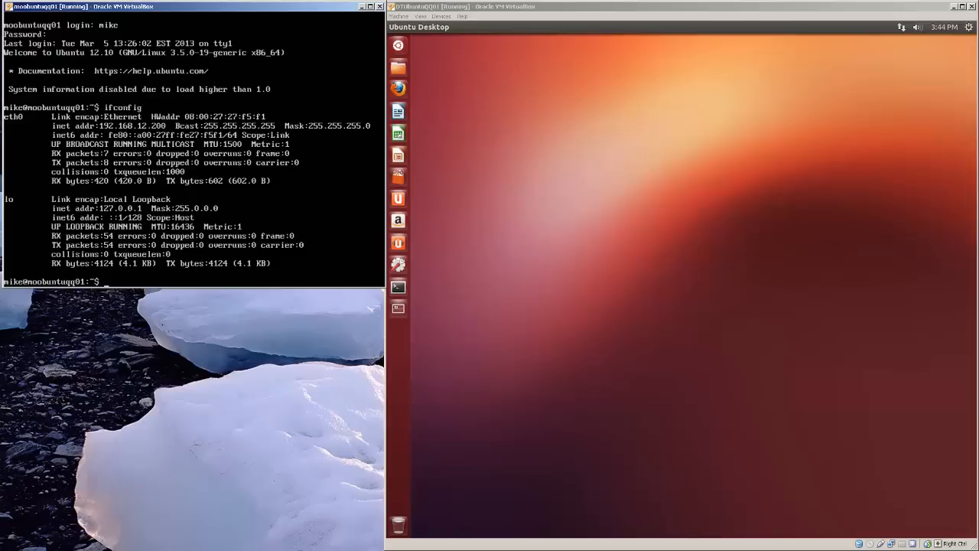
pyautogui.moveTo(661, 388)
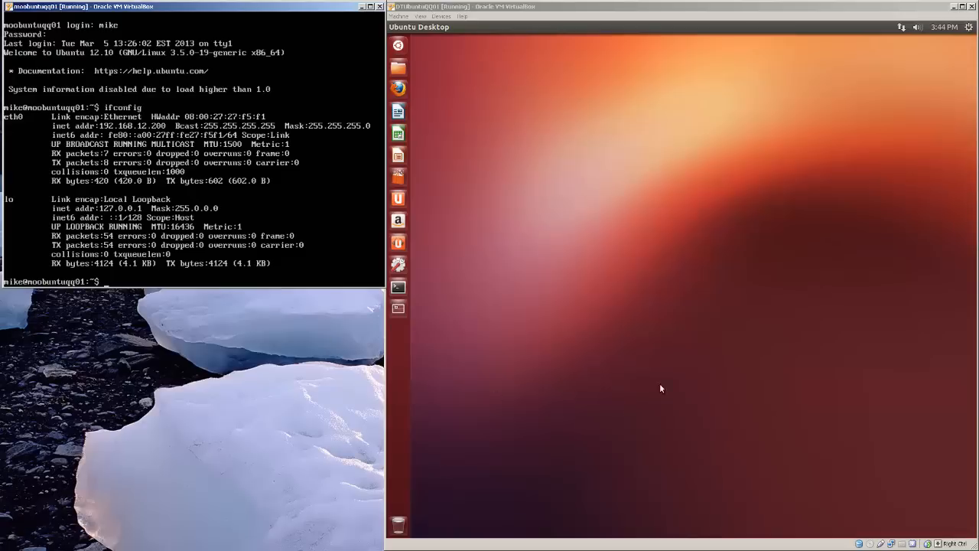
pyautogui.moveTo(399, 95)
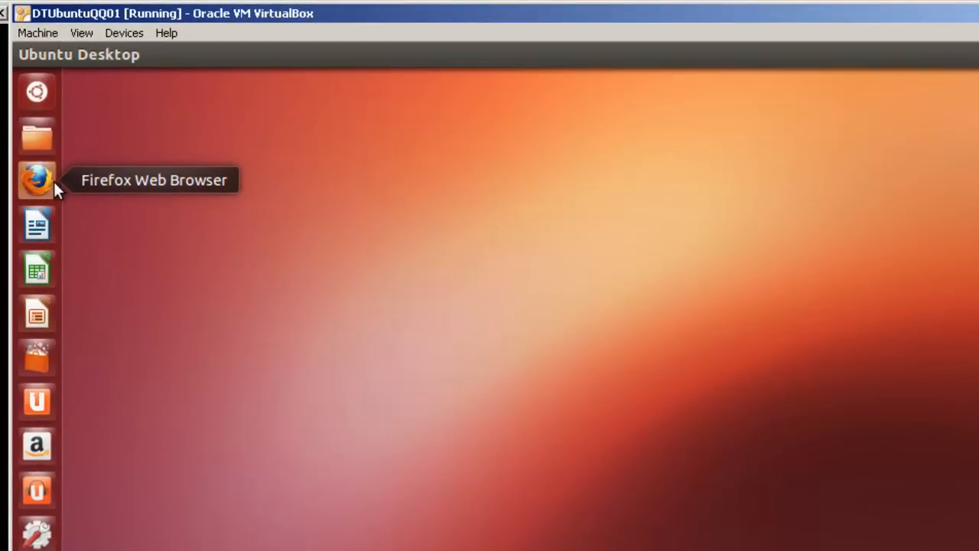
# - Try loading the server page in Firefox on the desktop VM, then open a terminal
pyautogui.click(33, 179)
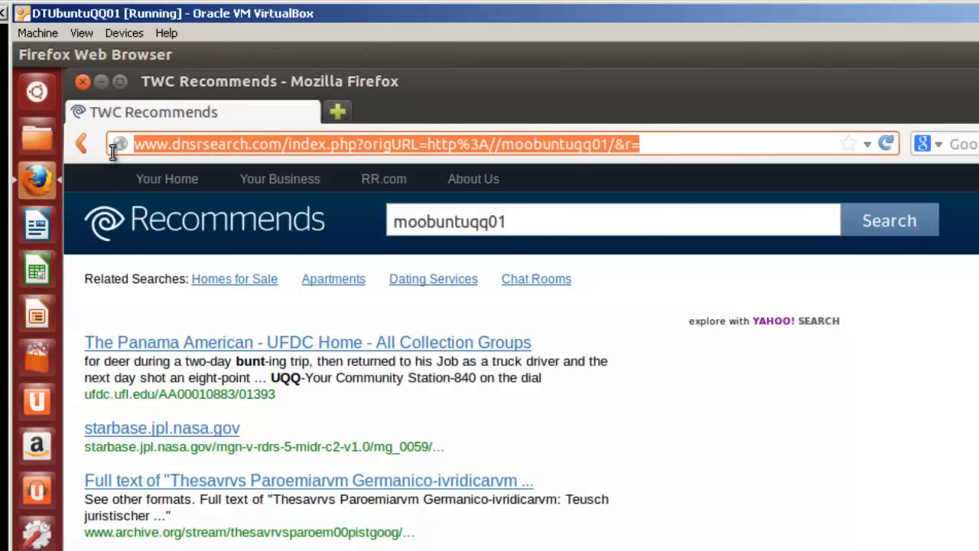
pyautogui.write('192.168.12.200/')
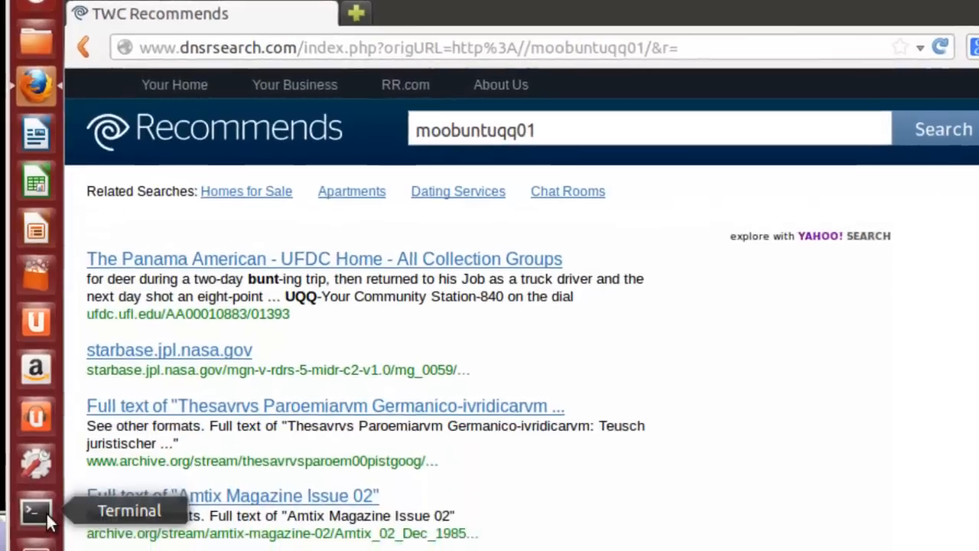
pyautogui.click(33, 513)
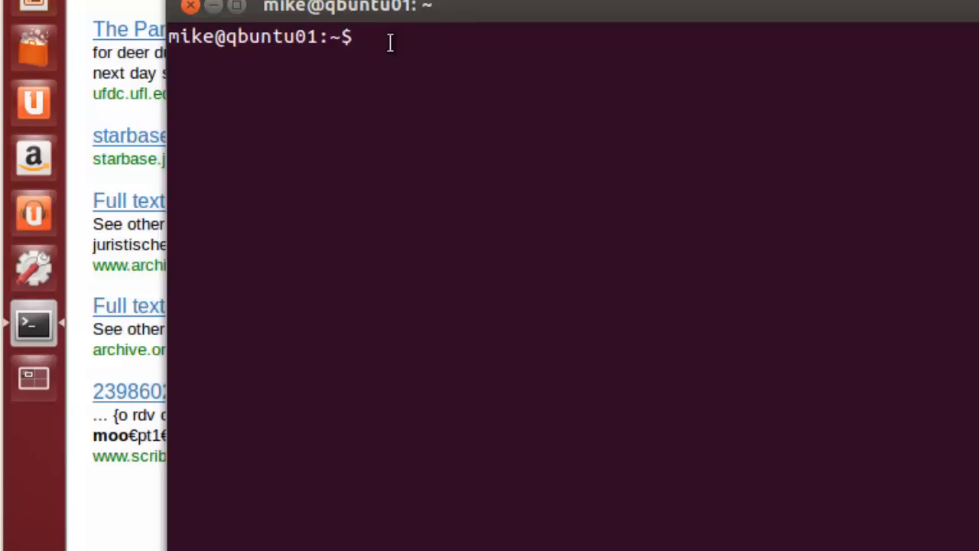
# - Change into /etc and install vim with sudo apt-get install
pyautogui.write('cd')
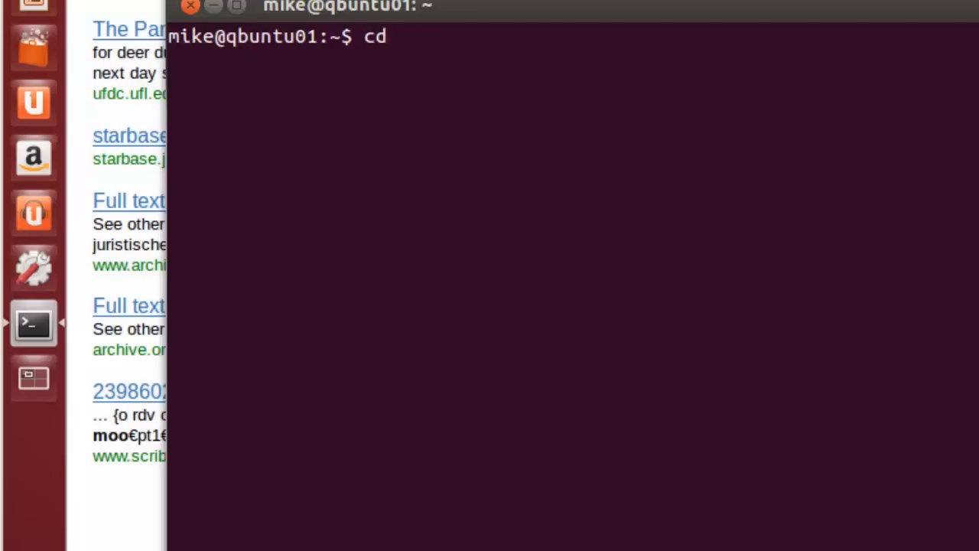
pyautogui.write('/etc')
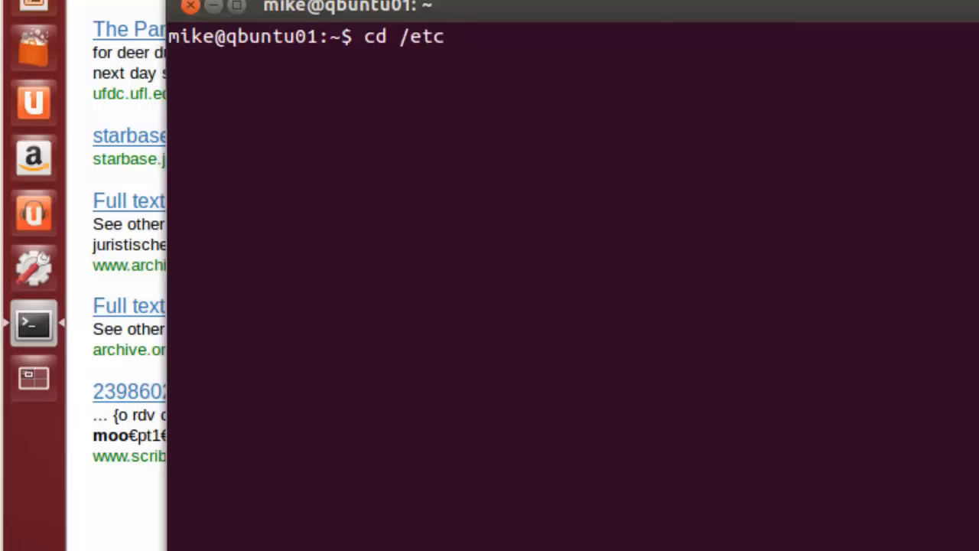
pyautogui.press('Return')
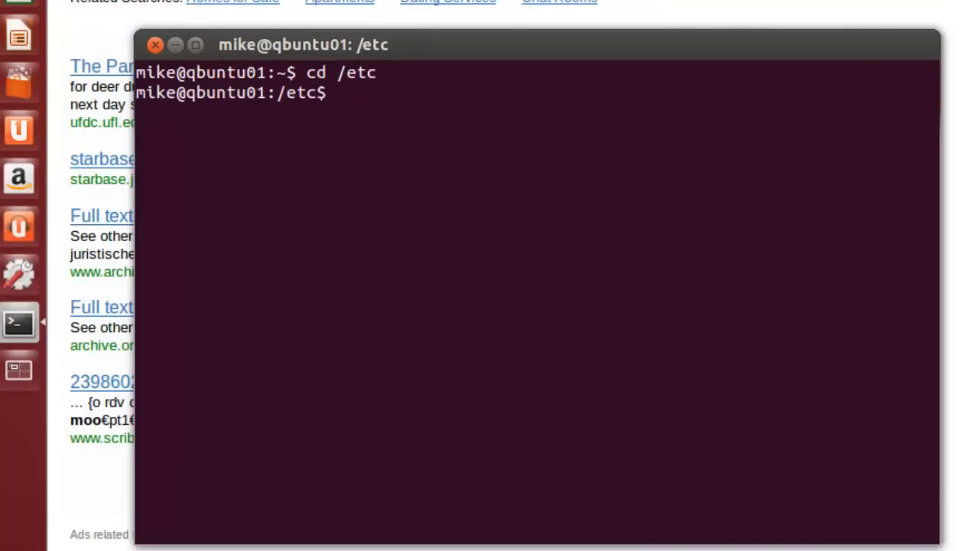
pyautogui.write('sdu')
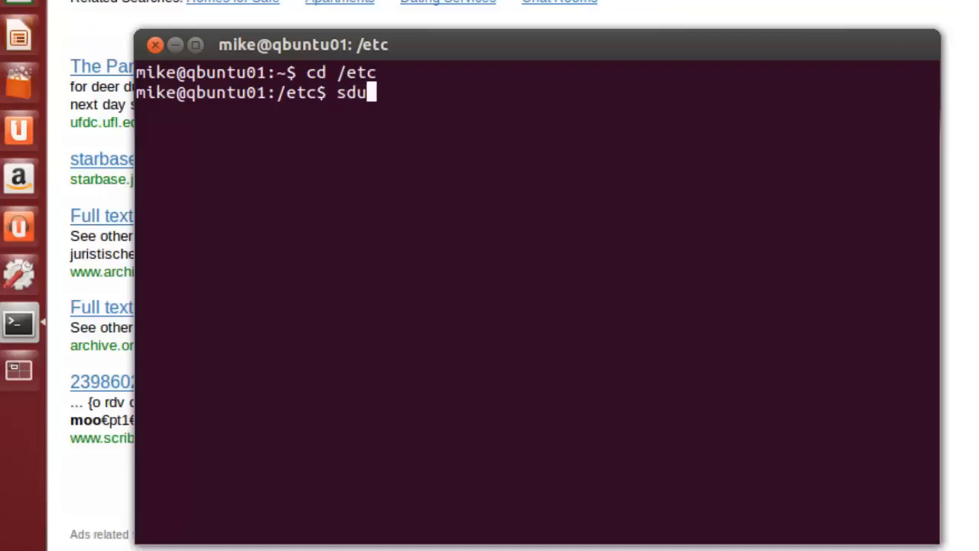
pyautogui.press('BackSpace')
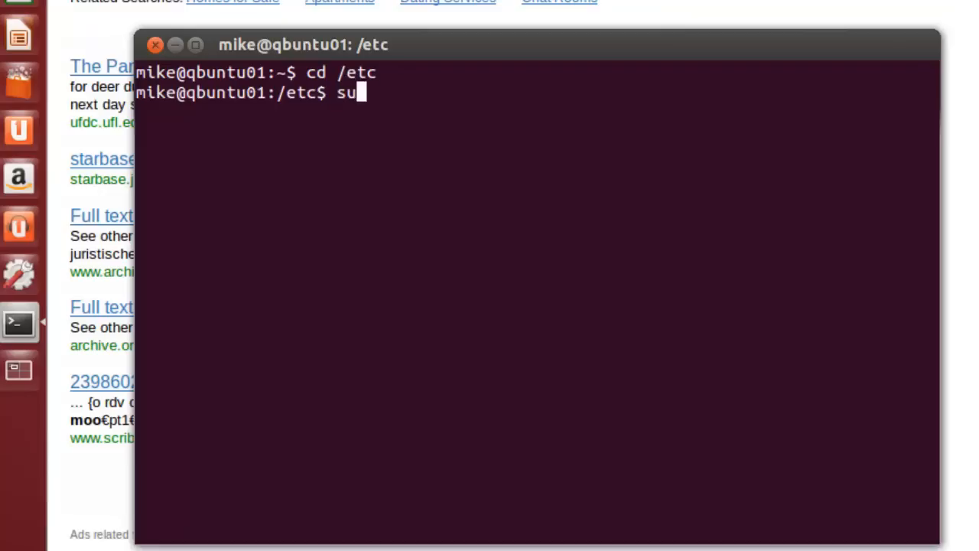
pyautogui.write('do')
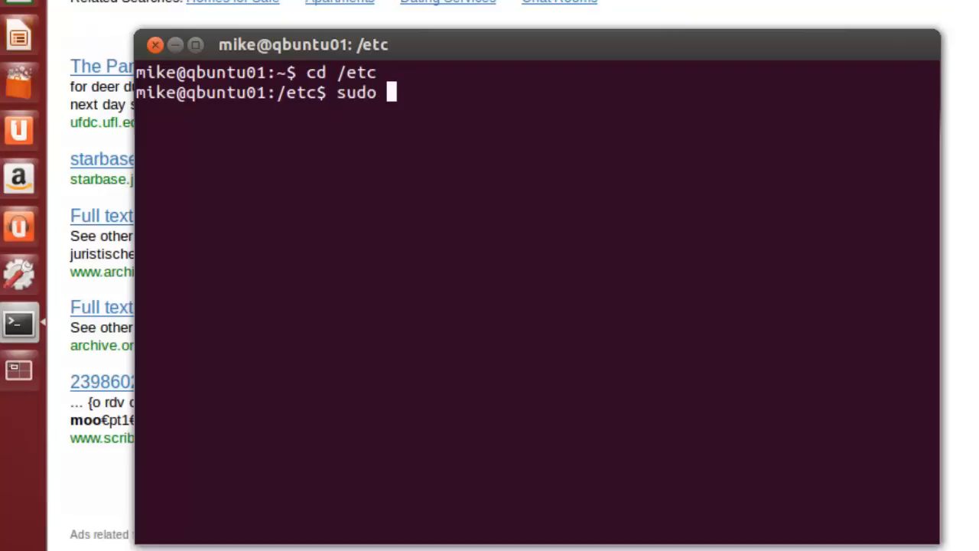
pyautogui.write('a')
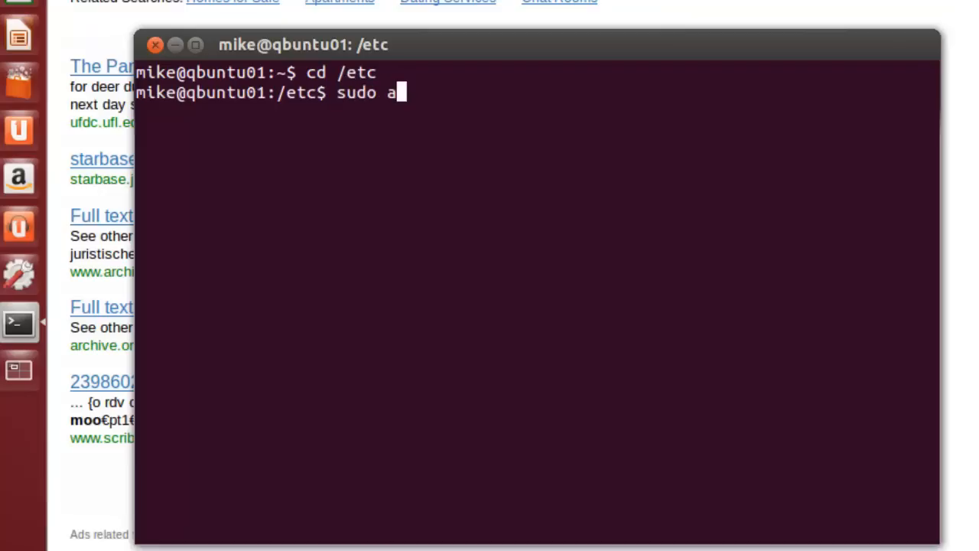
pyautogui.write('pt-get')
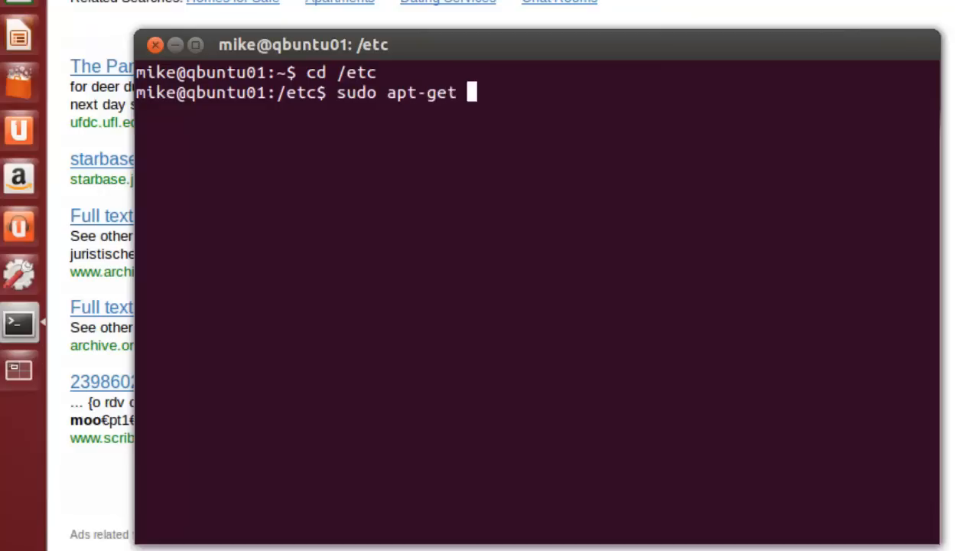
pyautogui.write('install')
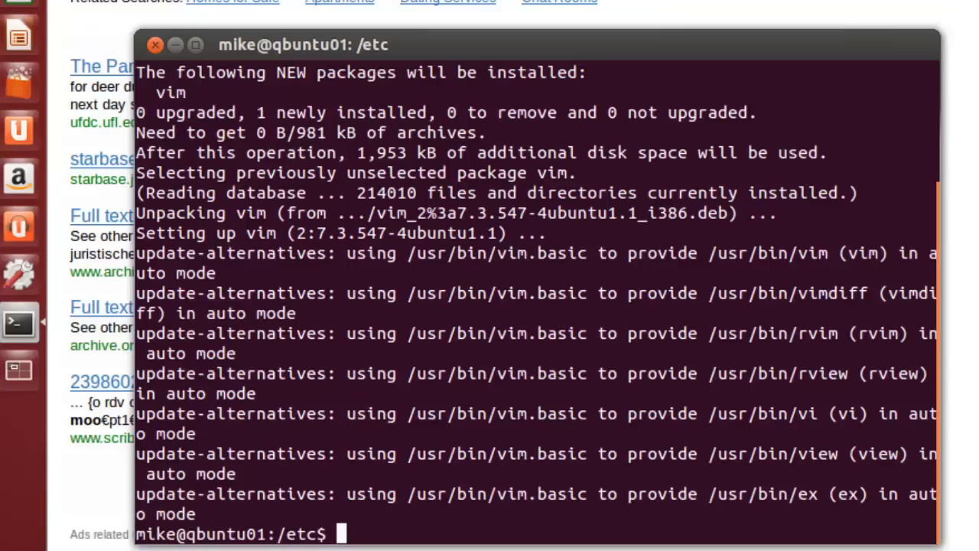
# - Copy hosts to hosts.bckup with sudo and list /etc to confirm the backup
pyautogui.write('sud')
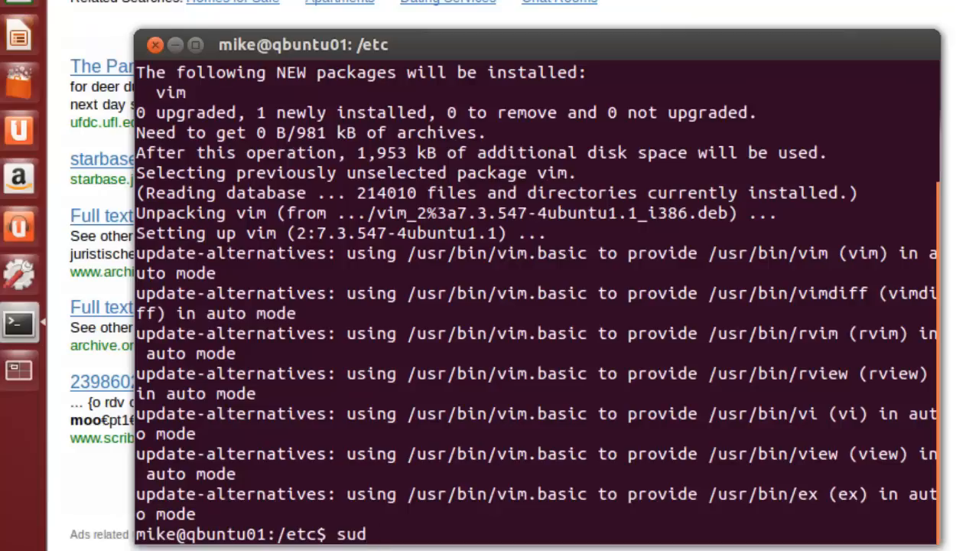
pyautogui.press('BackSpace')
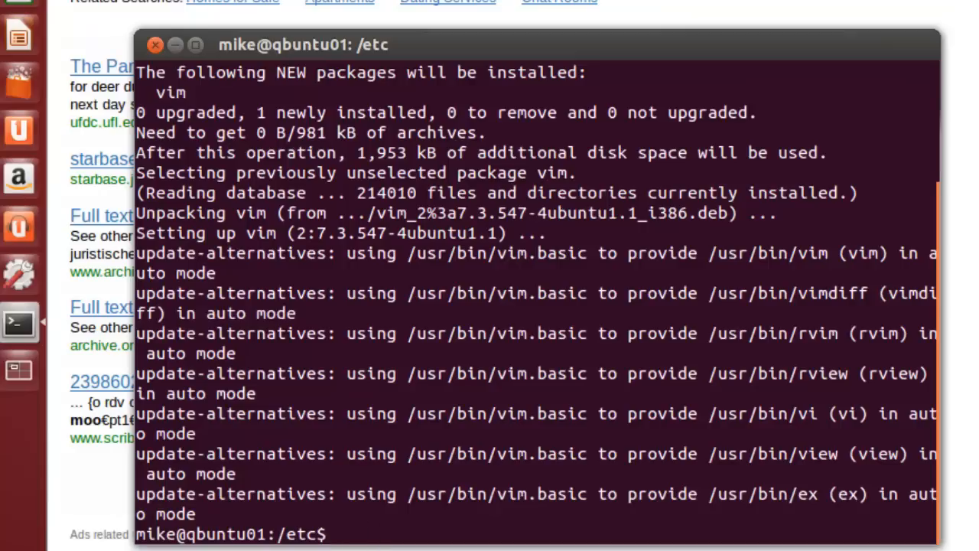
pyautogui.write('sudo cp ho')
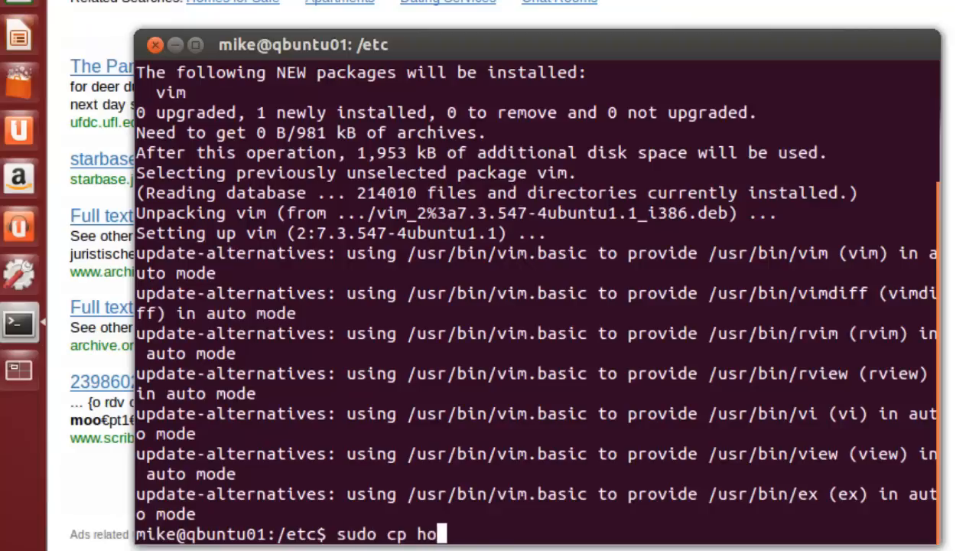
pyautogui.write('sts h')
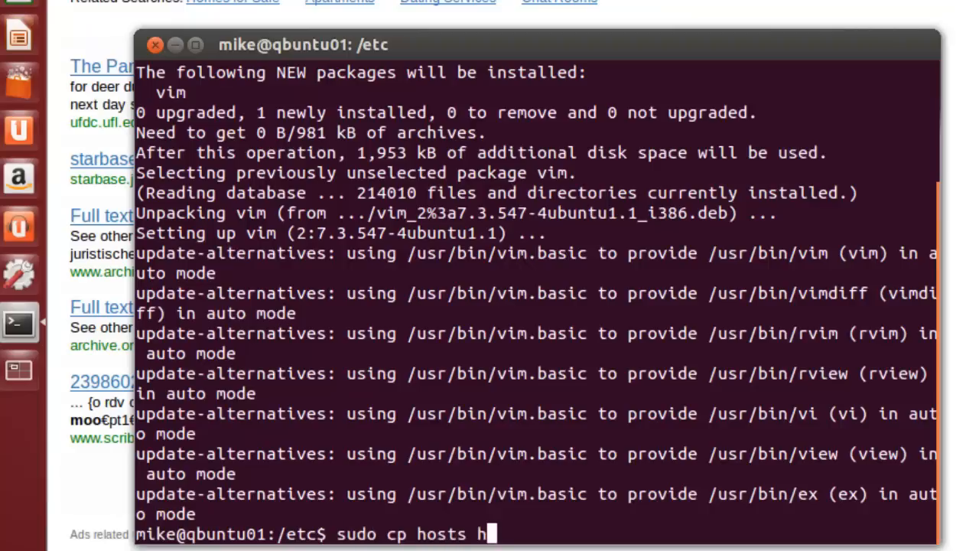
pyautogui.write('osts.')
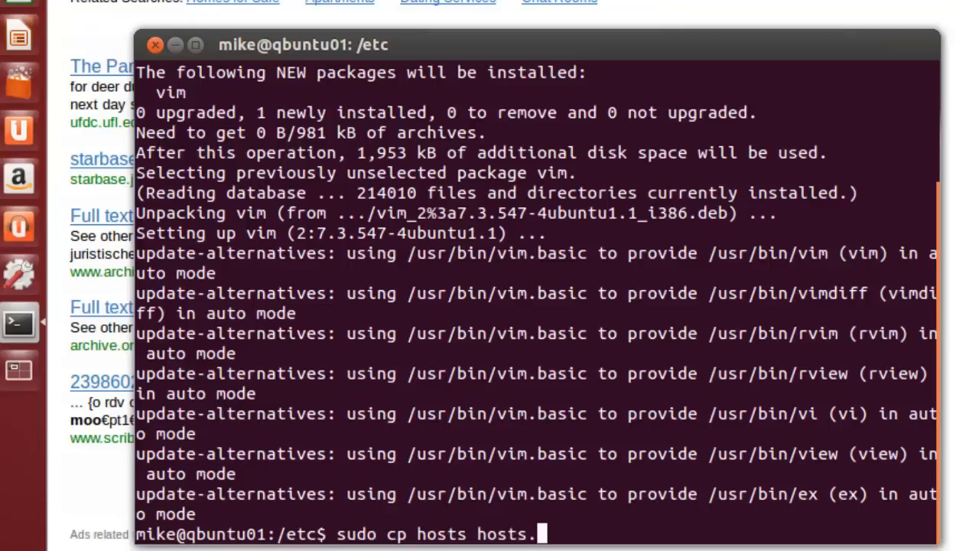
pyautogui.write('bckup')
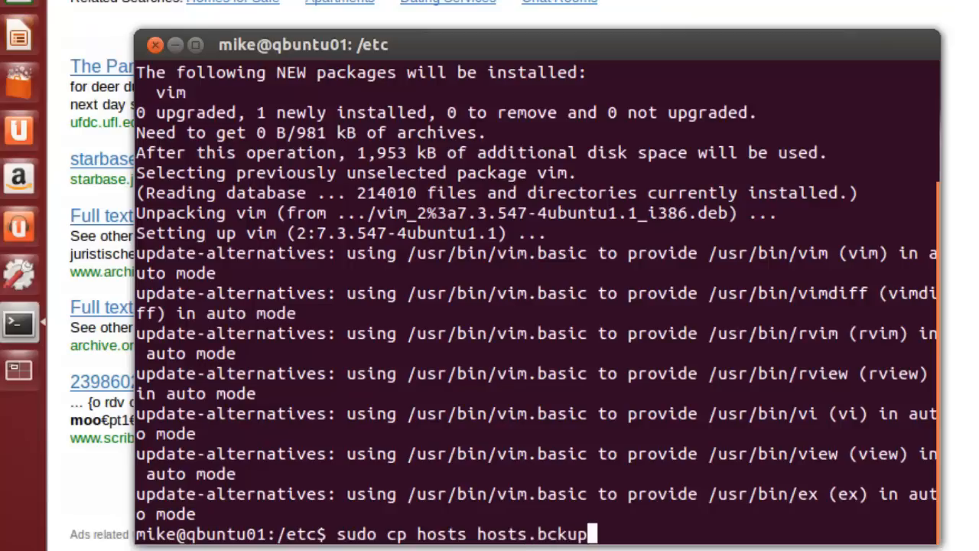
pyautogui.press('Return')
pyautogui.write('ls')
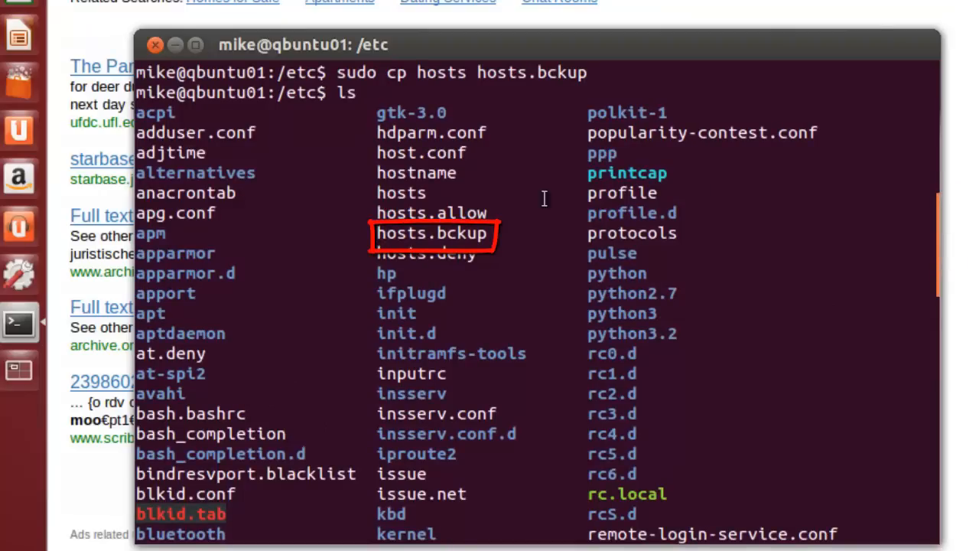
pyautogui.moveTo(432, 193)
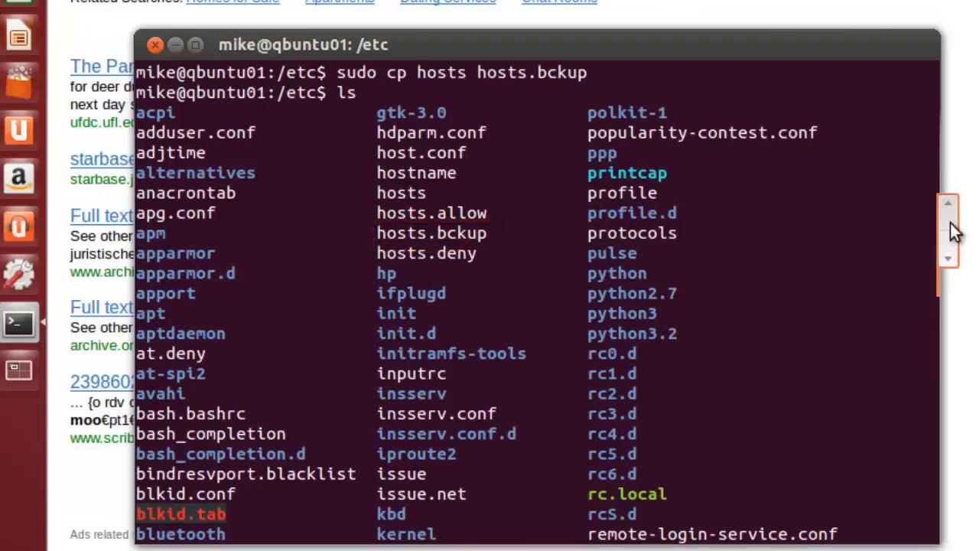
pyautogui.scroll(-3)
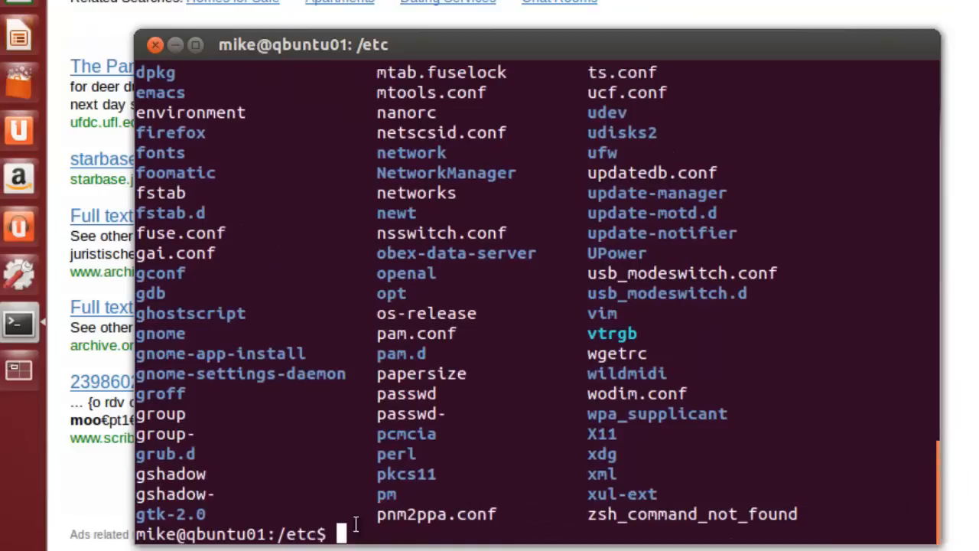
# - Open /etc/hosts in vim with sudo and enter insert mode on the blank line
pyautogui.write('su')
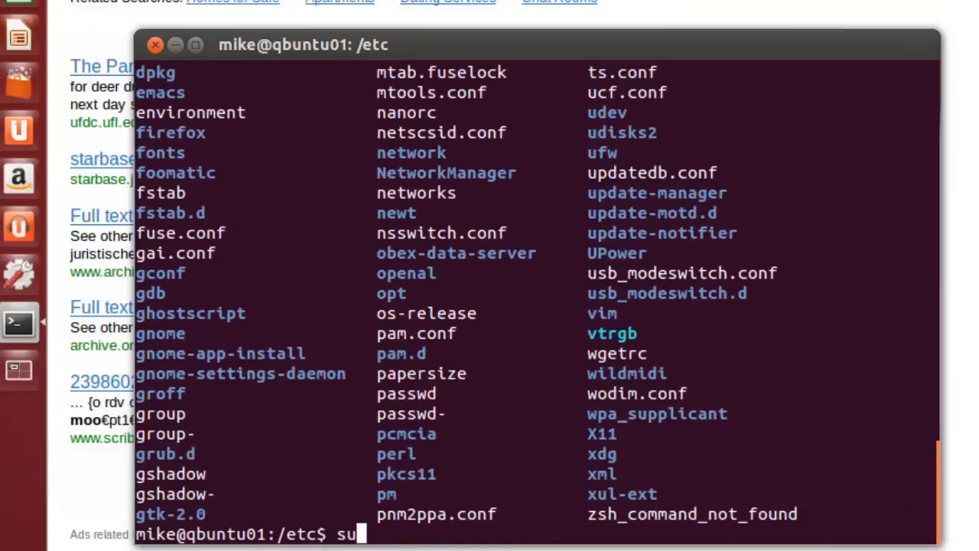
pyautogui.write('do vim')
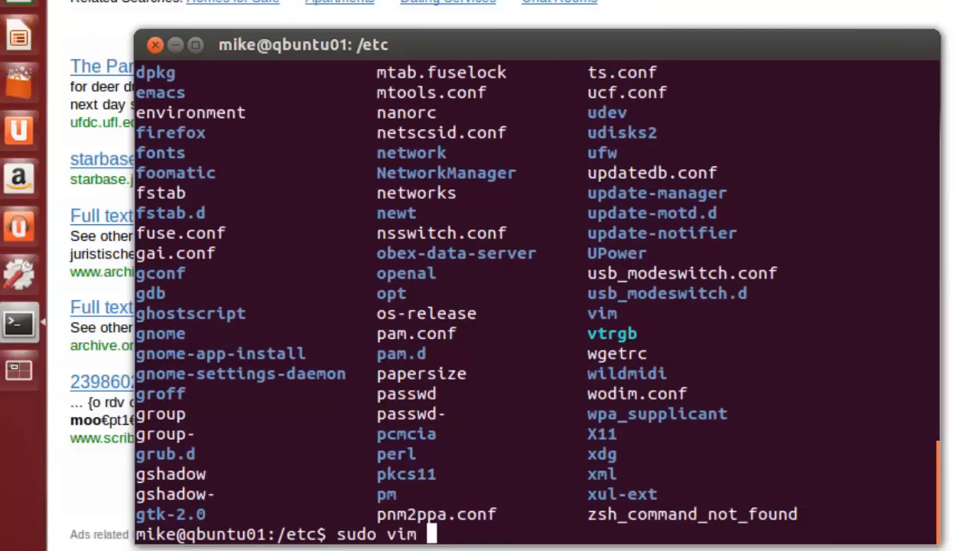
pyautogui.write('hosts')
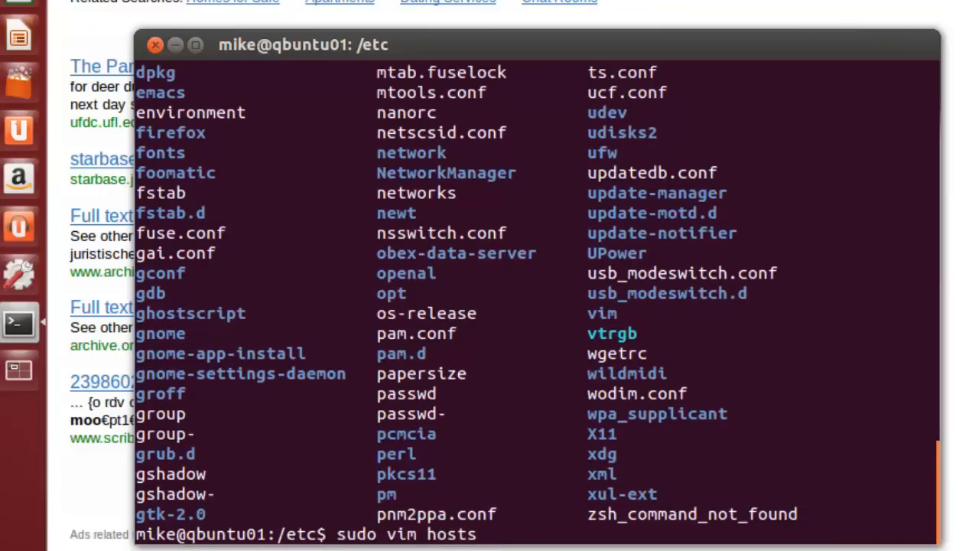
pyautogui.press('Return')
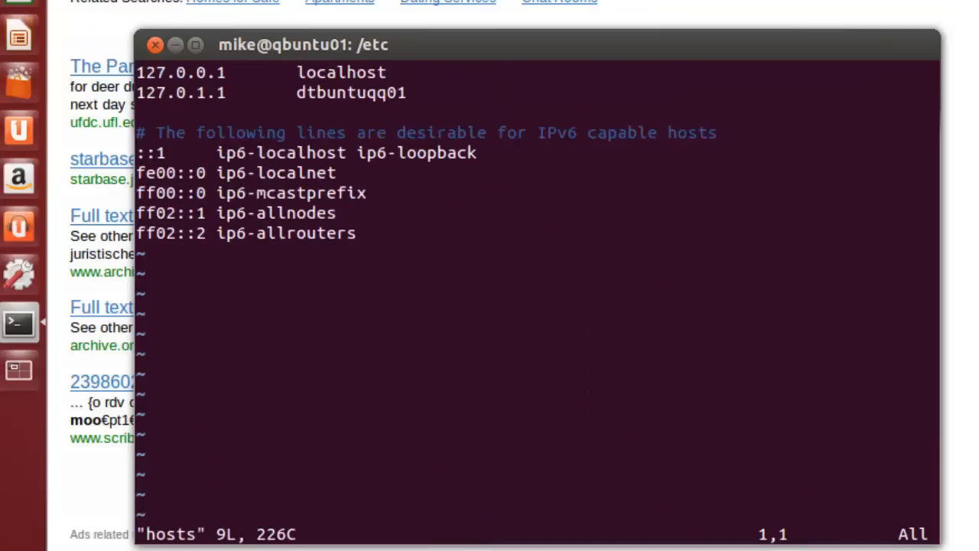
pyautogui.press('Down')
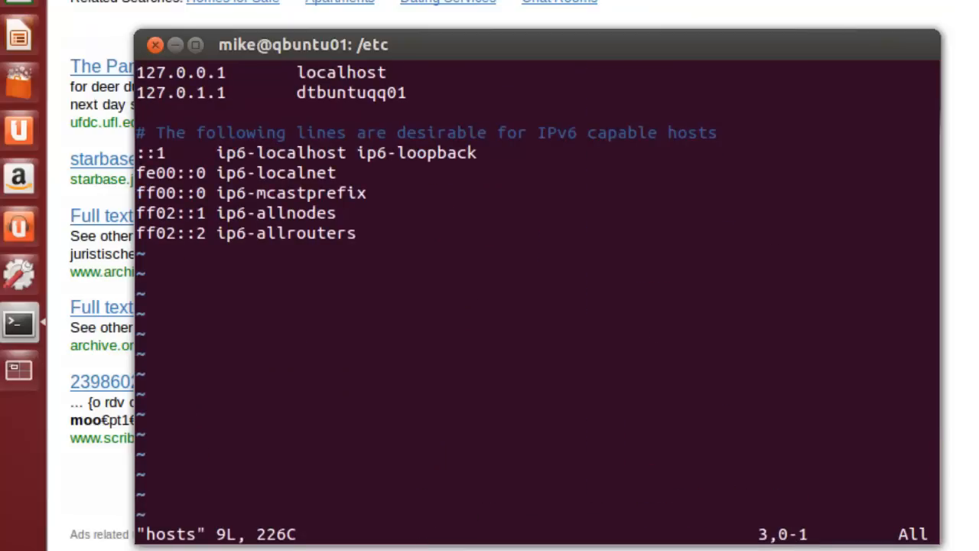
pyautogui.press('i')
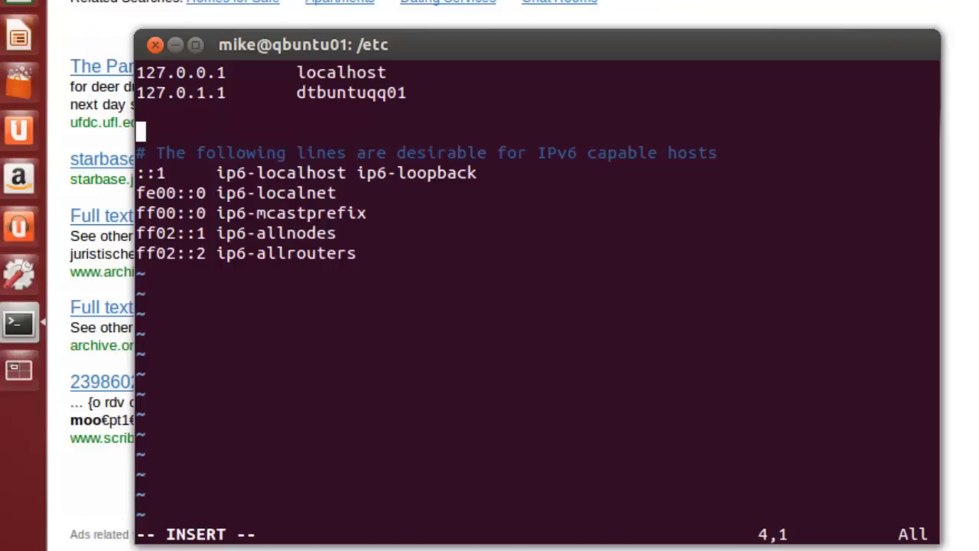
# - Type the entry 192.168.12.200 with the FQDN moobuntuqq01.edu.private
pyautogui.write('192')
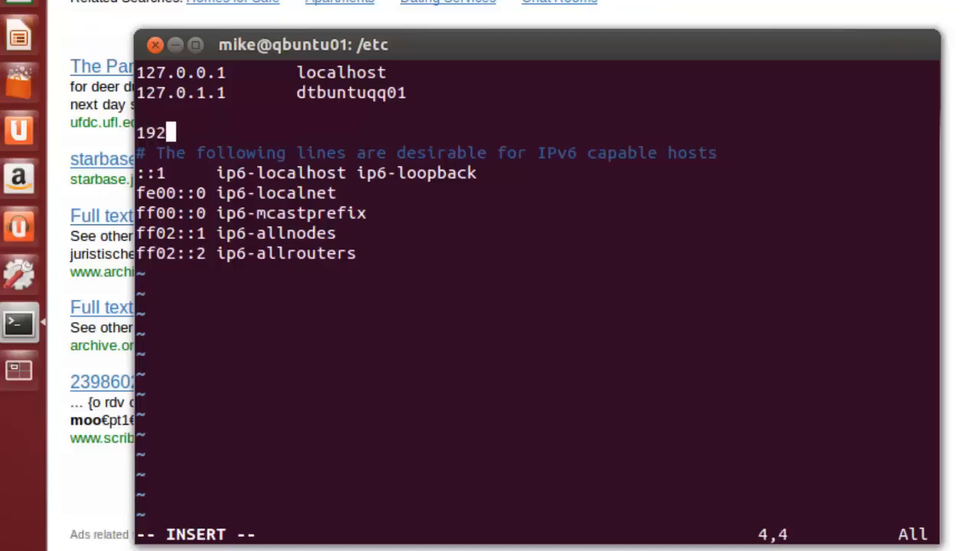
pyautogui.write('.1')
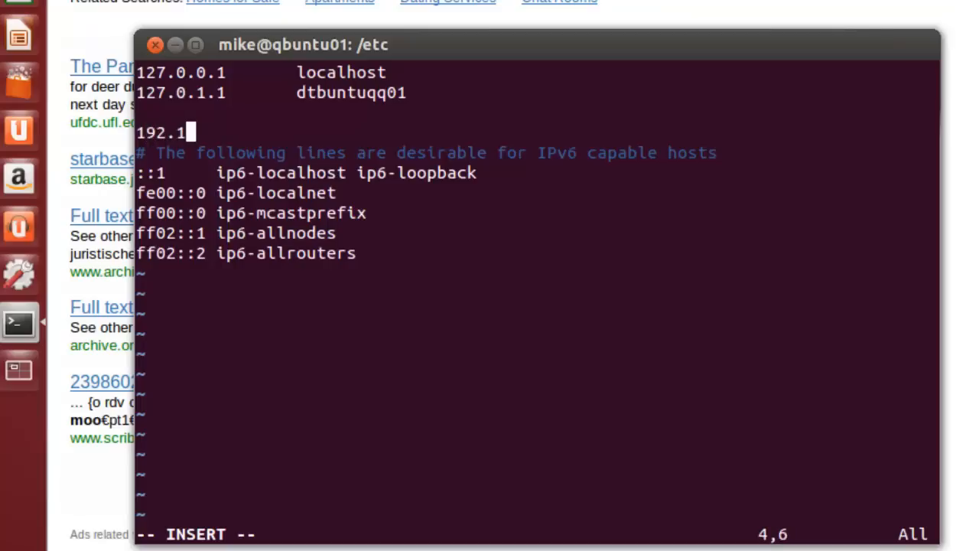
pyautogui.write('68')
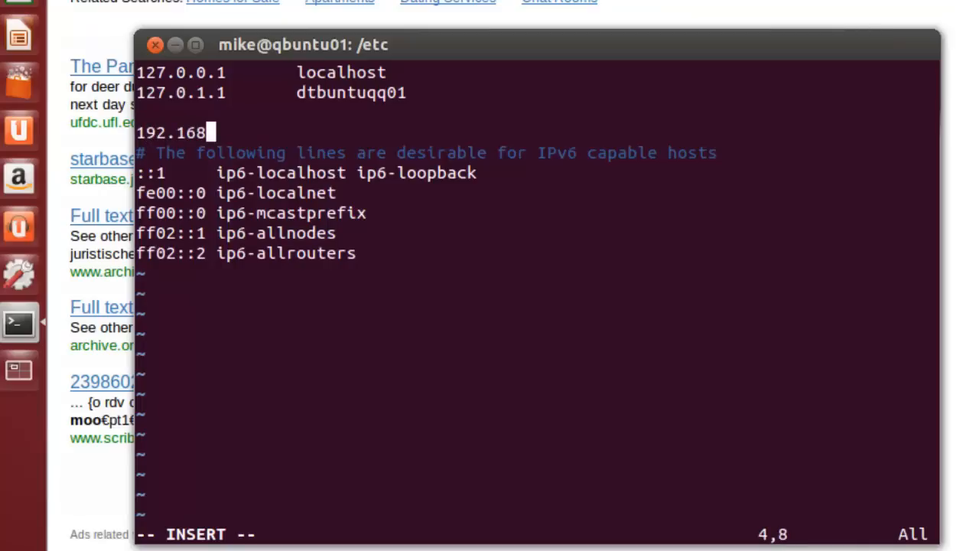
pyautogui.write('.12')
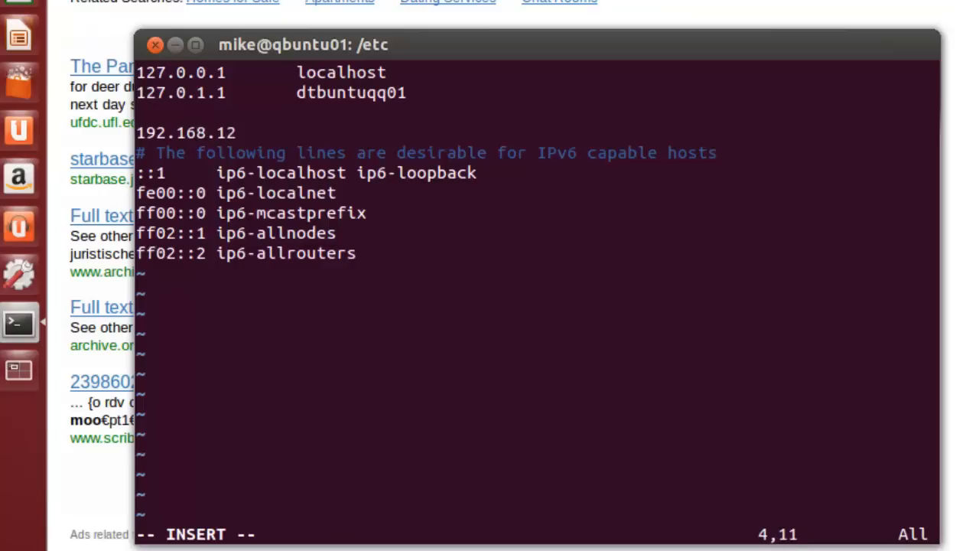
pyautogui.write('.2')
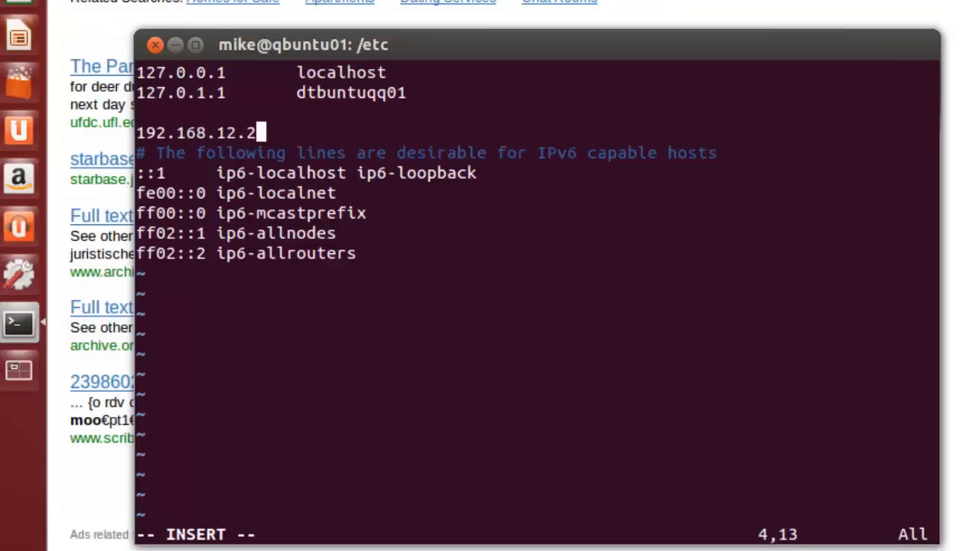
pyautogui.write('00')
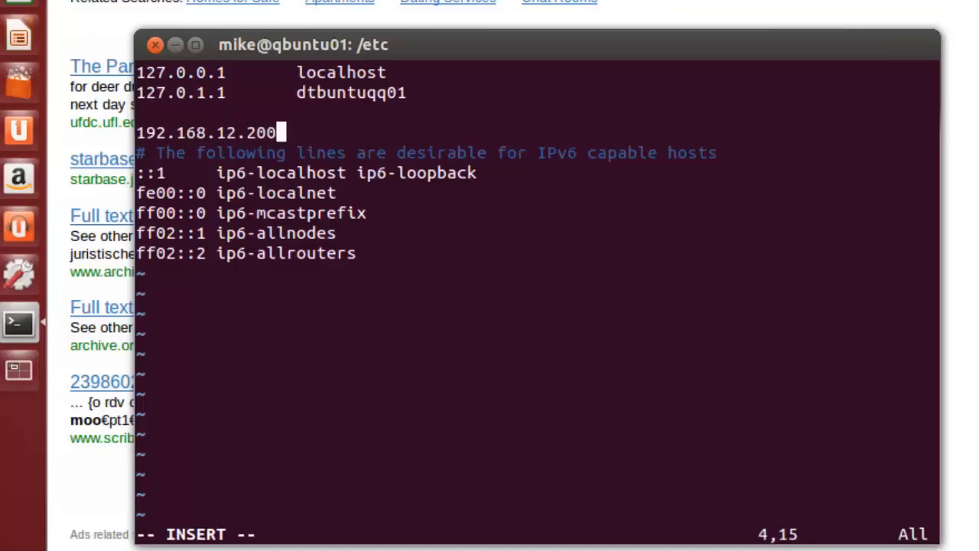
pyautogui.write('"  "')
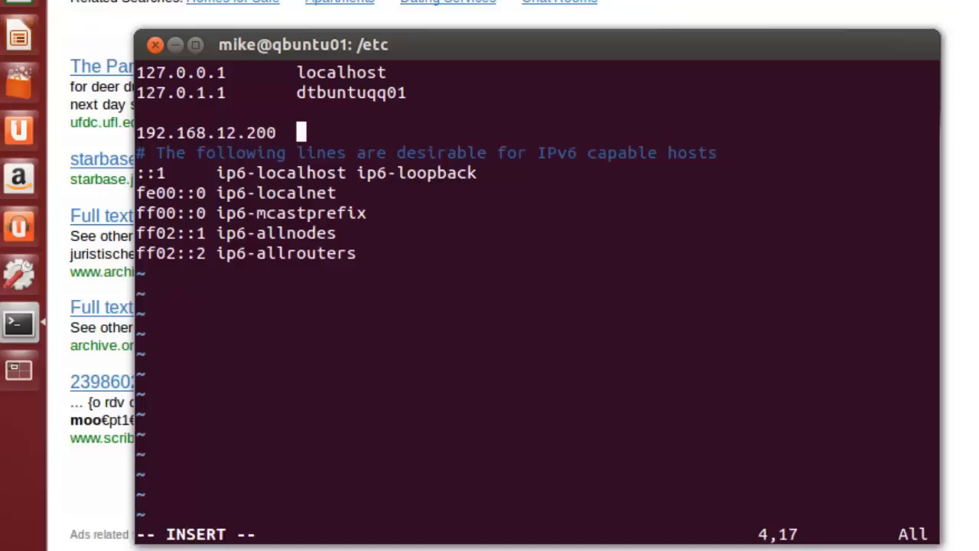
pyautogui.write('moo')
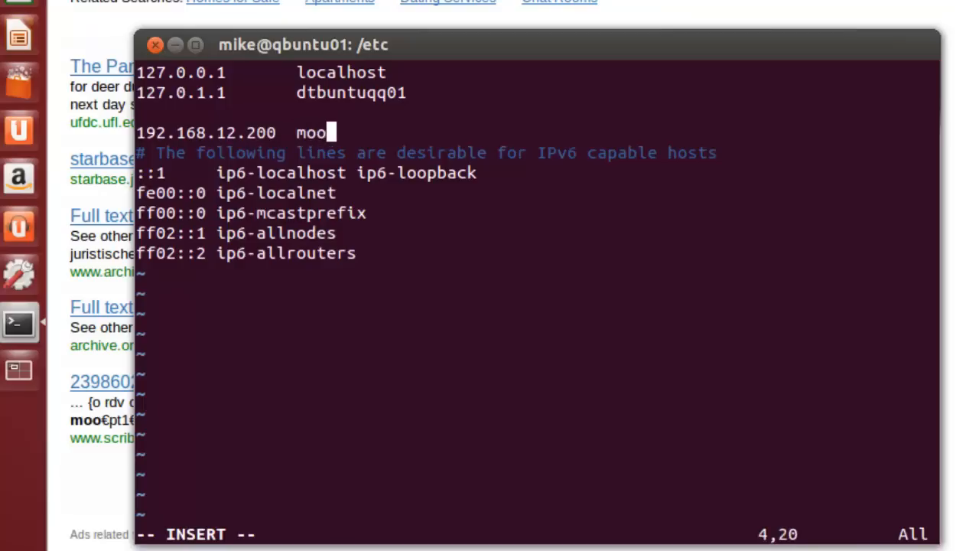
pyautogui.write('buntuqq')
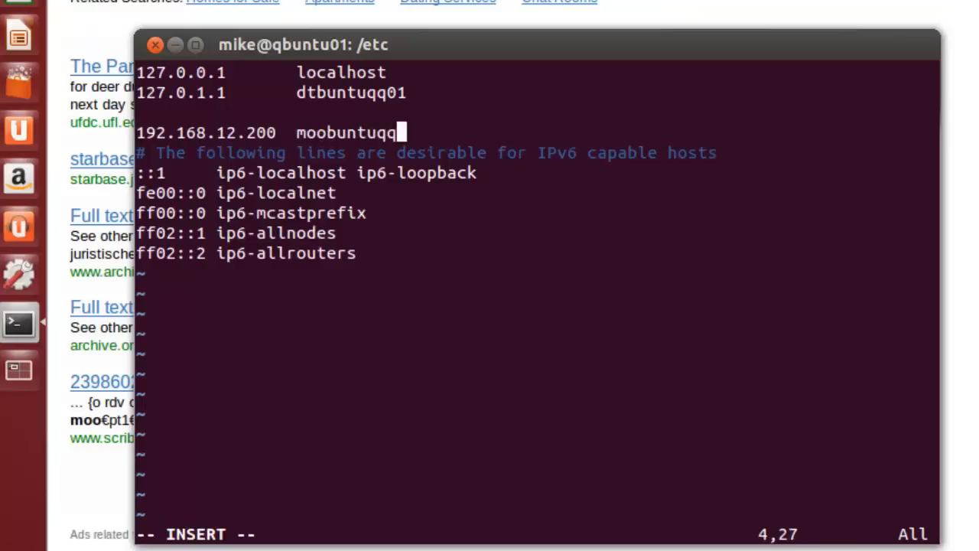
pyautogui.write('01')
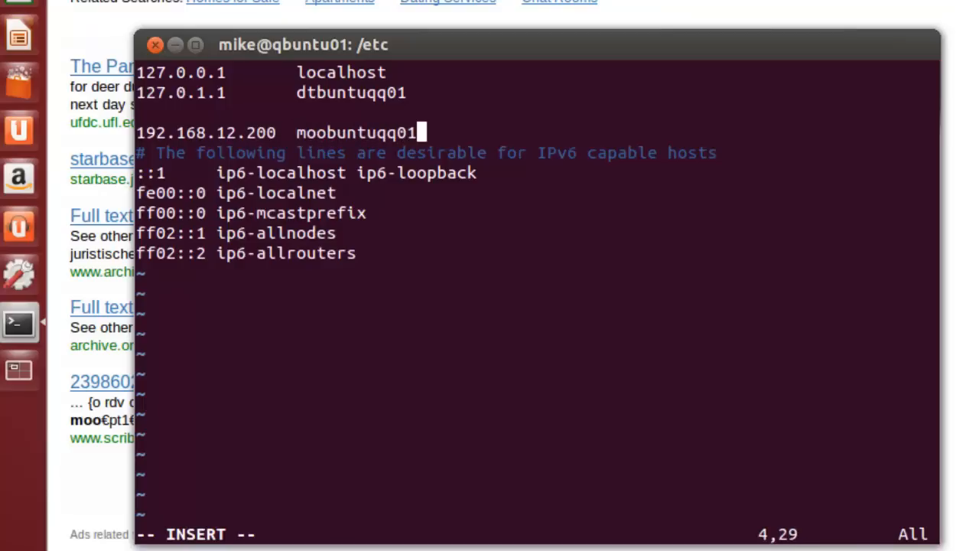
pyautogui.write('.edu')
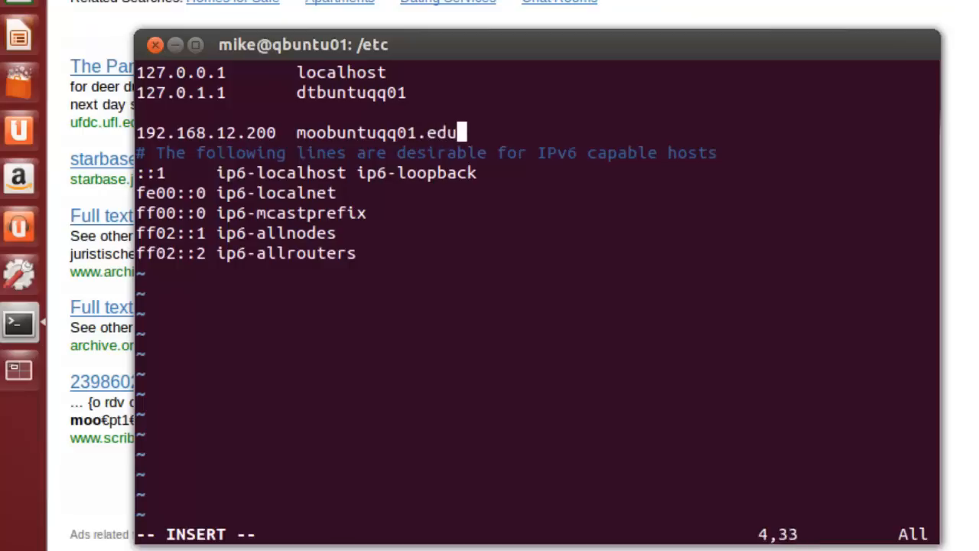
pyautogui.write('.p')
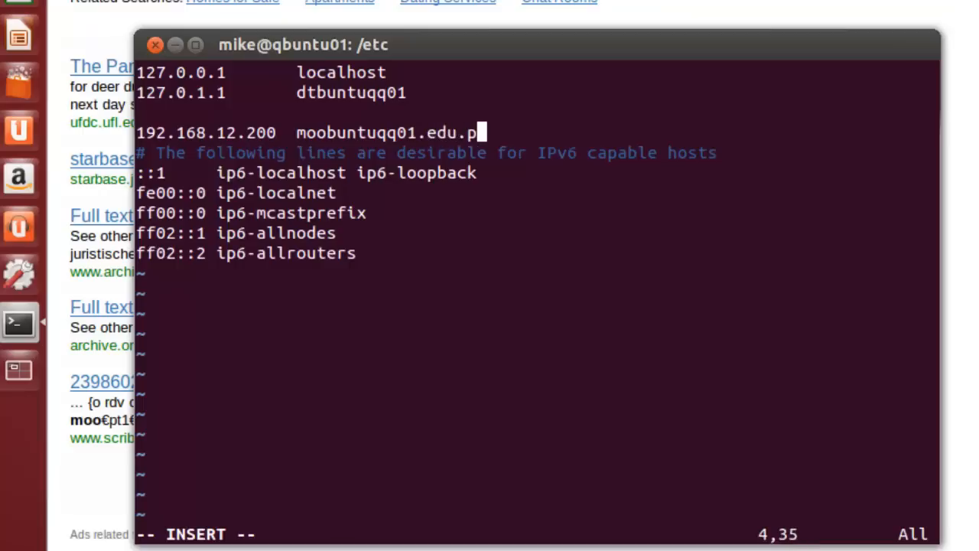
pyautogui.write('rivate')
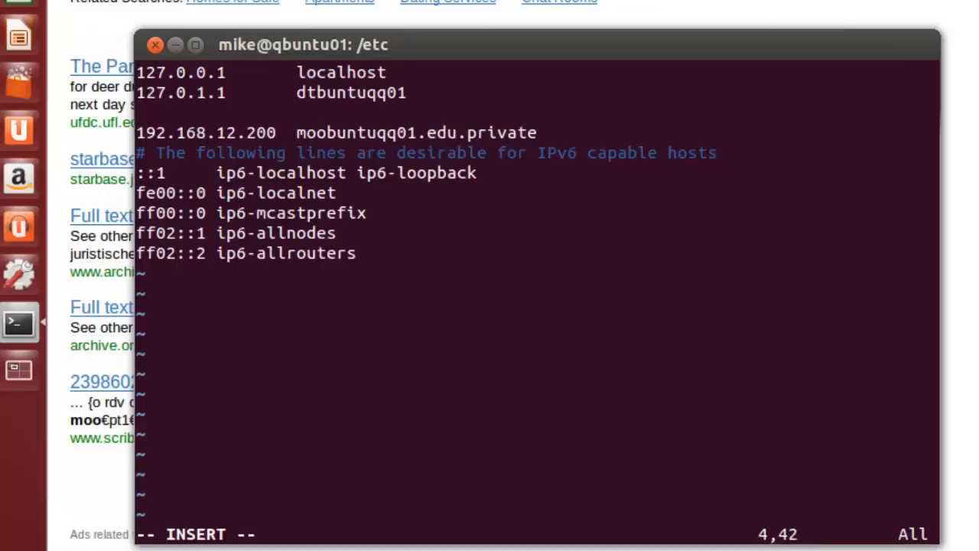
# - Add the short name moobuntuqq01 to the entry, then save and quit with :wq
pyautogui.write('moob')
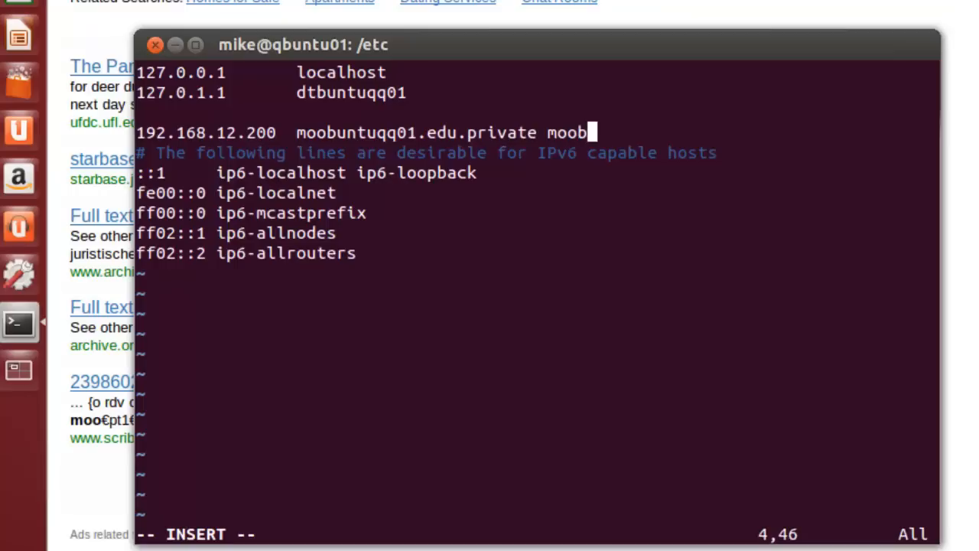
pyautogui.write('untu')
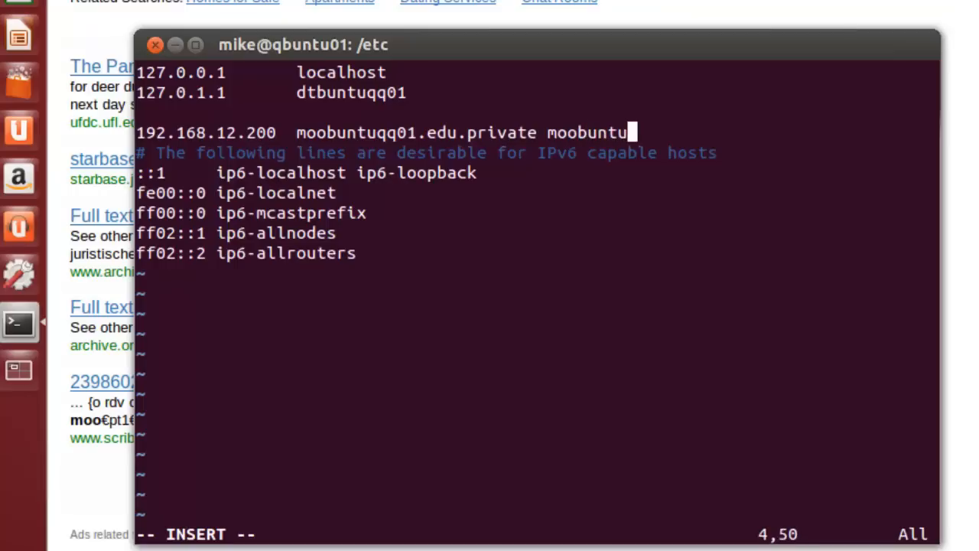
pyautogui.write('qq')
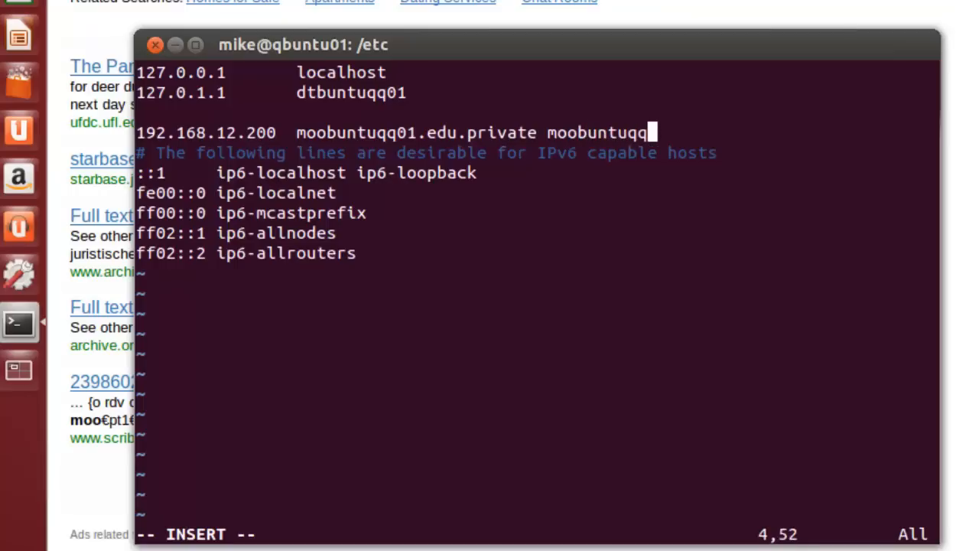
pyautogui.write('01')
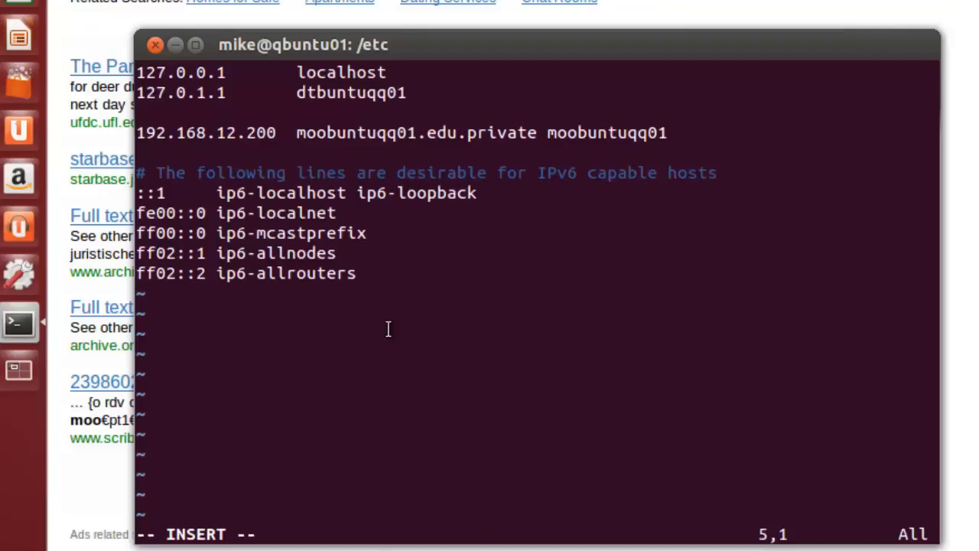
pyautogui.press('Escape')
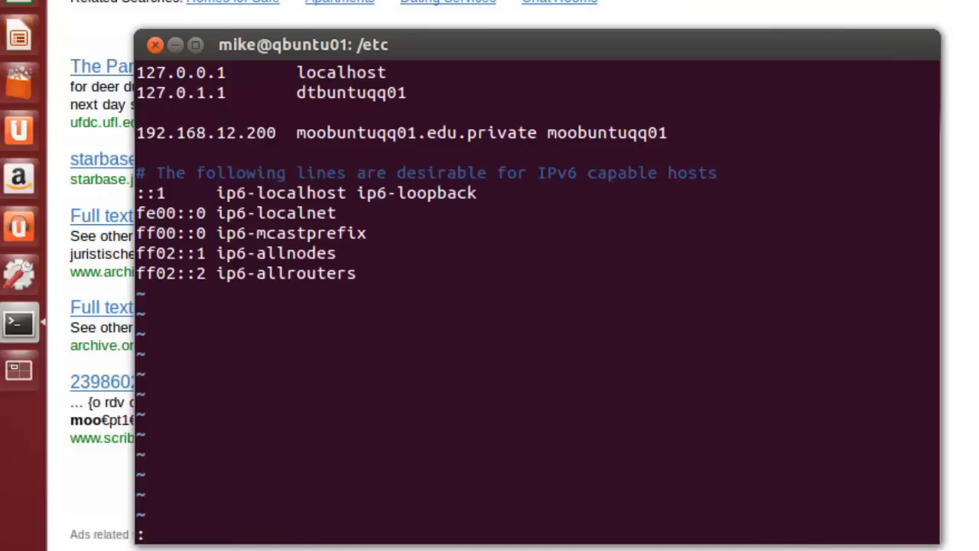
pyautogui.write(':wq')
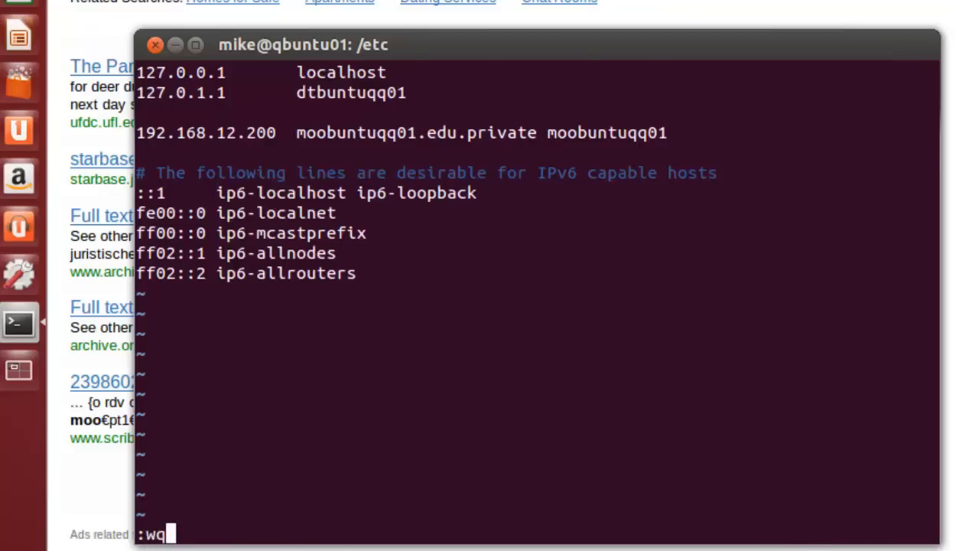
pyautogui.press('Return')
pyautogui.write('cat host')
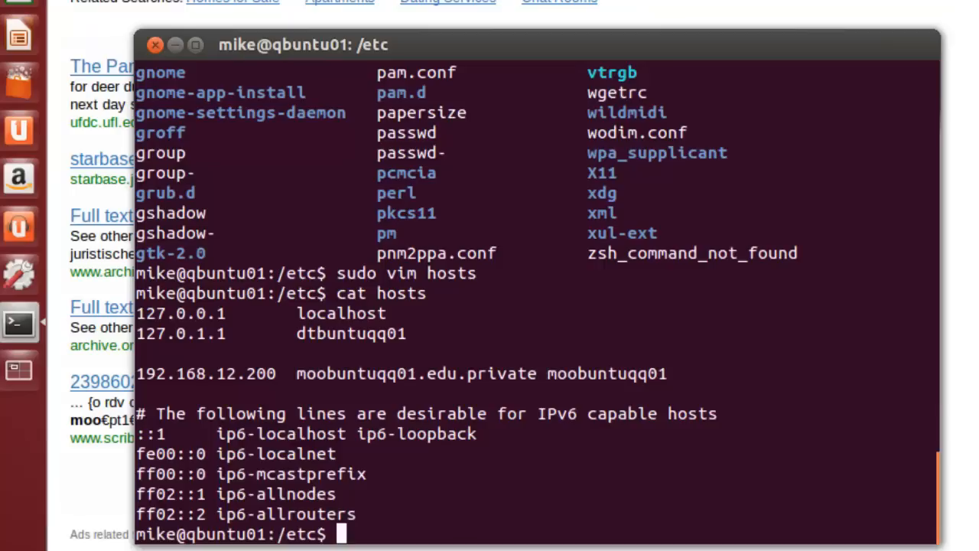
# - Restart the desktop VM with sudo reboot, correcting the misspelling
pyautogui.write('sudo re')
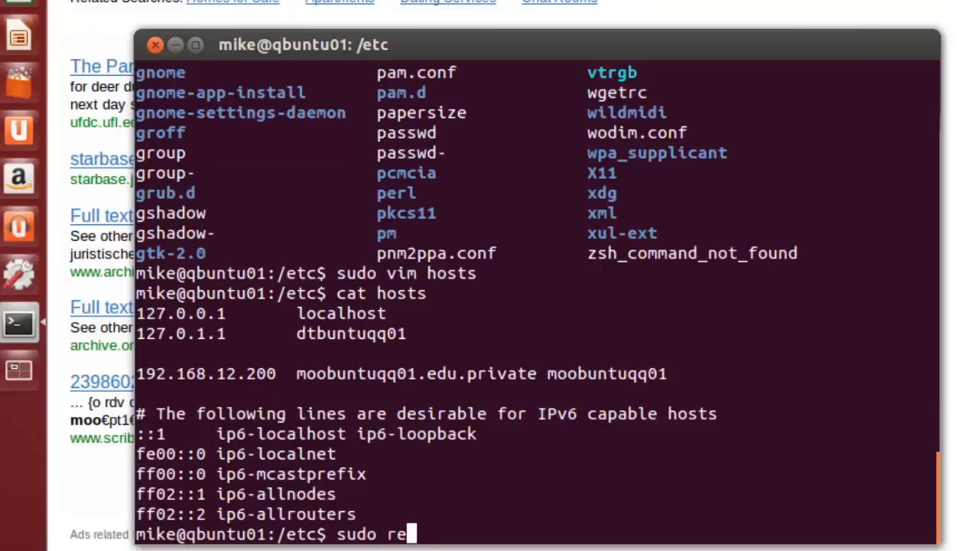
pyautogui.write('bbot')
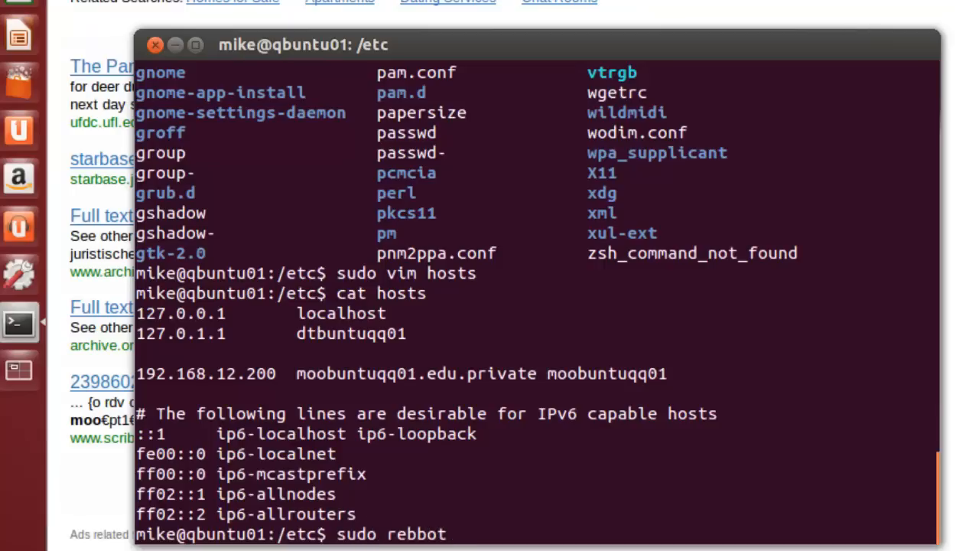
pyautogui.press('BackSpace')
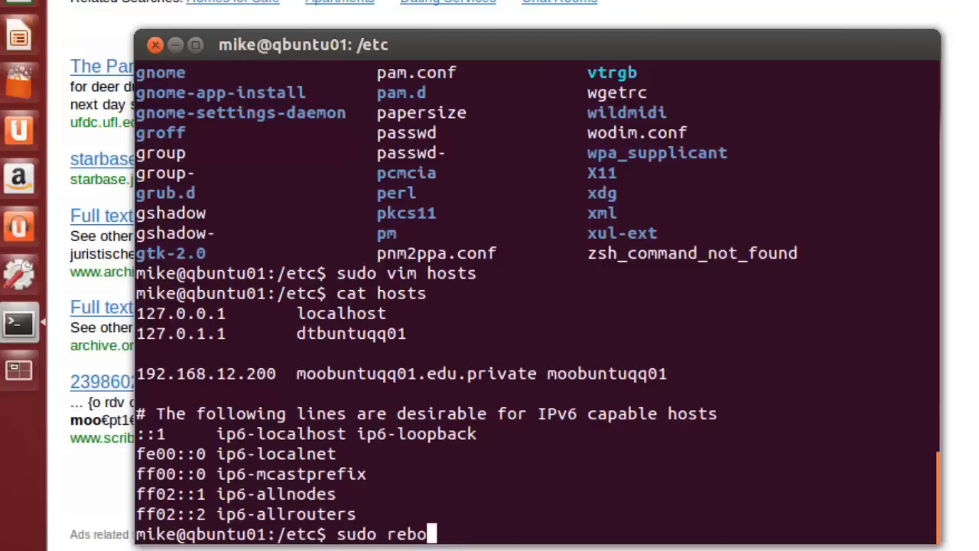
pyautogui.write('ot')
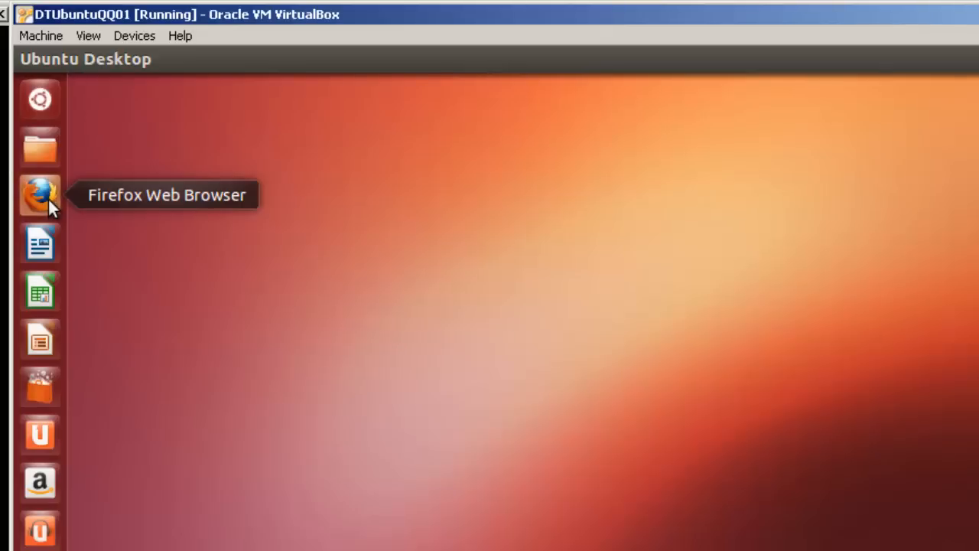
# - Load the server's page in Firefox as moobuntuqq01, then as moobuntuqq01.edu.private
pyautogui.click(37, 190)
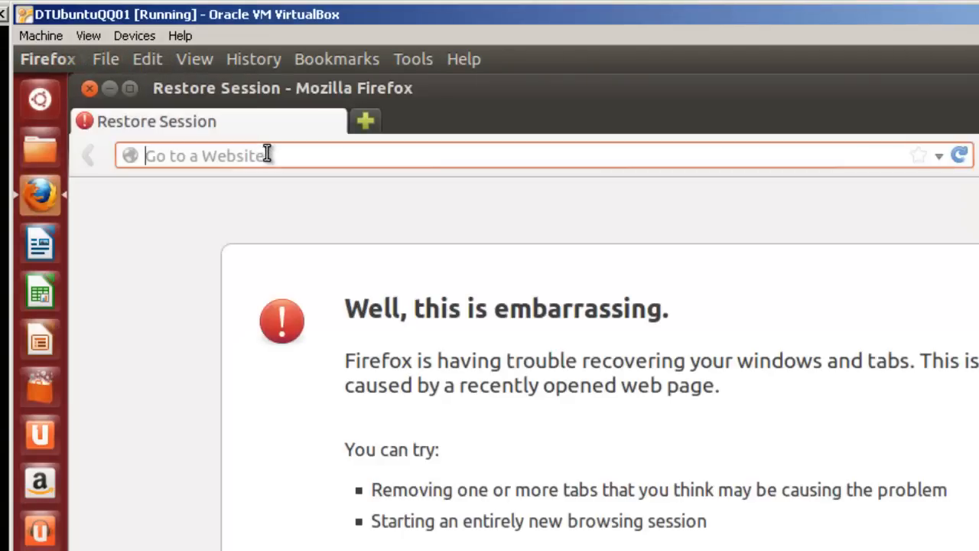
pyautogui.write('192.168.12.200/')
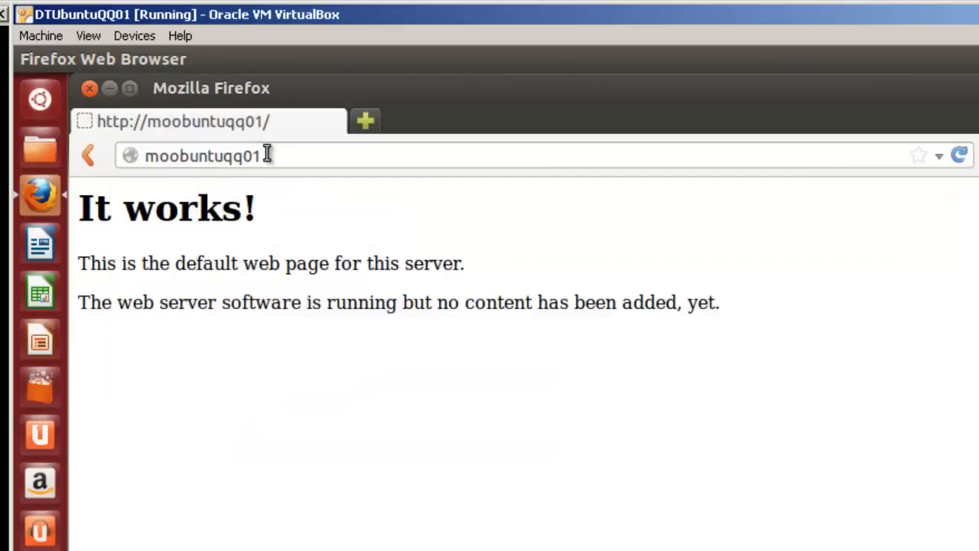
pyautogui.click(260, 155)
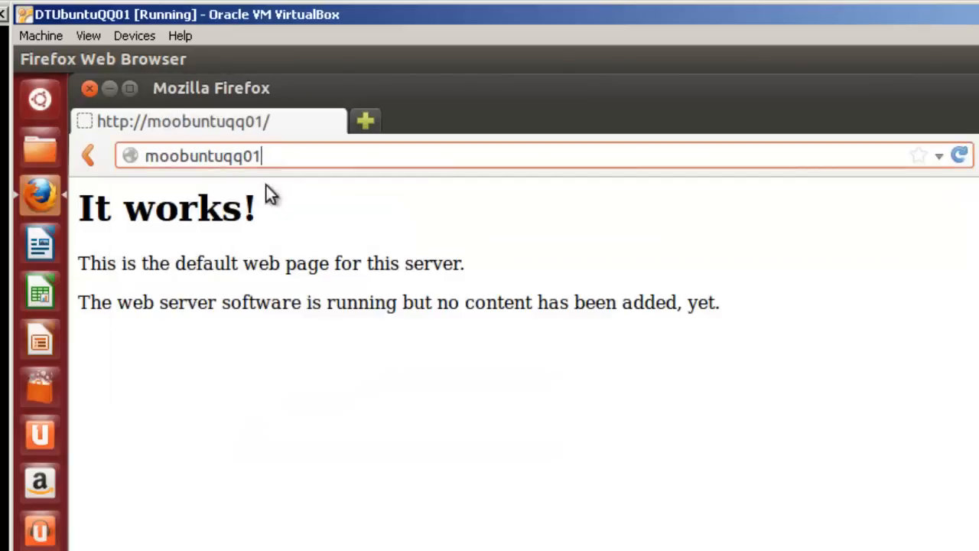
pyautogui.write('.edu.private')
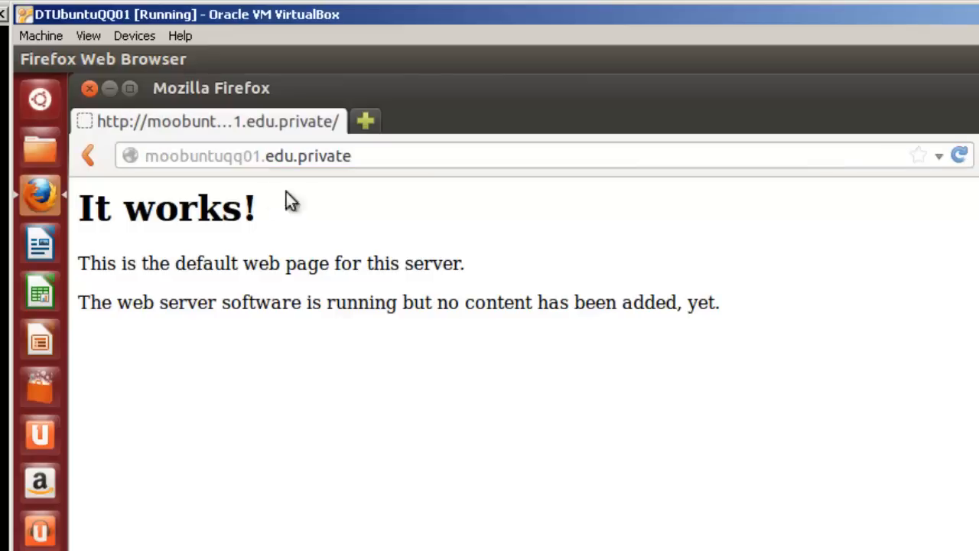
pyautogui.write('s')
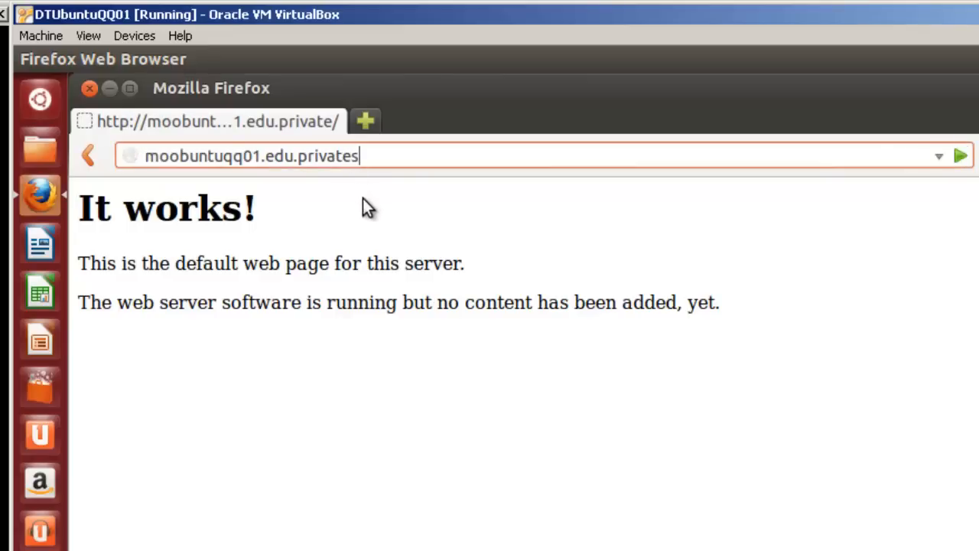